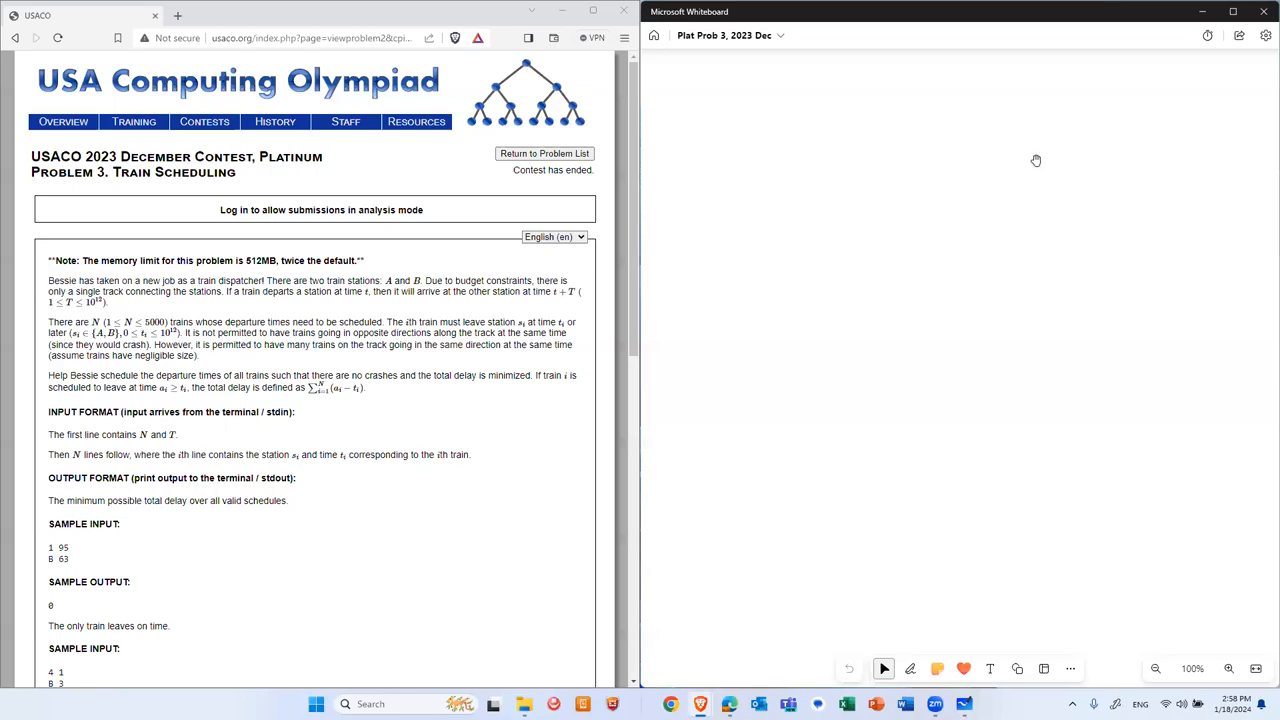
pyautogui.moveTo(1022, 154)
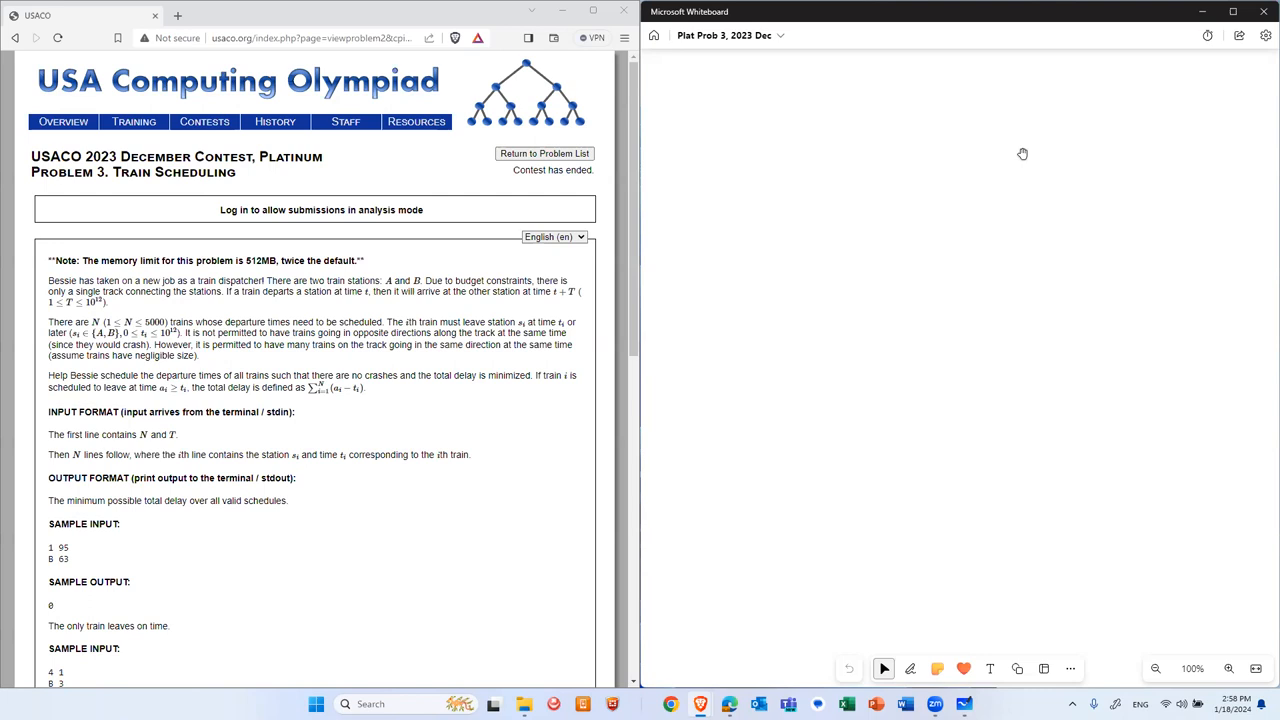
pyautogui.moveTo(432, 263)
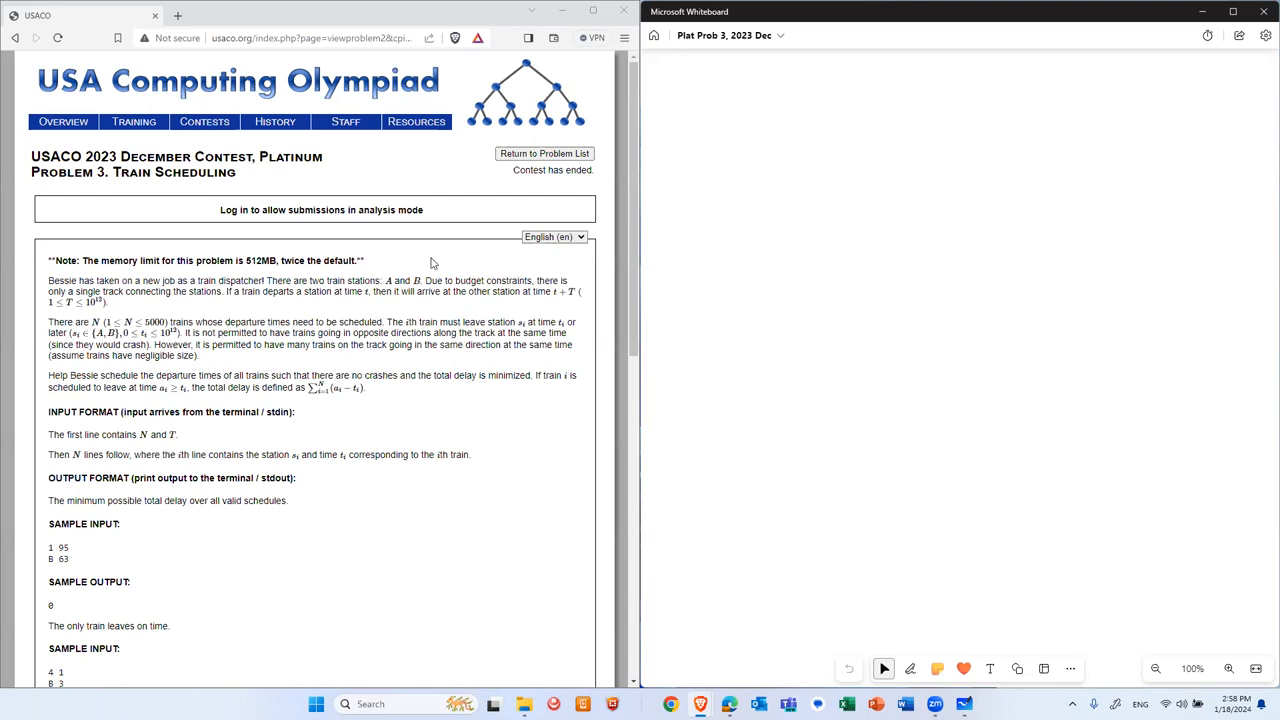
pyautogui.moveTo(291, 263)
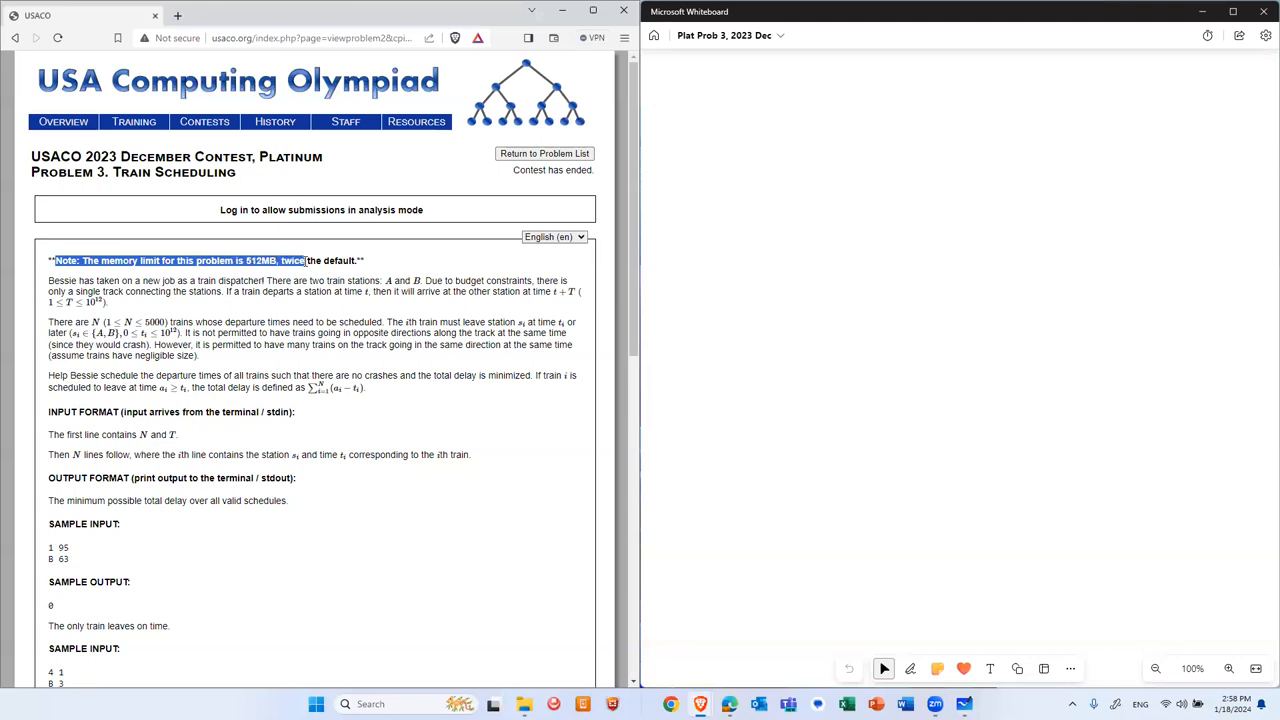
# Highlight the memory limit note, then draw the A–B track with travel-time arc T
pyautogui.click(306, 293)
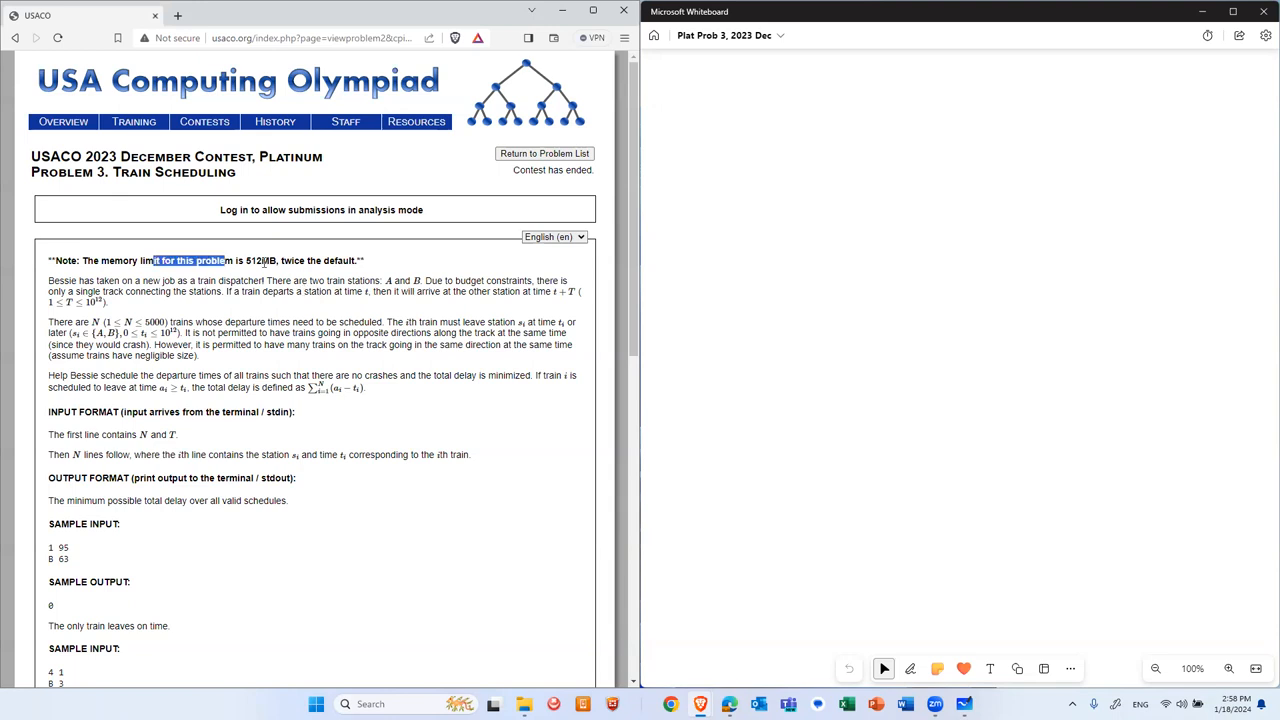
pyautogui.tripleClick(200, 260)
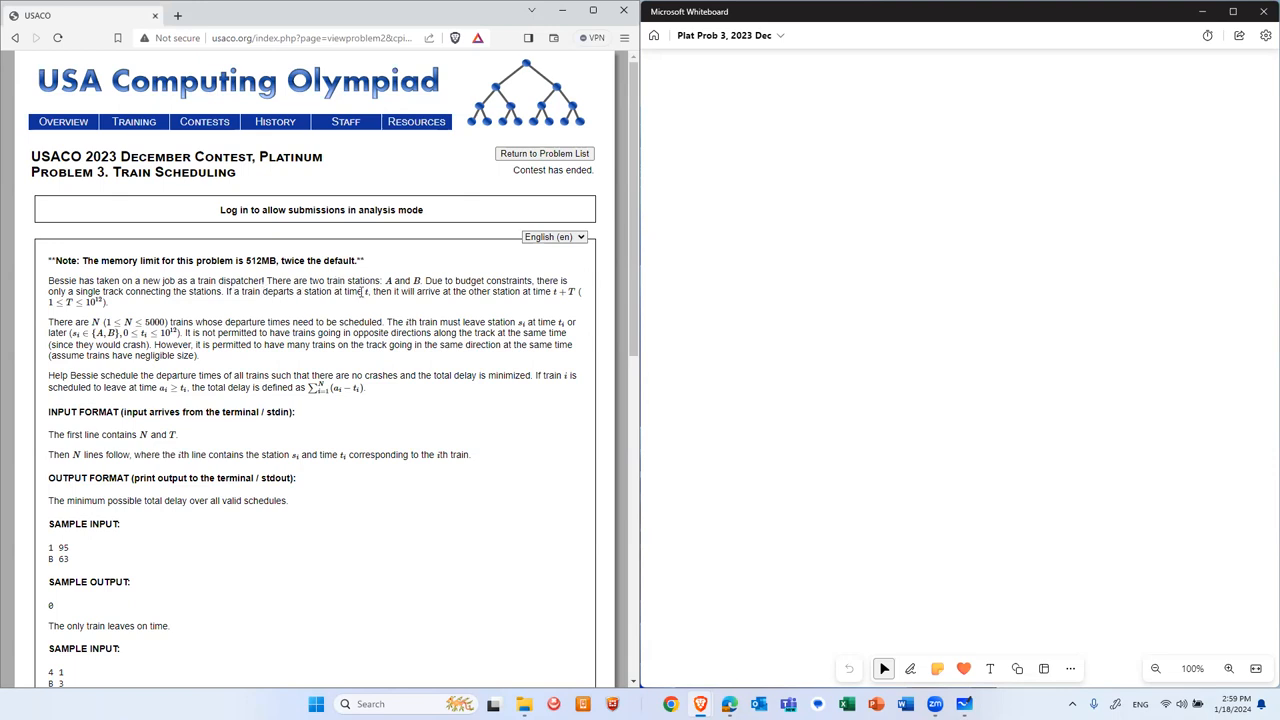
pyautogui.click(715, 123)
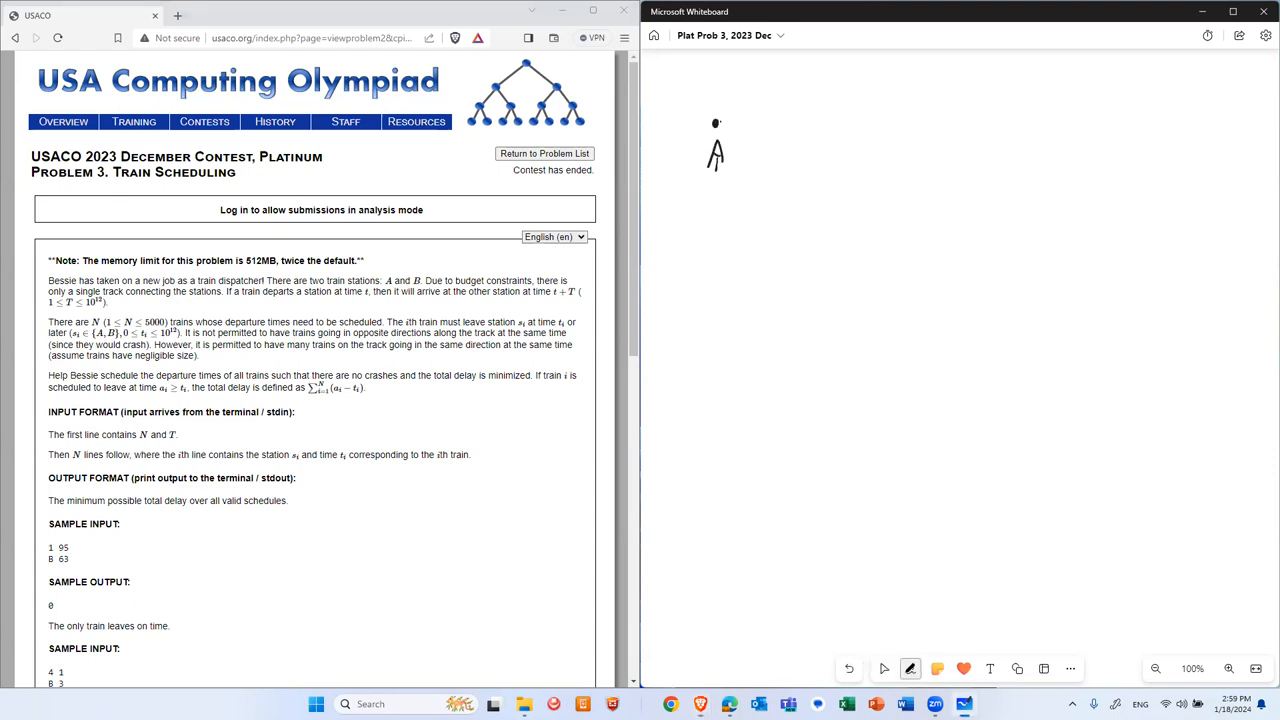
pyautogui.moveTo(716, 122); pyautogui.dragTo(933, 123)
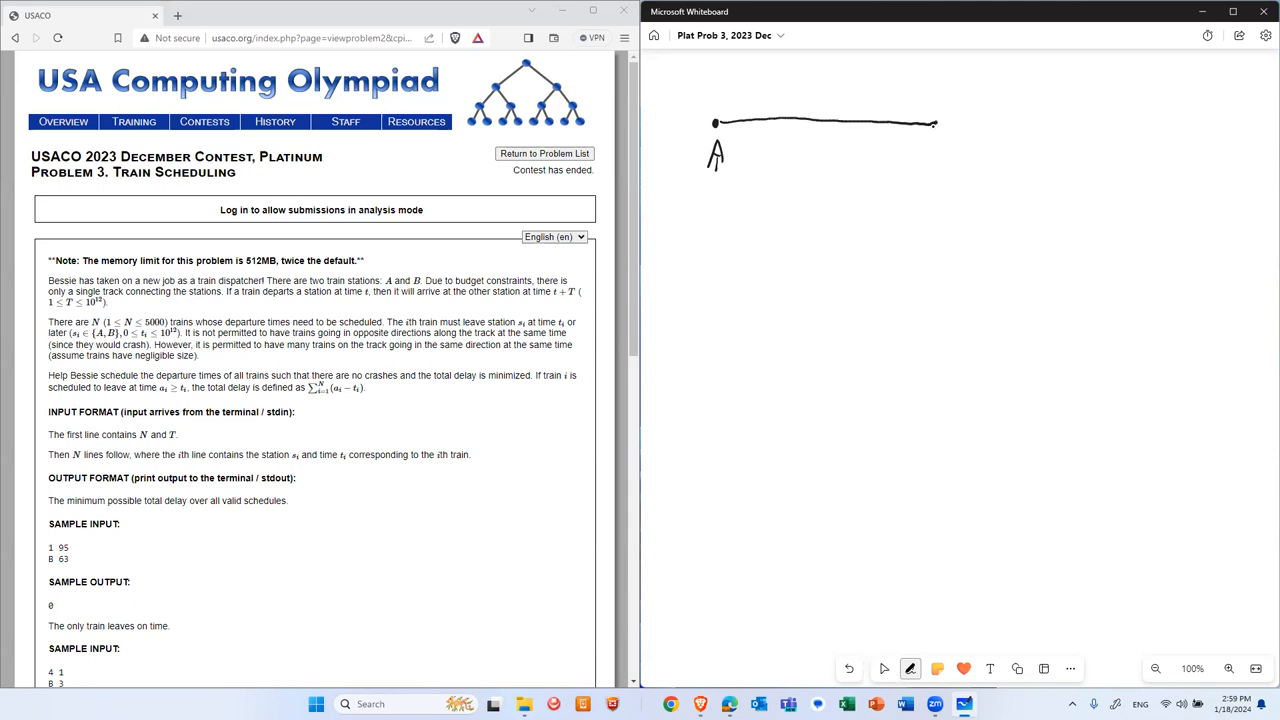
pyautogui.moveTo(930, 150); pyautogui.dragTo(930, 165)
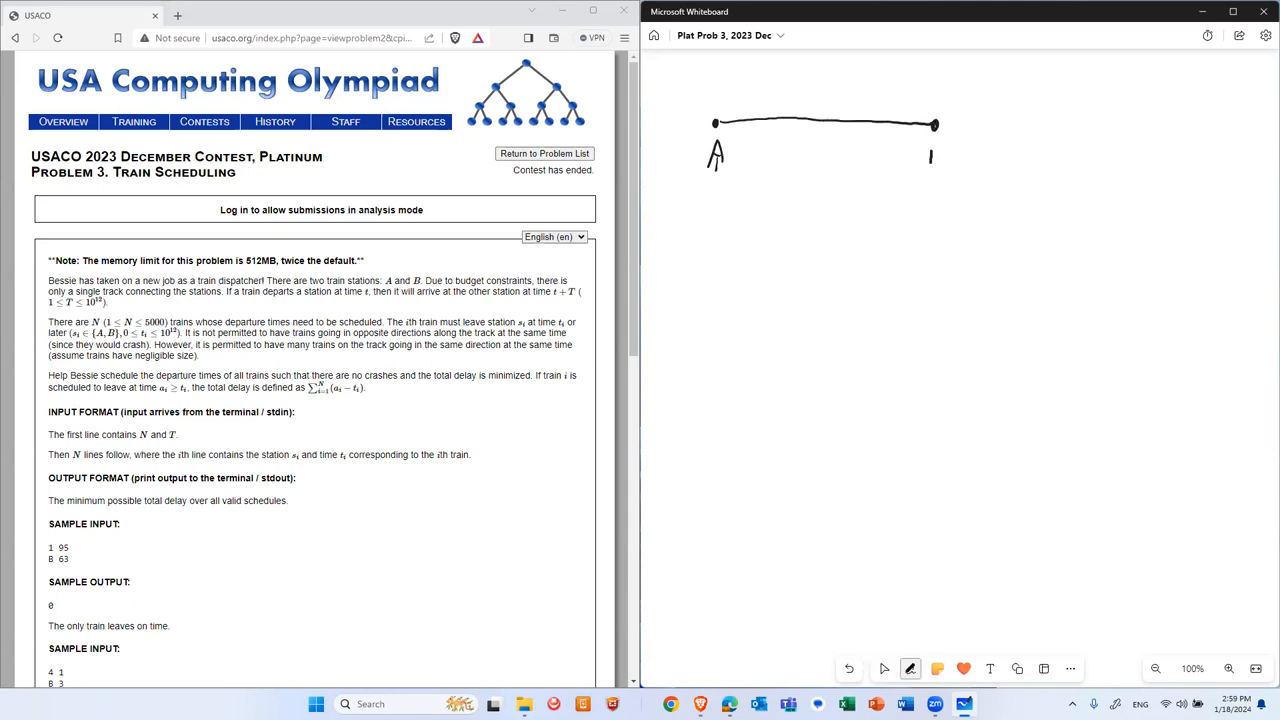
pyautogui.moveTo(928, 148); pyautogui.dragTo(940, 168)
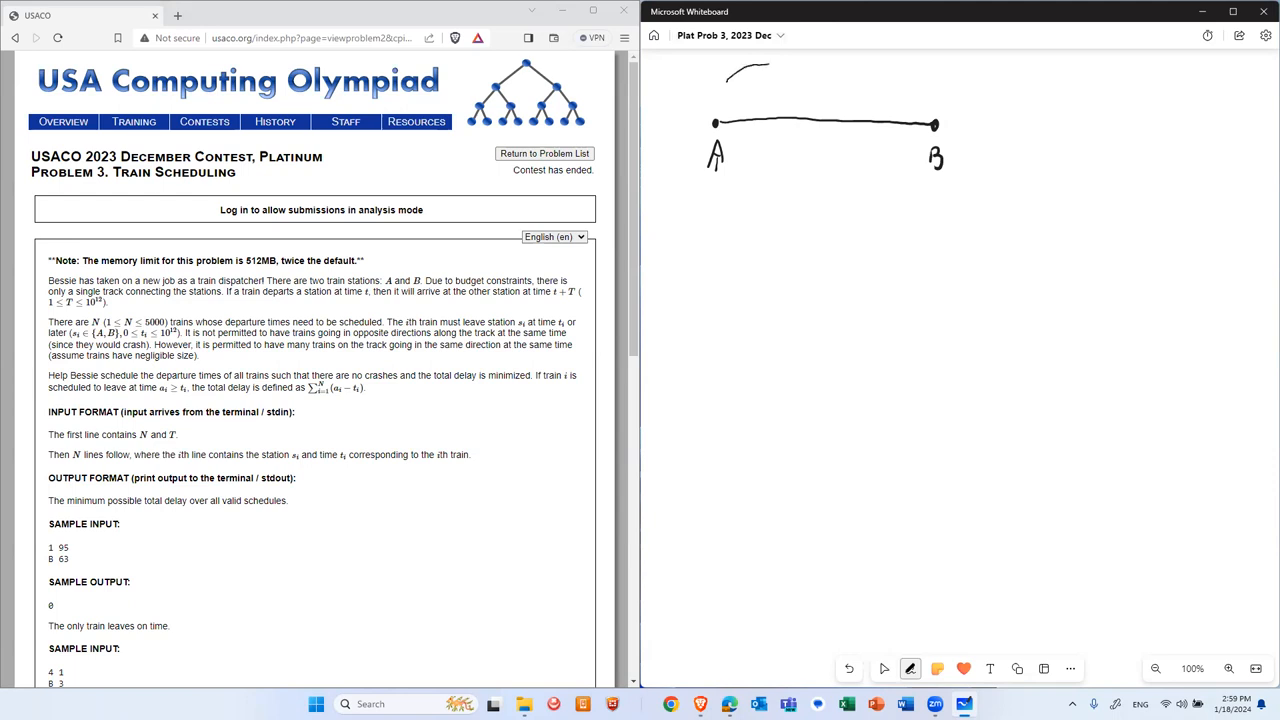
pyautogui.moveTo(728, 75); pyautogui.dragTo(905, 92)
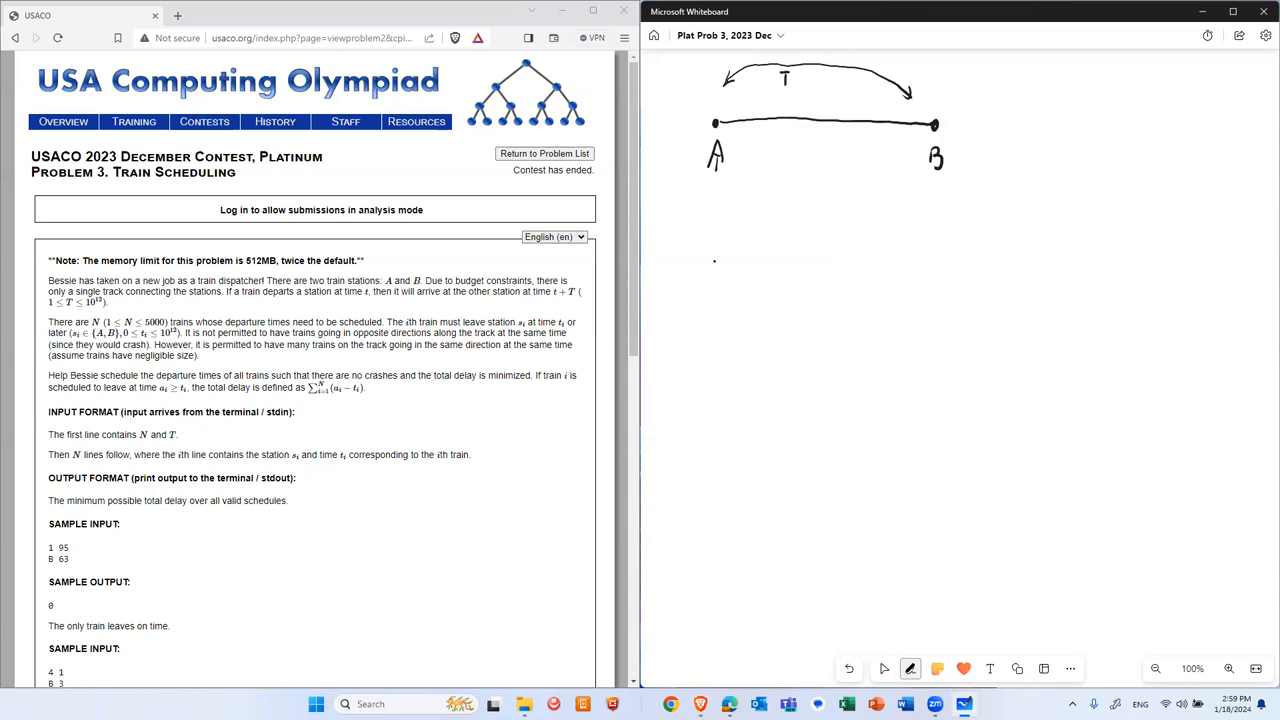
# Draw two rightward train arrows and a crossed-out leftward opposing train near B
pyautogui.click(883, 668)
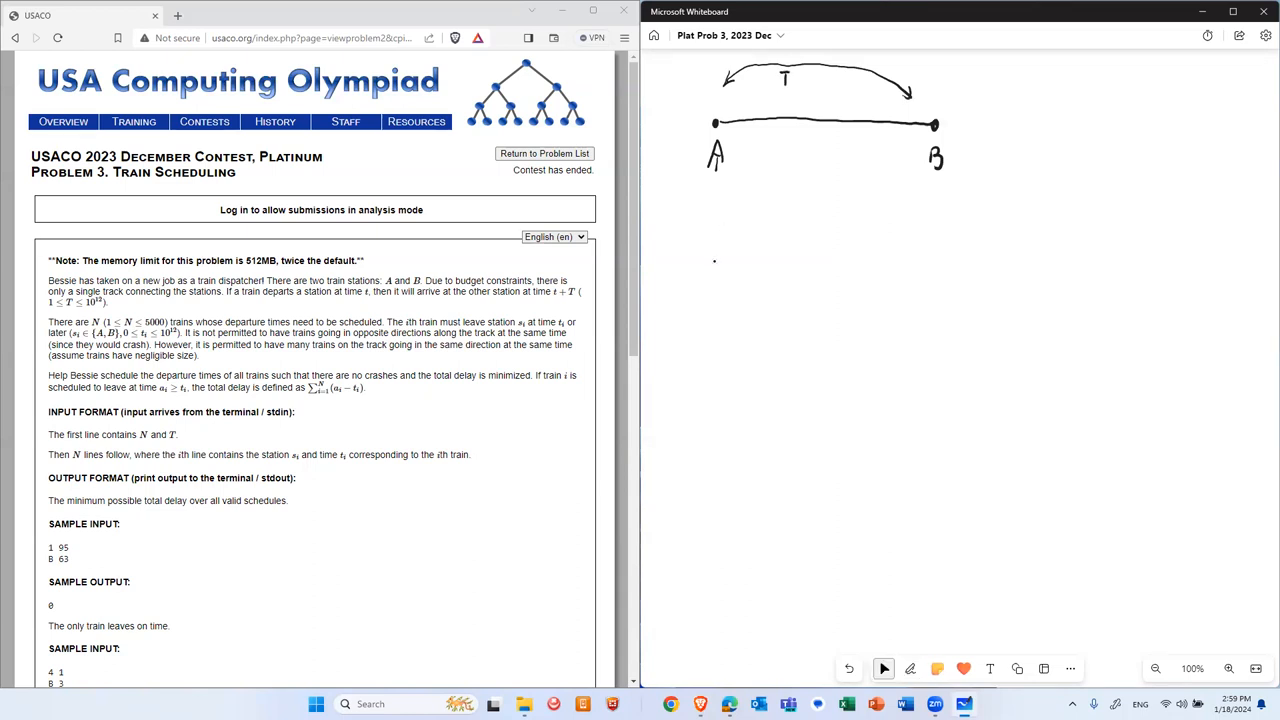
pyautogui.click(909, 668)
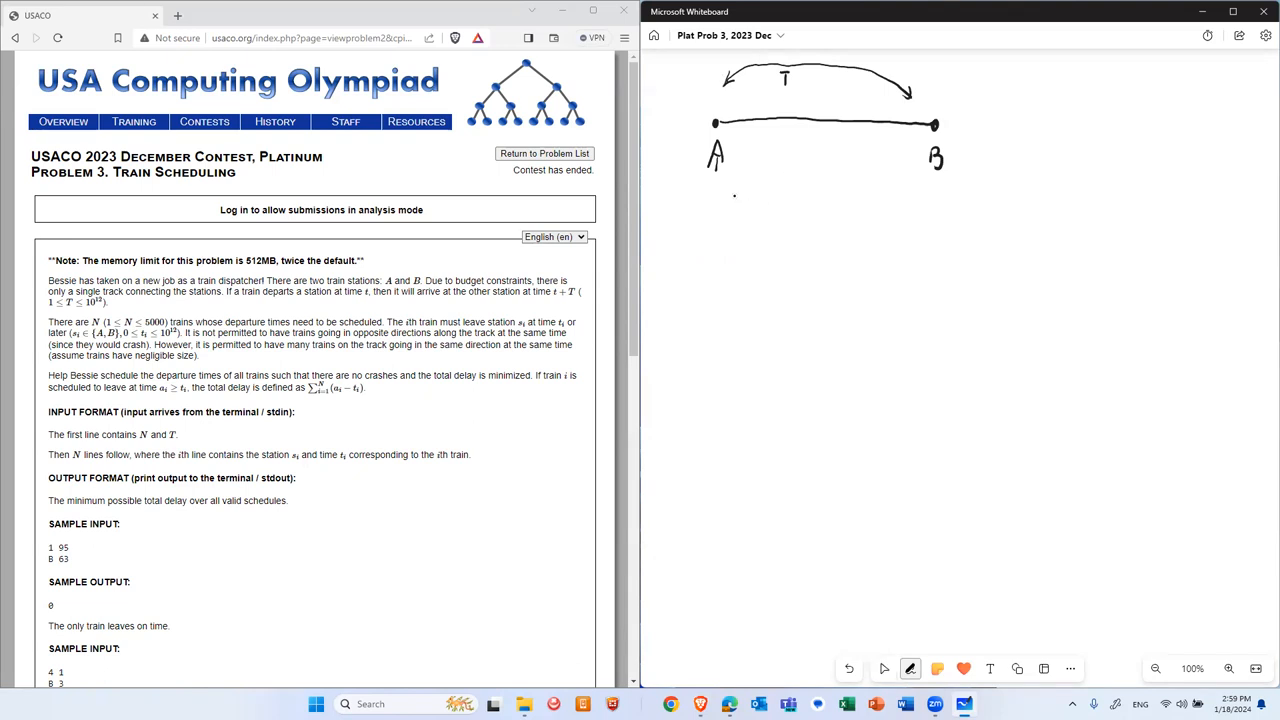
pyautogui.moveTo(728, 185); pyautogui.dragTo(740, 190)
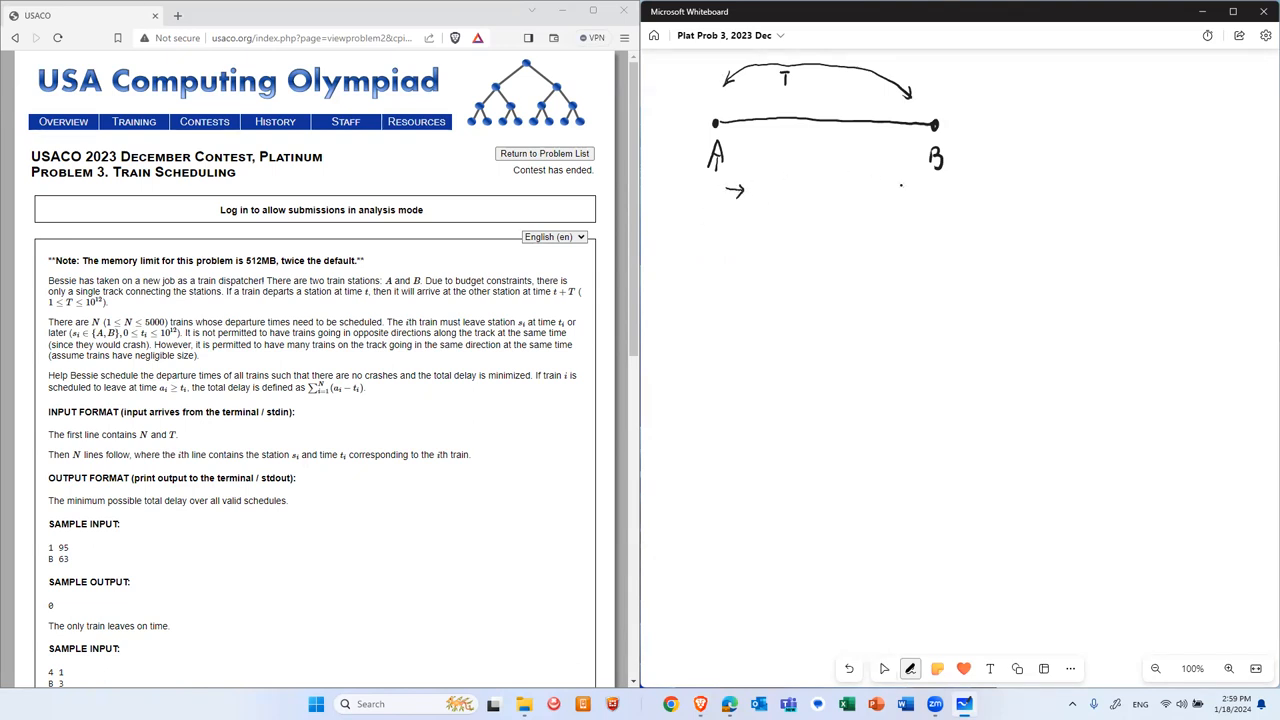
pyautogui.click(750, 190)
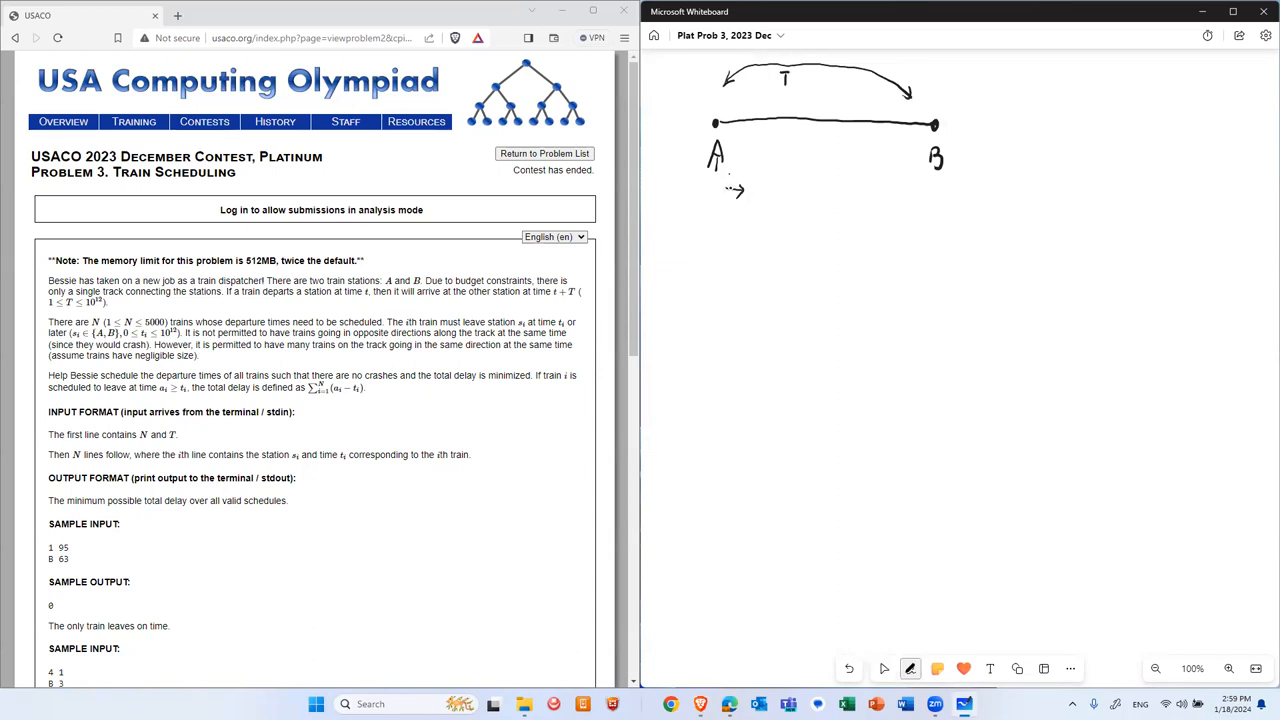
pyautogui.moveTo(718, 190); pyautogui.dragTo(800, 190)
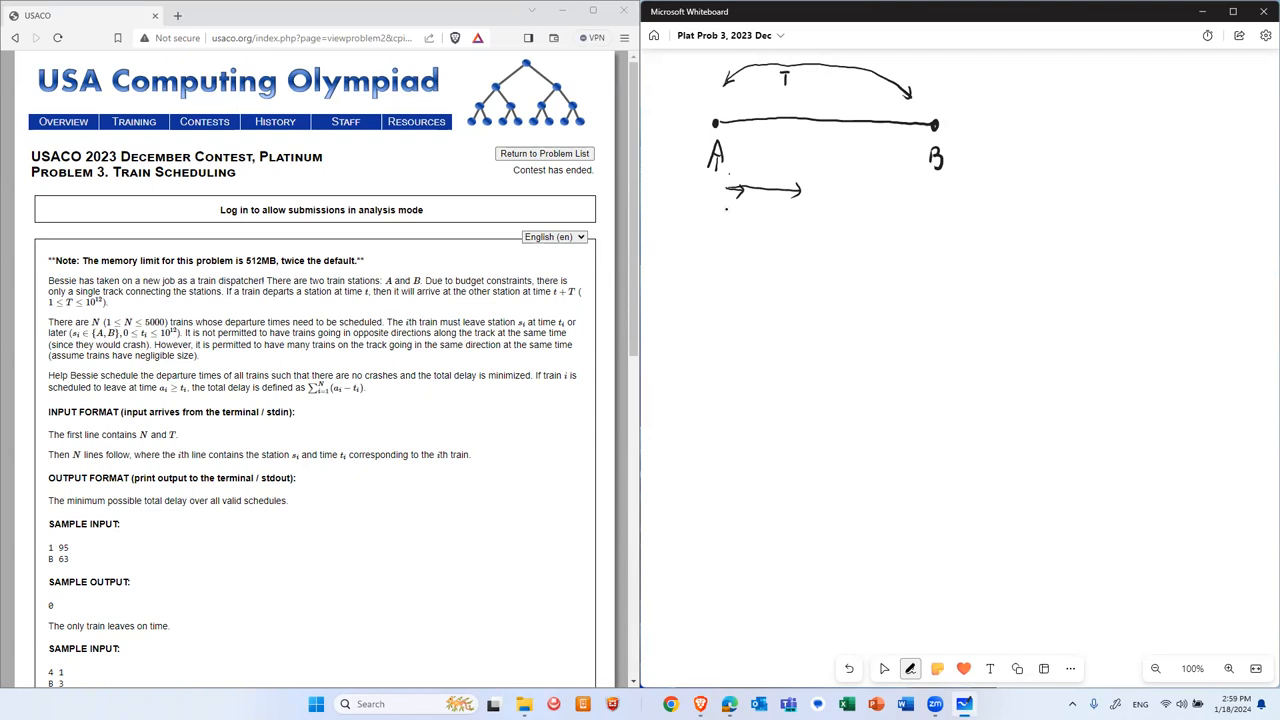
pyautogui.moveTo(723, 210); pyautogui.dragTo(755, 210)
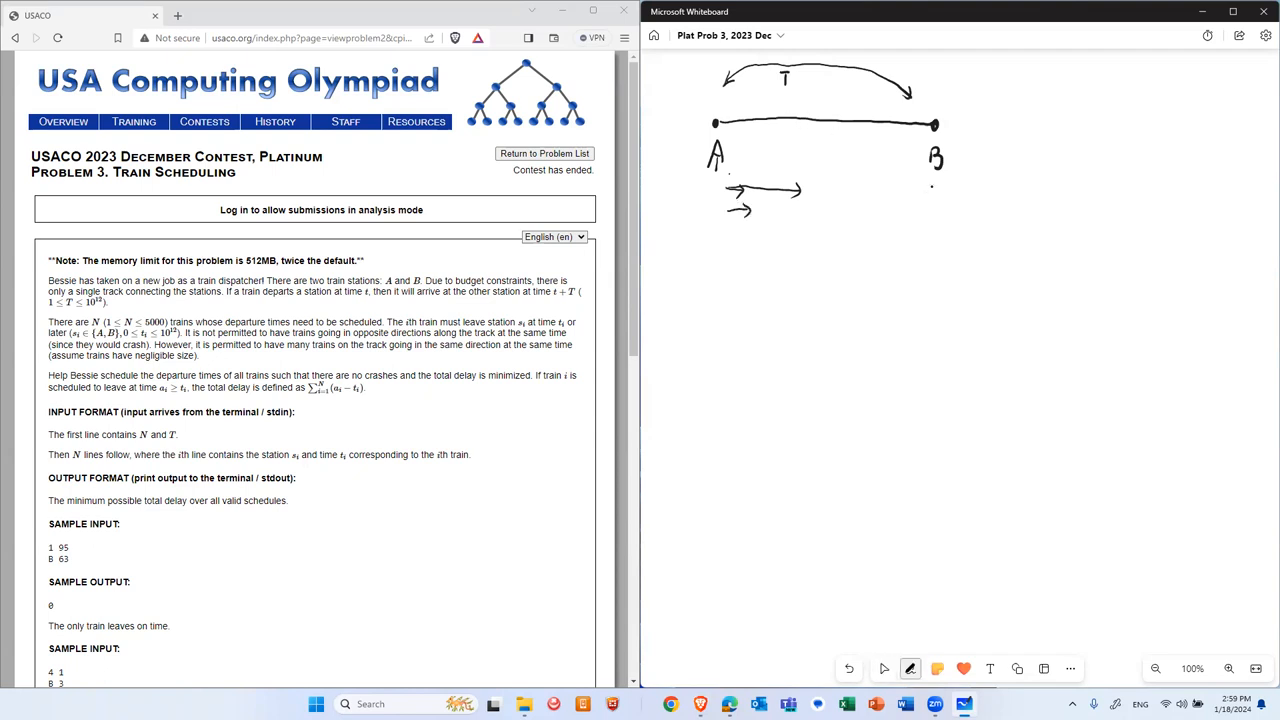
pyautogui.moveTo(935, 184); pyautogui.dragTo(905, 184)
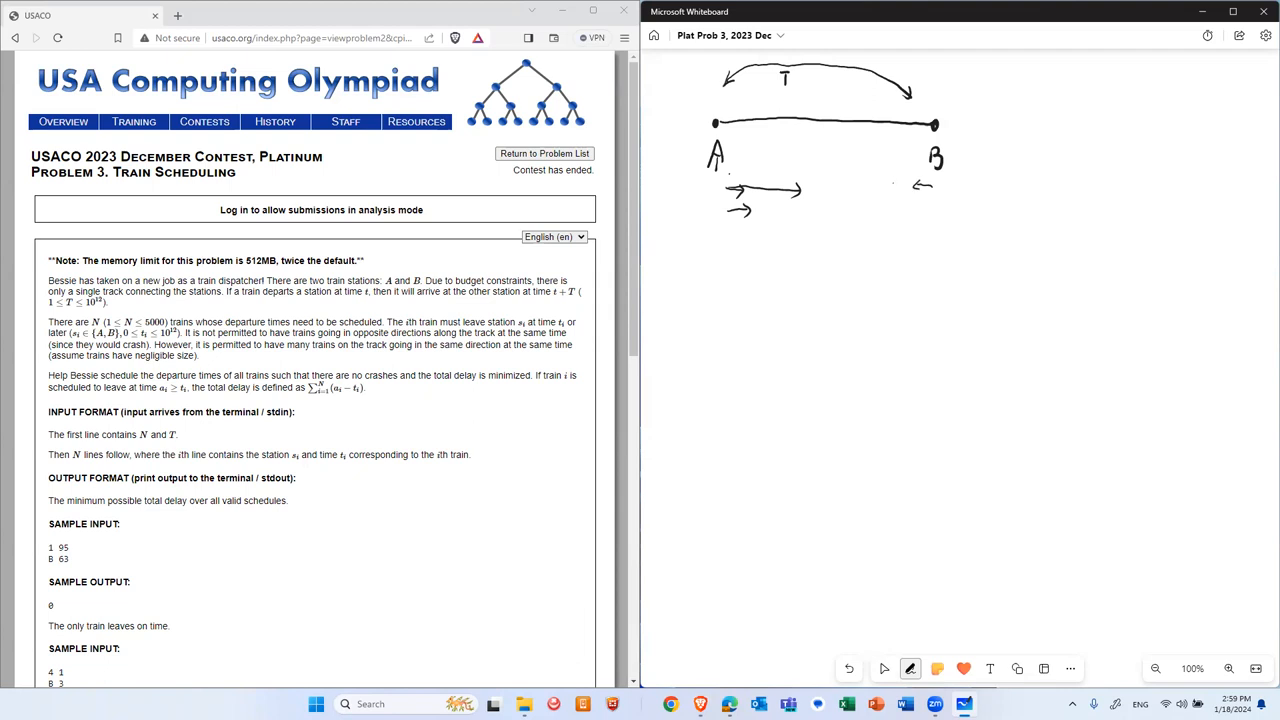
pyautogui.click(888, 190)
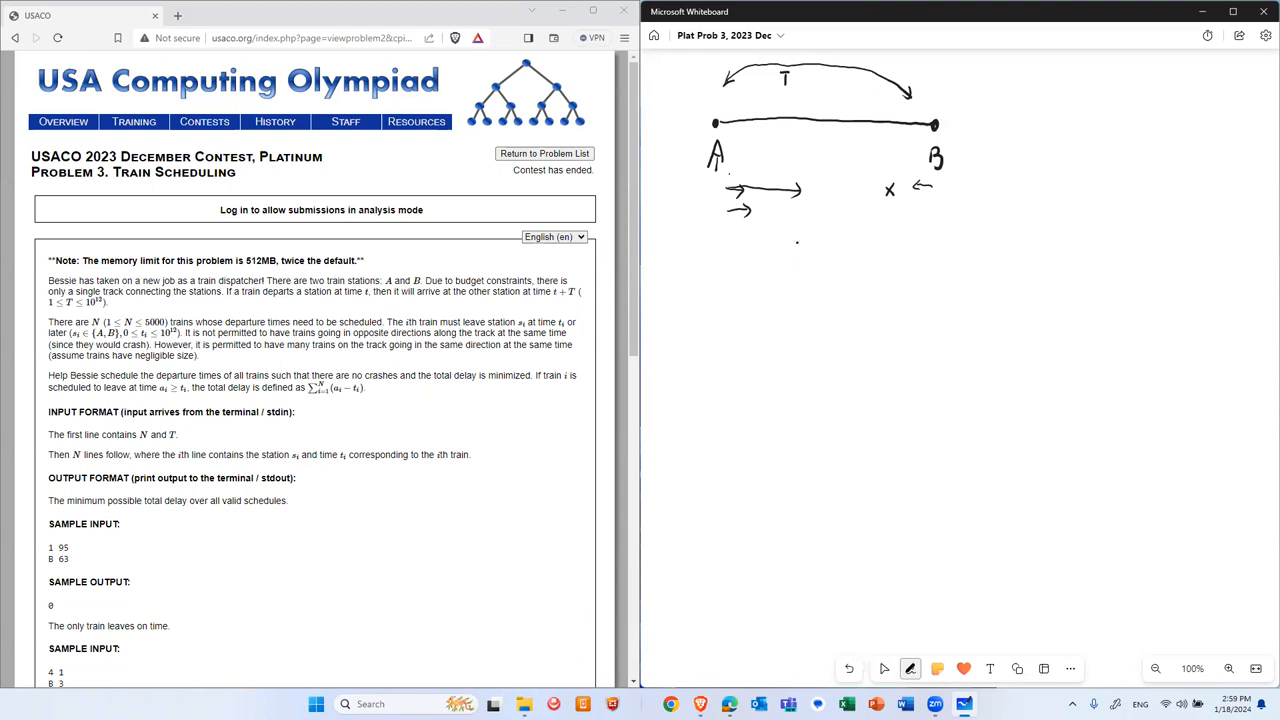
pyautogui.click(884, 668)
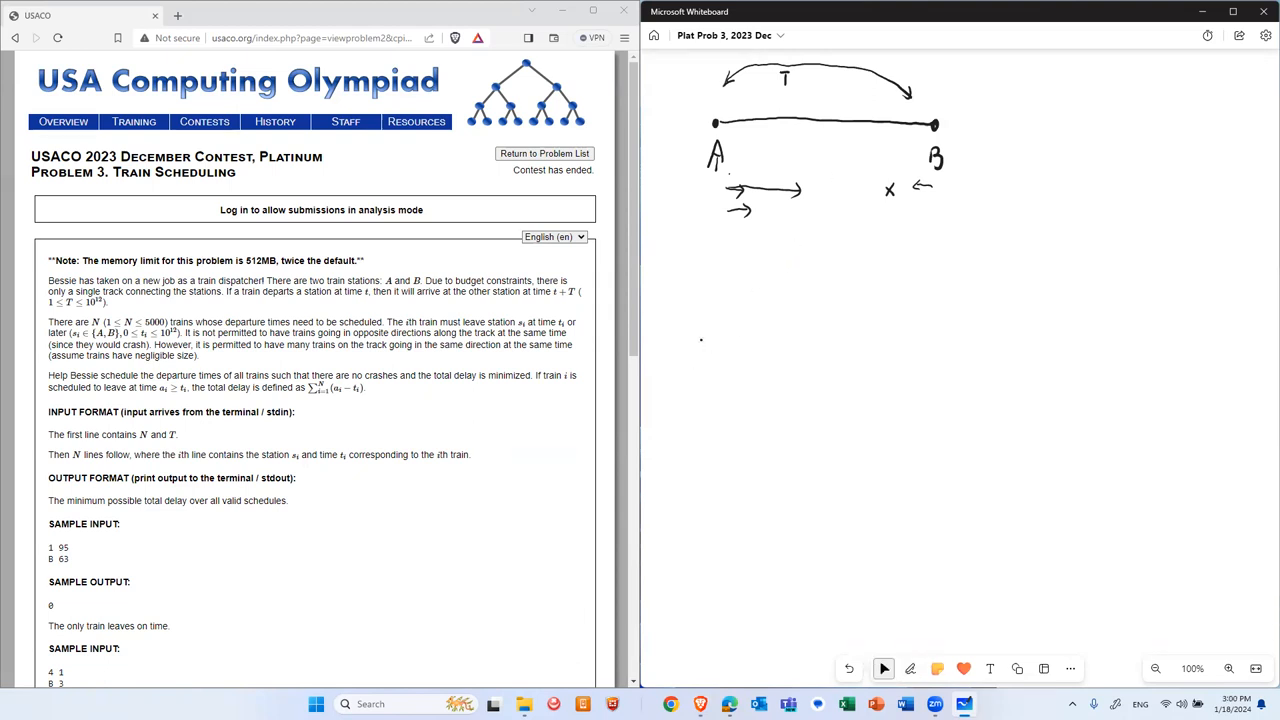
pyautogui.click(910, 668)
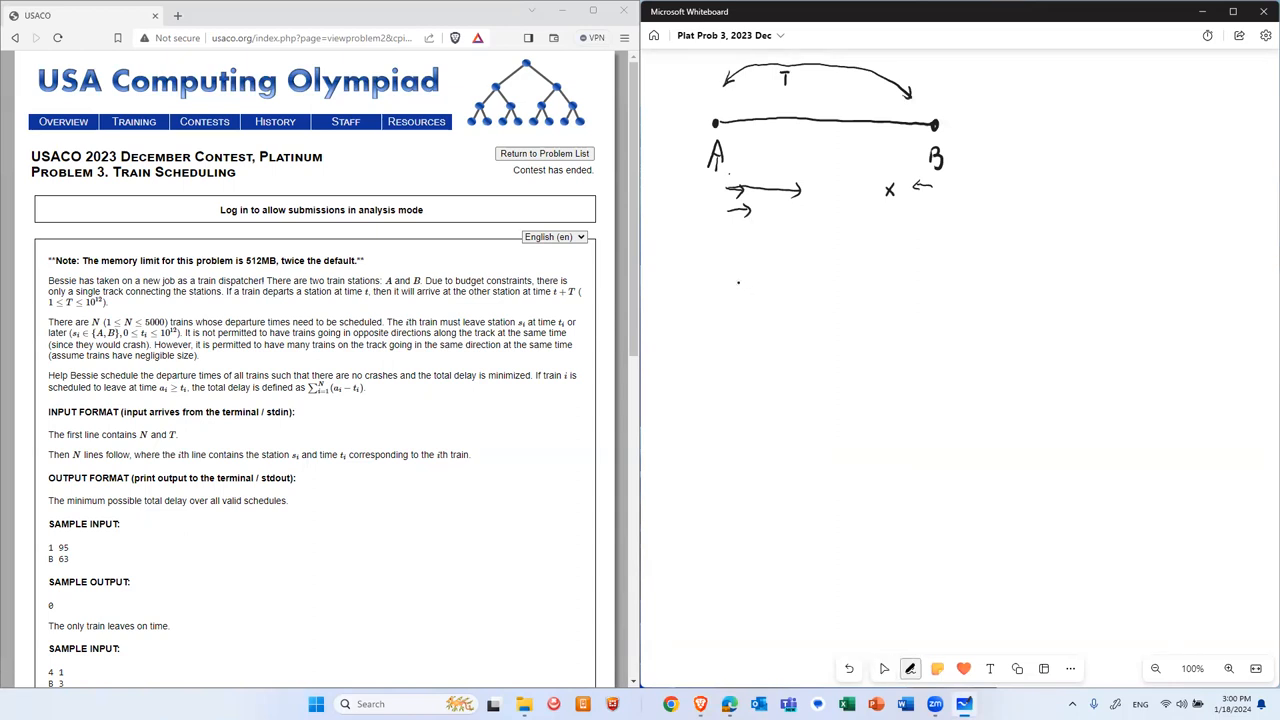
pyautogui.click(883, 668)
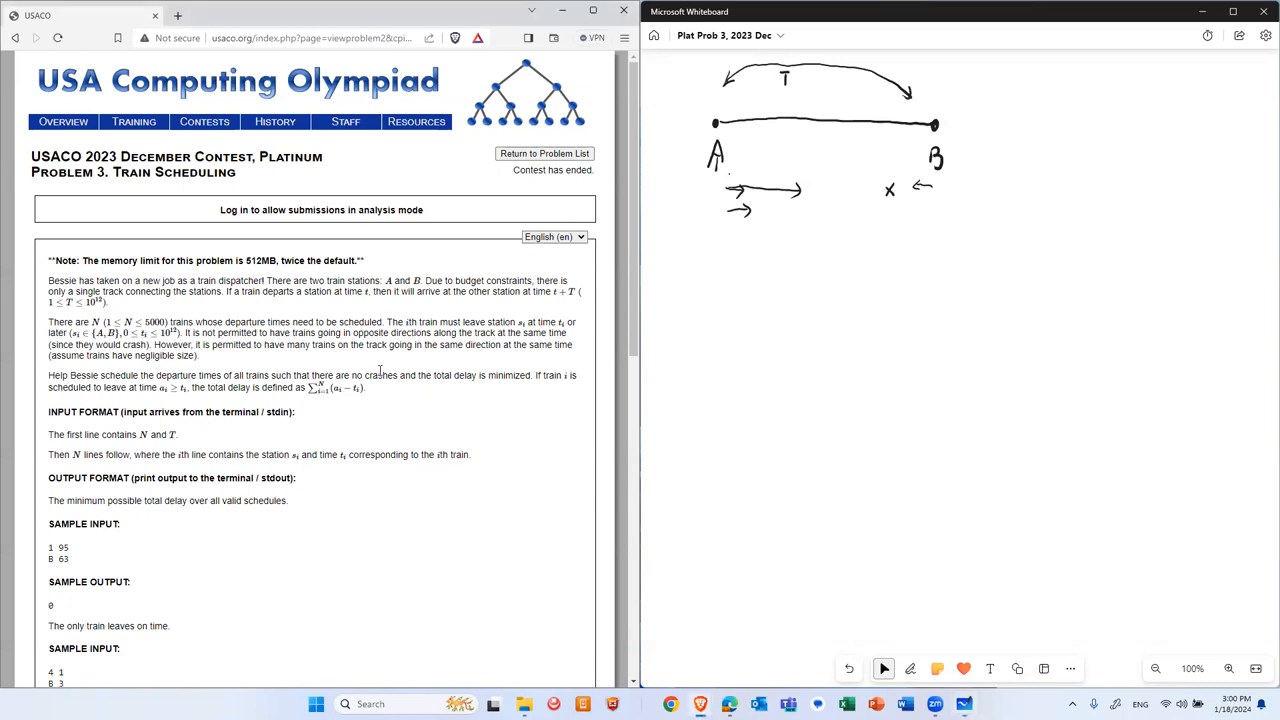
# Scroll the USACO problem page down to the Sample Input and Sample Output sections
pyautogui.scroll(-3)
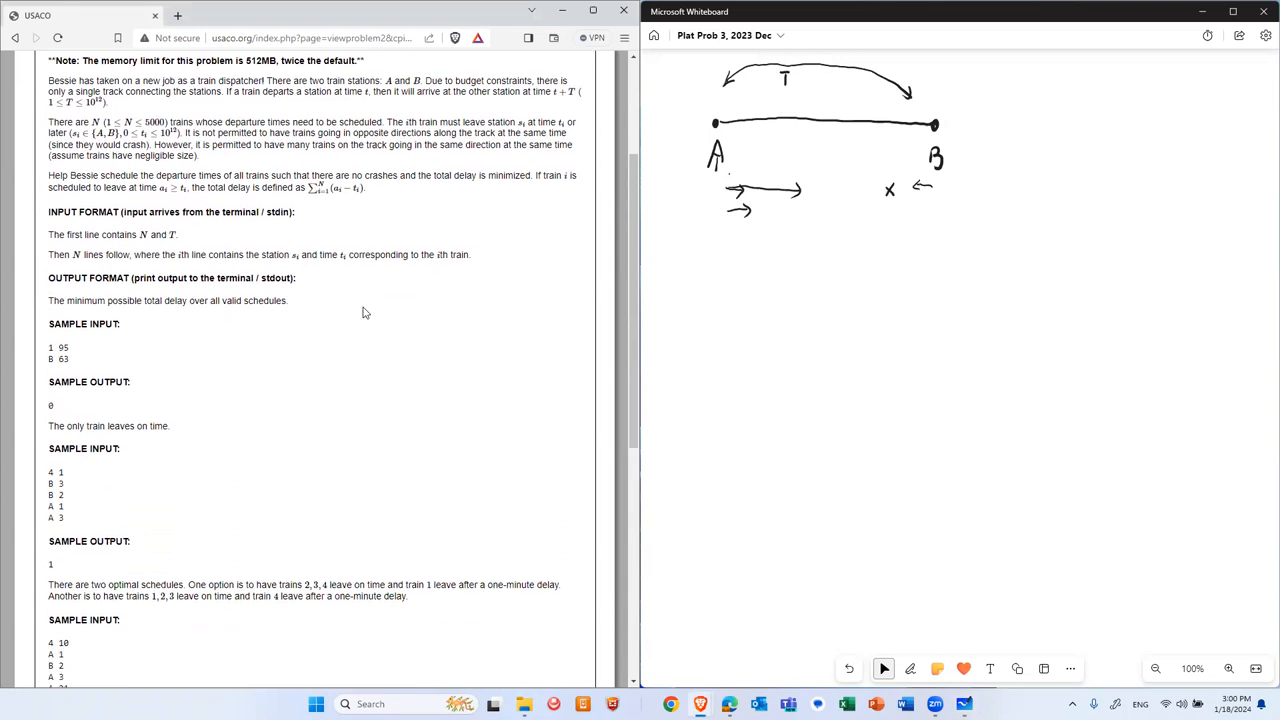
pyautogui.scroll(3)
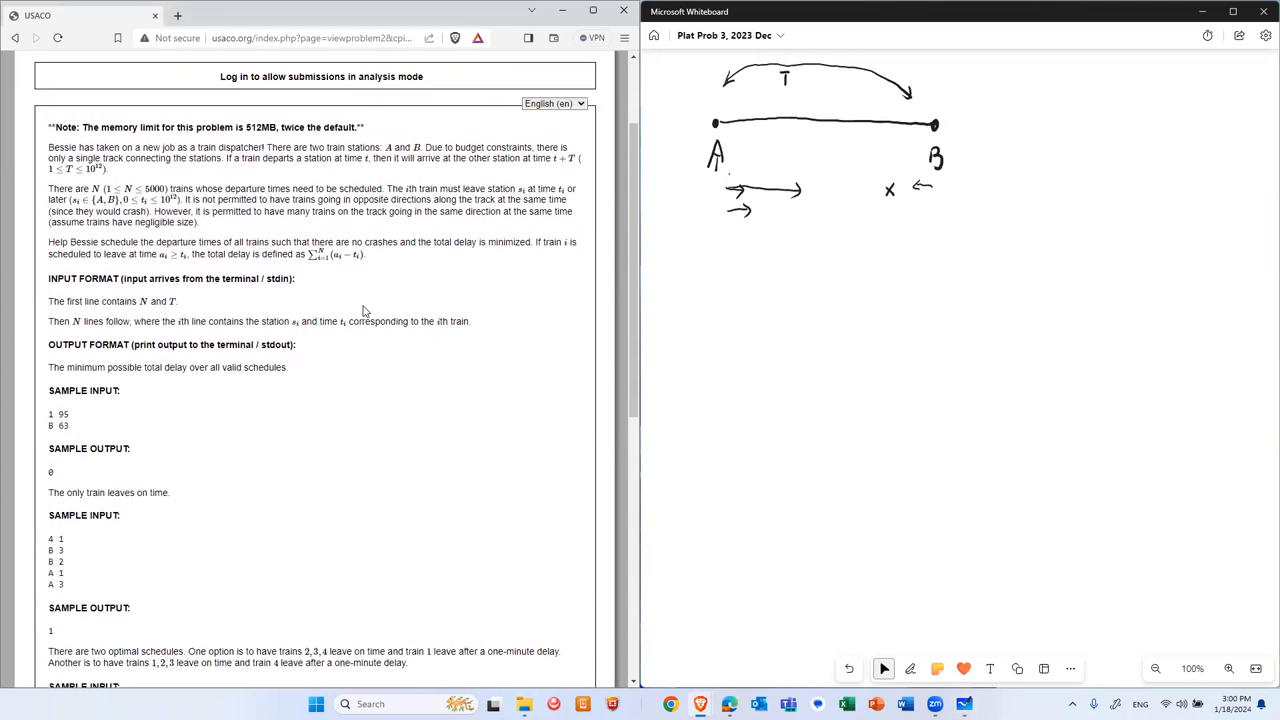
pyautogui.scroll(-3)
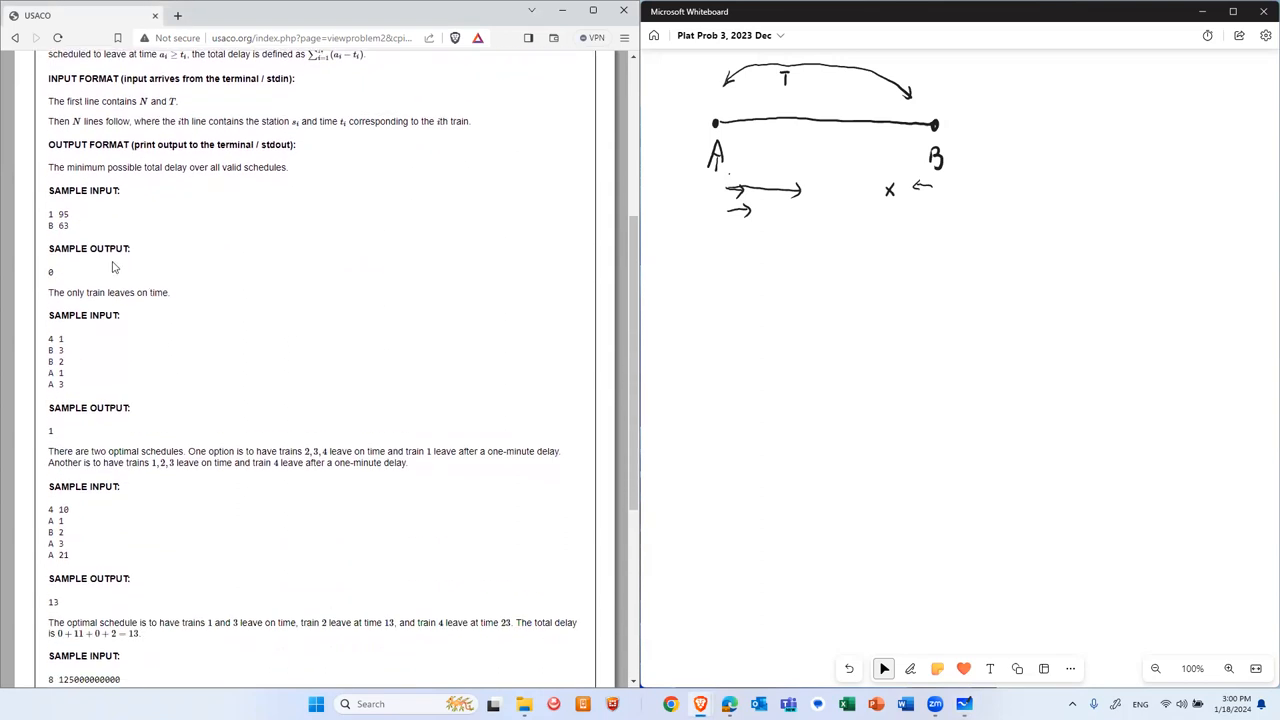
pyautogui.moveTo(382, 233)
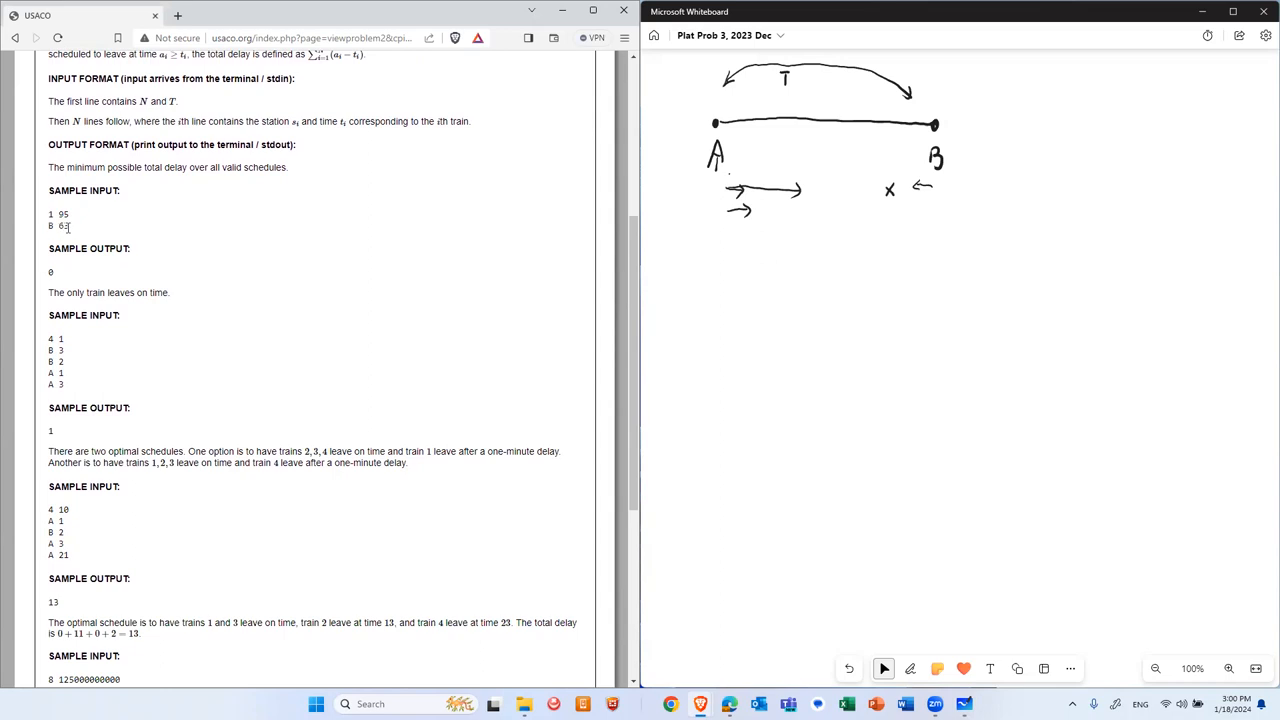
pyautogui.moveTo(70, 228)
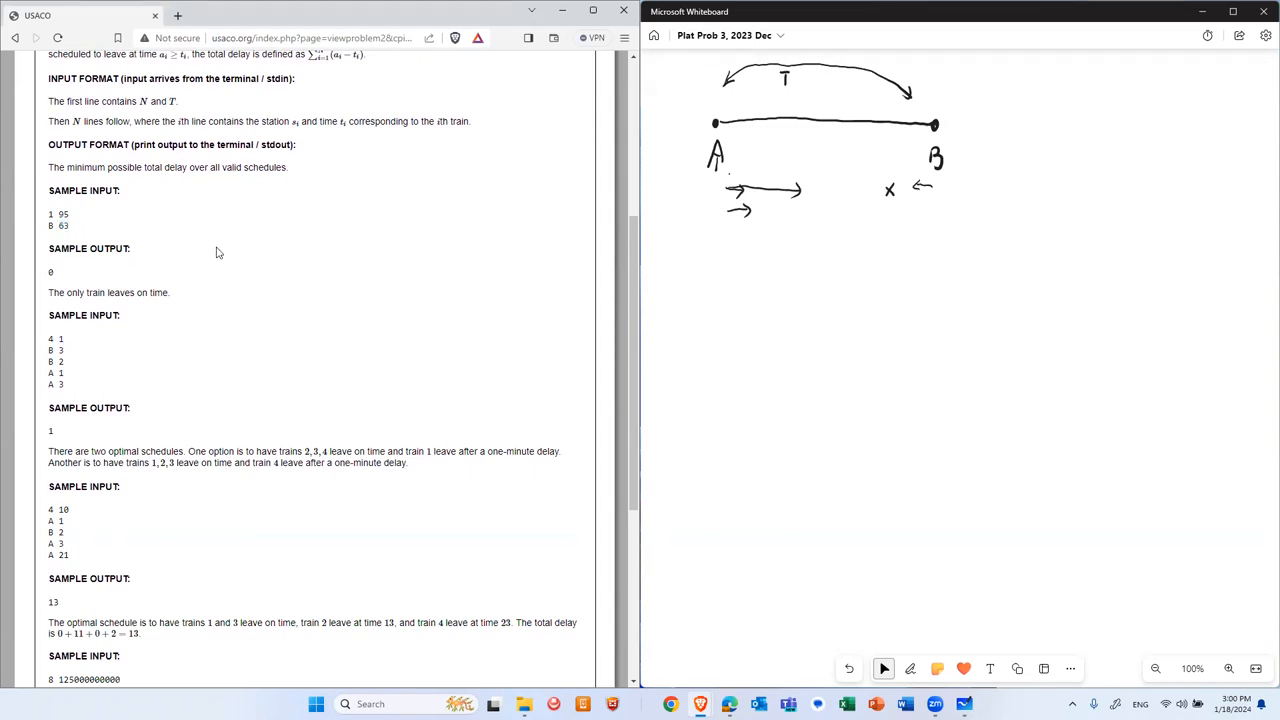
pyautogui.scroll(-3)
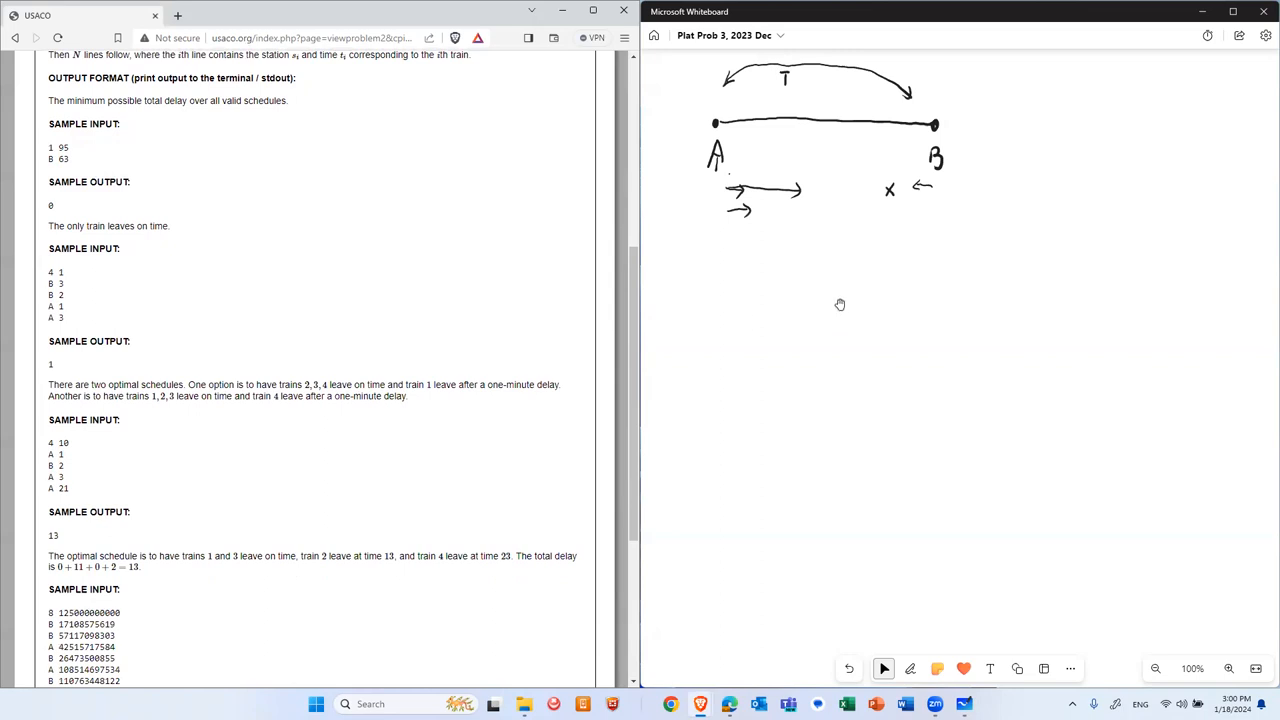
pyautogui.moveTo(825, 295)
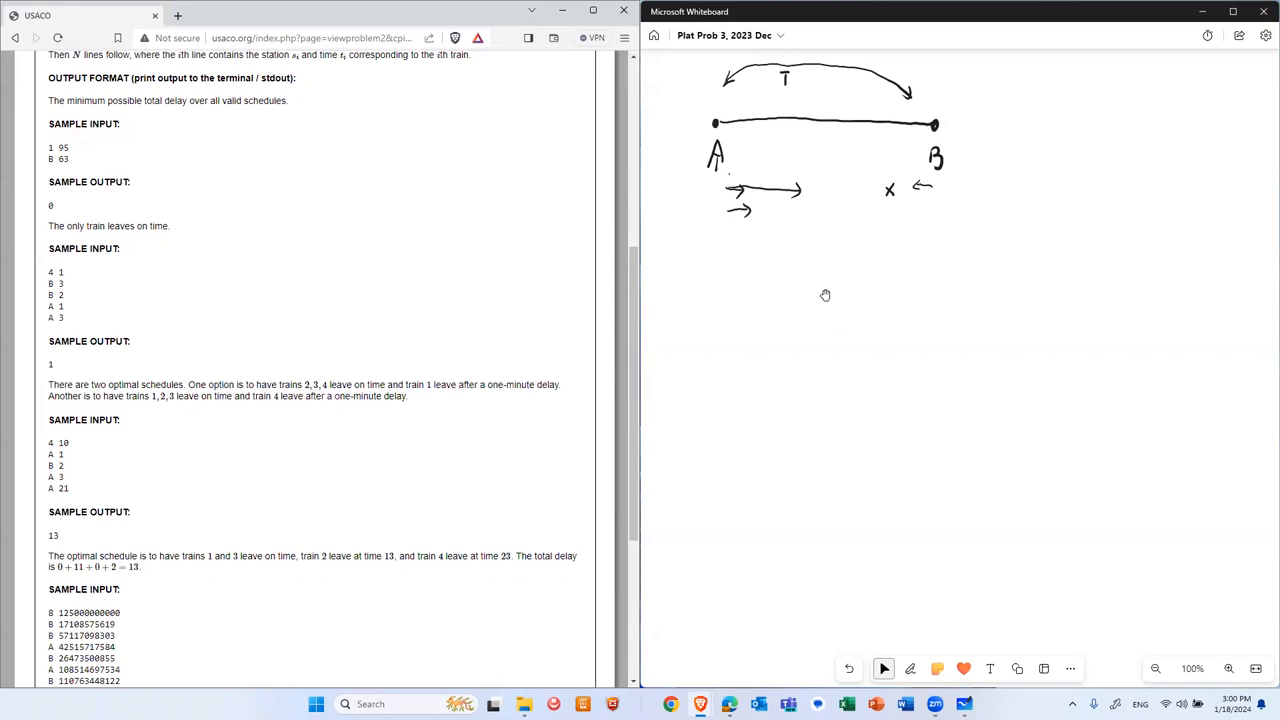
# Write train numbers 1 and 3 and draw arrows for train 1 to B and train 3 leaving B
pyautogui.click(910, 668)
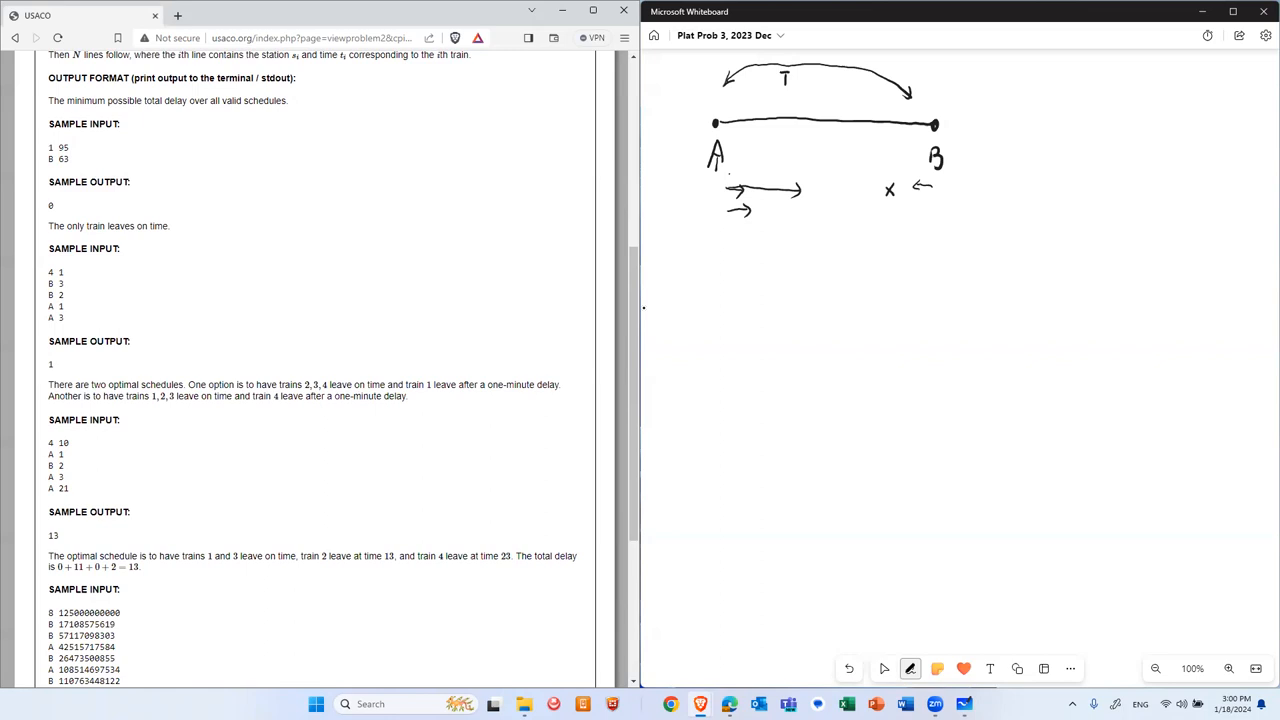
pyautogui.moveTo(945, 230); pyautogui.dragTo(940, 255)
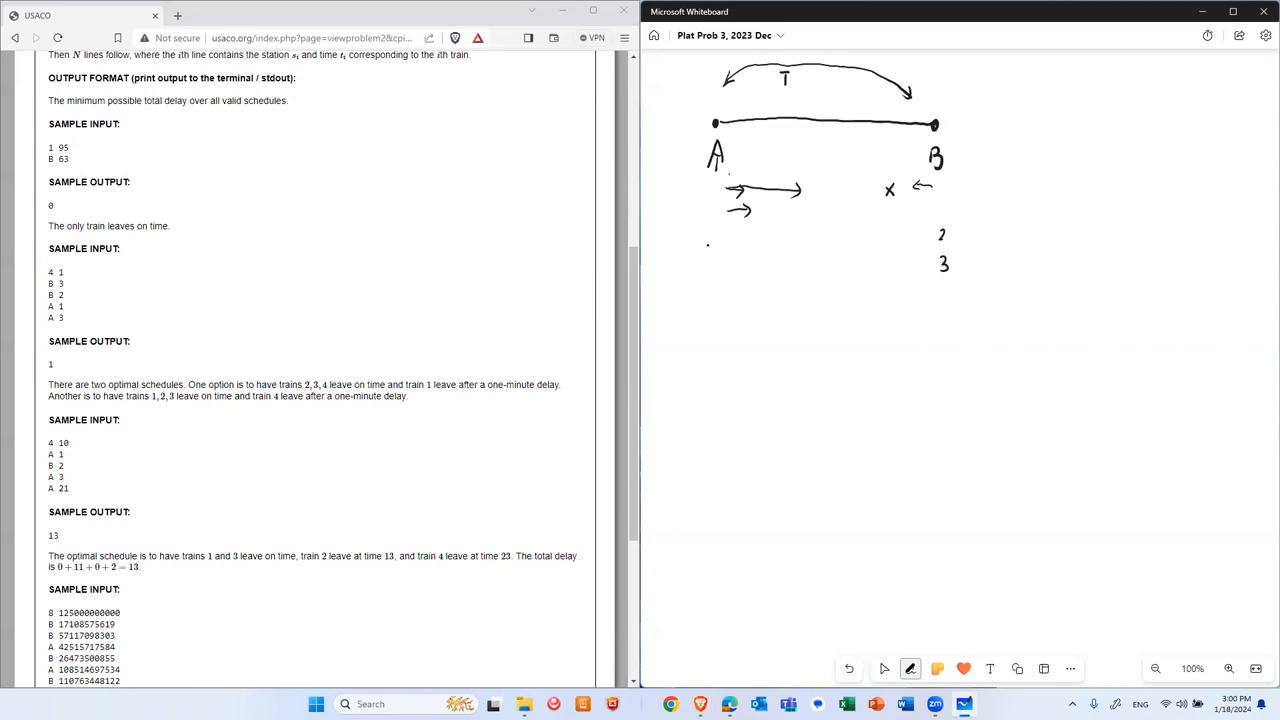
pyautogui.moveTo(713, 240); pyautogui.dragTo(713, 258)
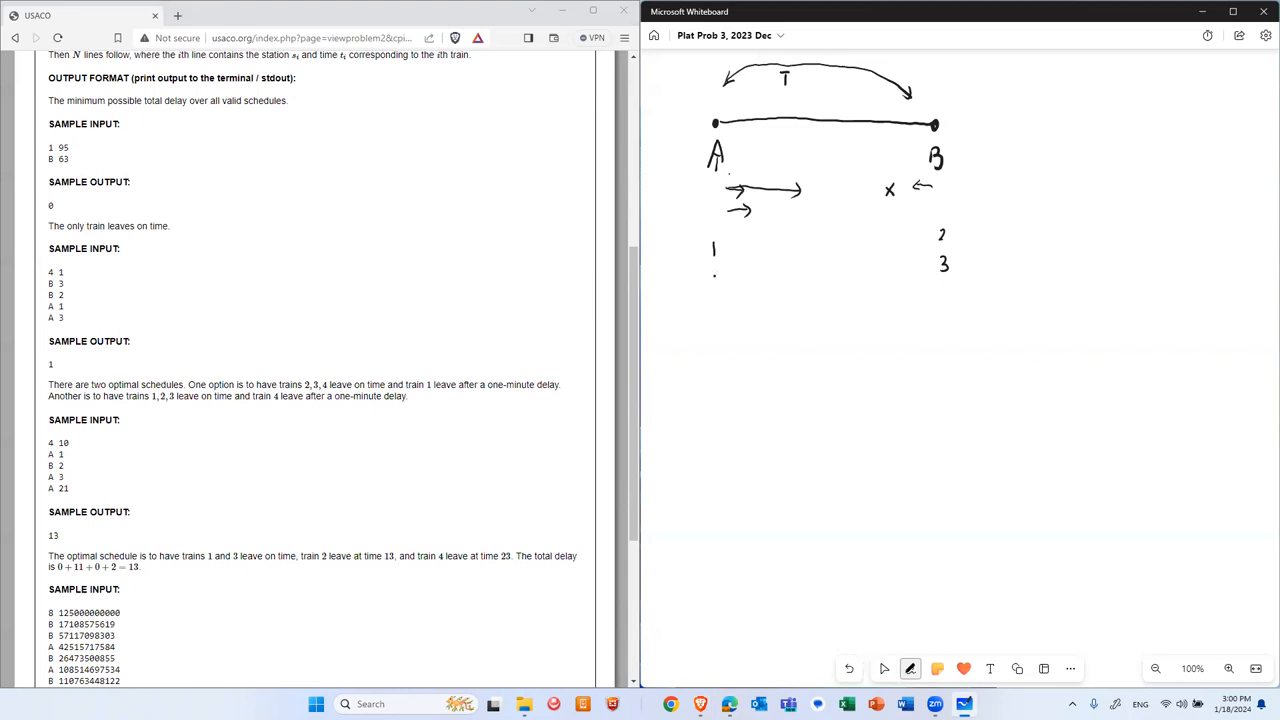
pyautogui.moveTo(710, 275); pyautogui.dragTo(720, 285)
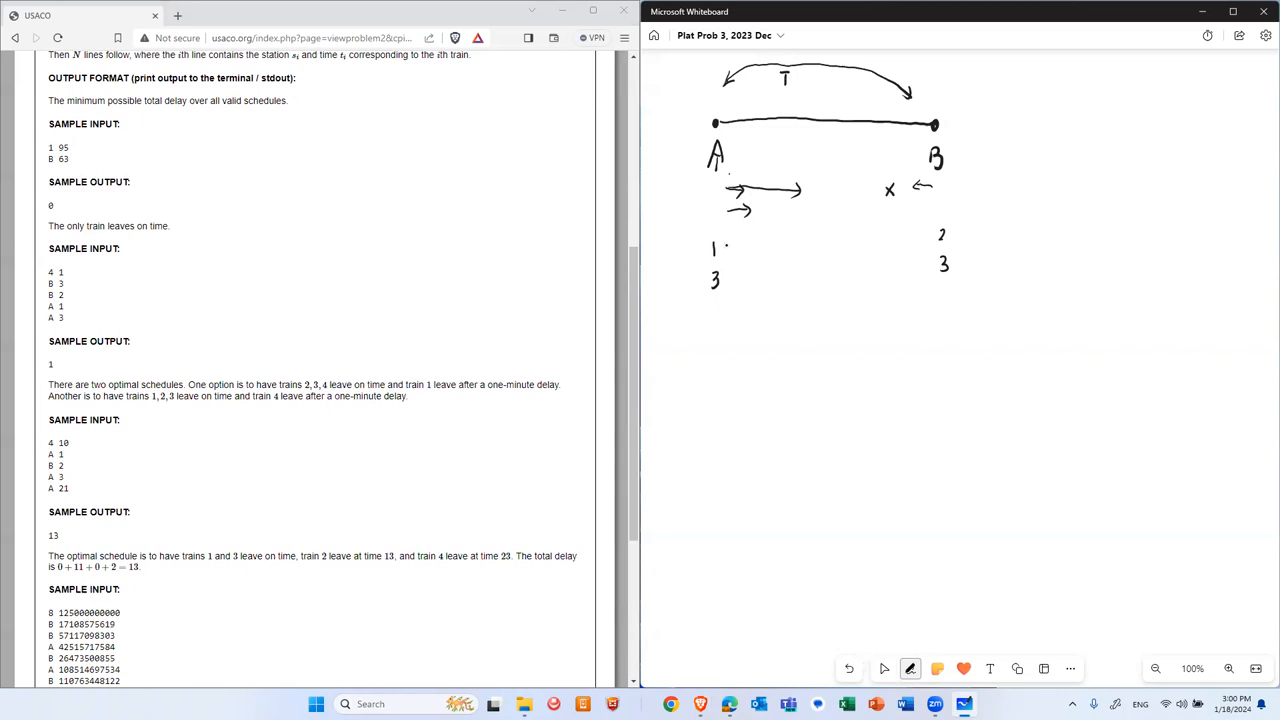
pyautogui.moveTo(725, 245); pyautogui.dragTo(790, 242)
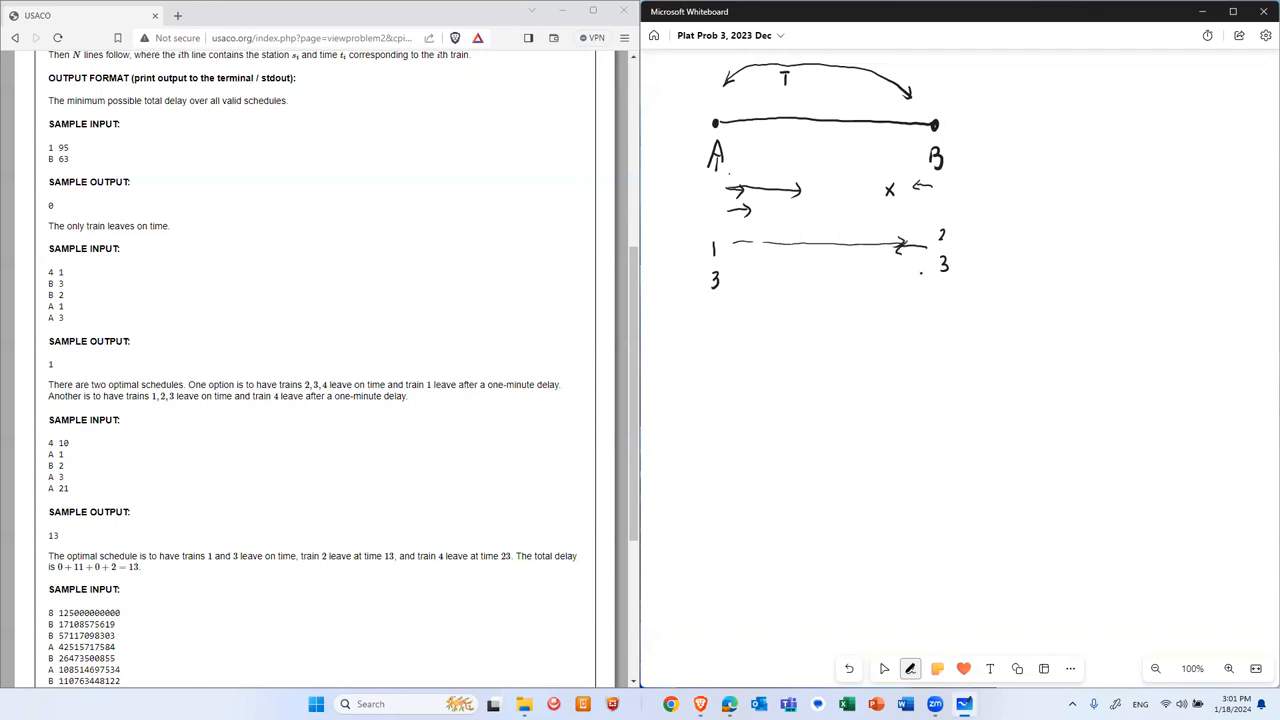
pyautogui.moveTo(928, 275); pyautogui.dragTo(898, 272)
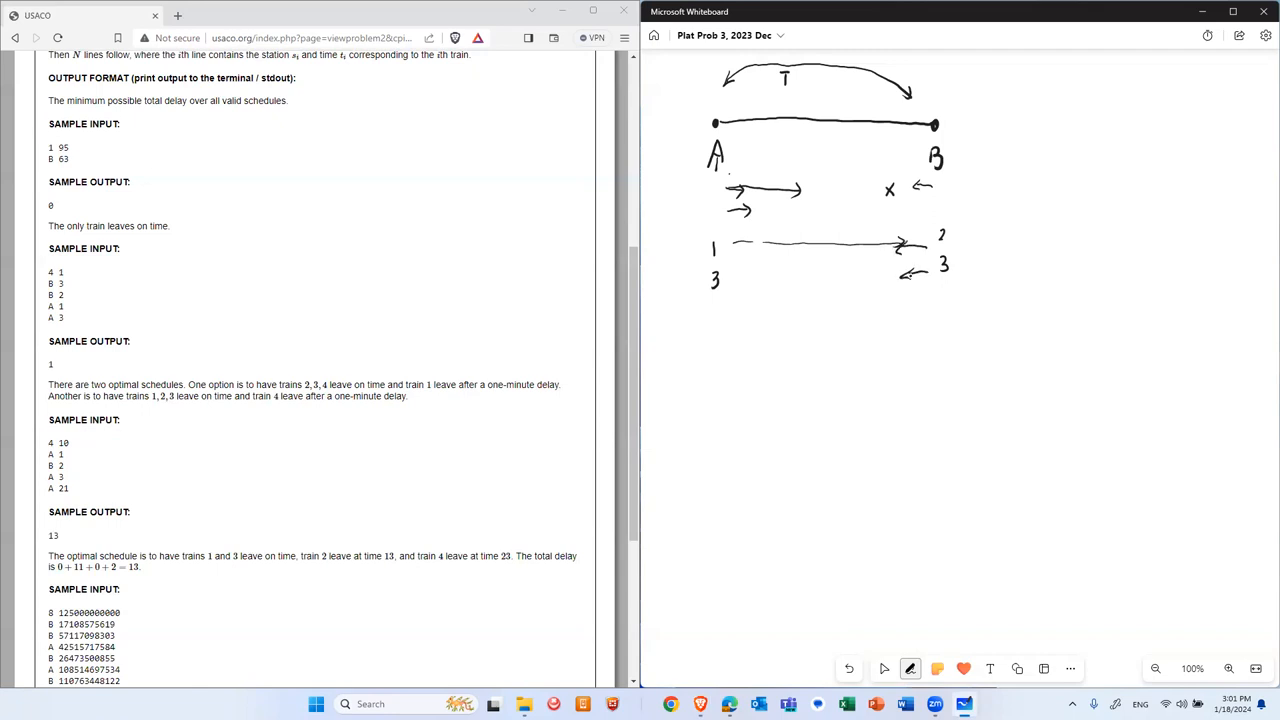
# Circle train 3, add an arrow after it, and write d=1 beneath
pyautogui.click(721, 328)
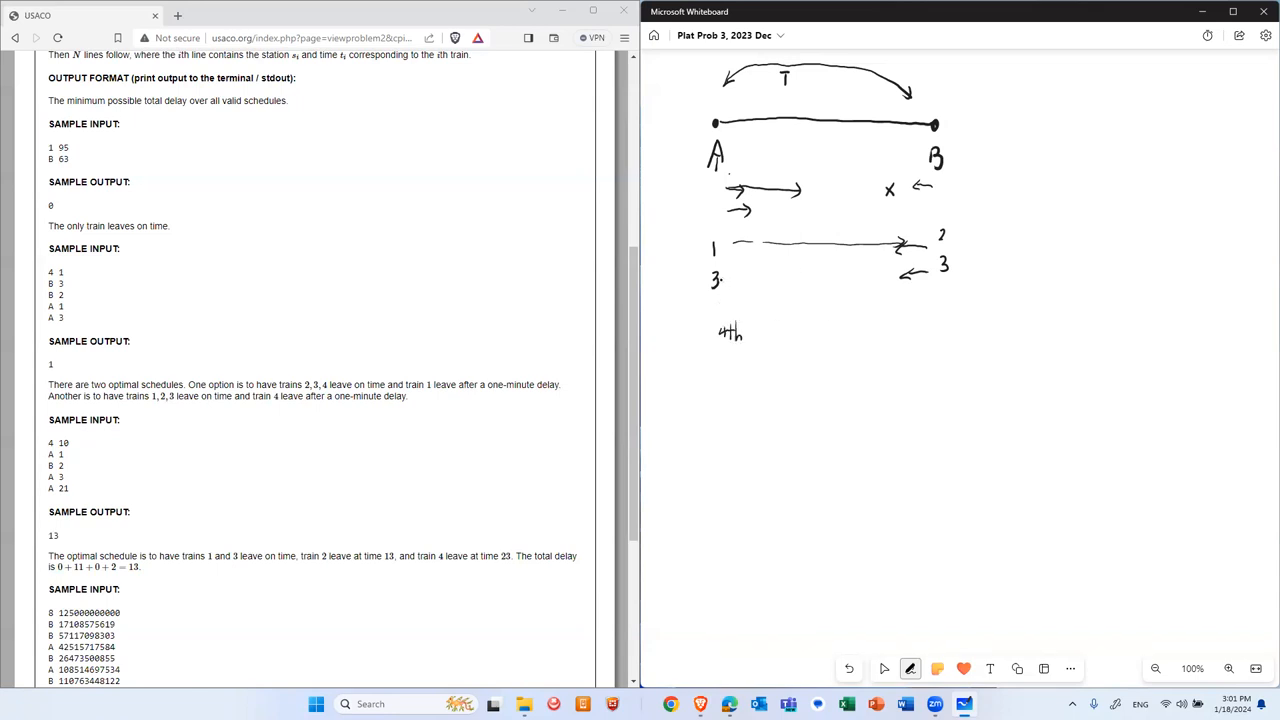
pyautogui.moveTo(710, 275); pyautogui.dragTo(718, 288)
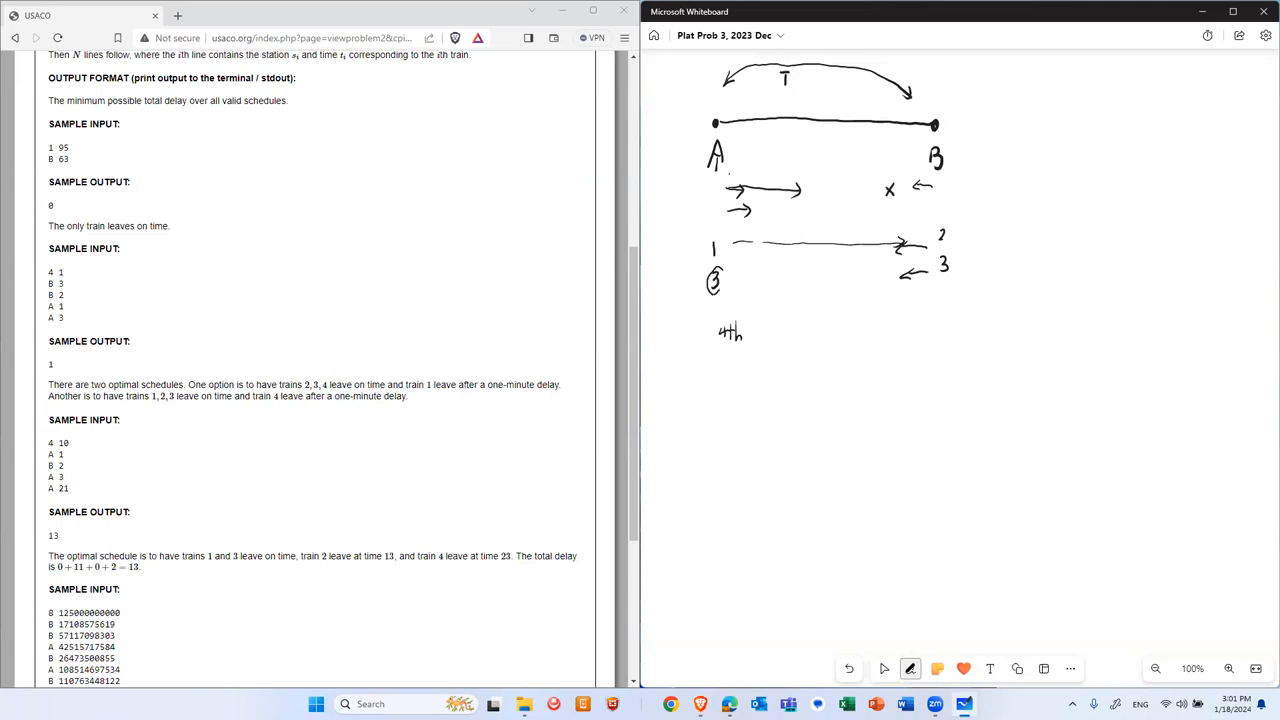
pyautogui.moveTo(725, 279); pyautogui.dragTo(745, 279)
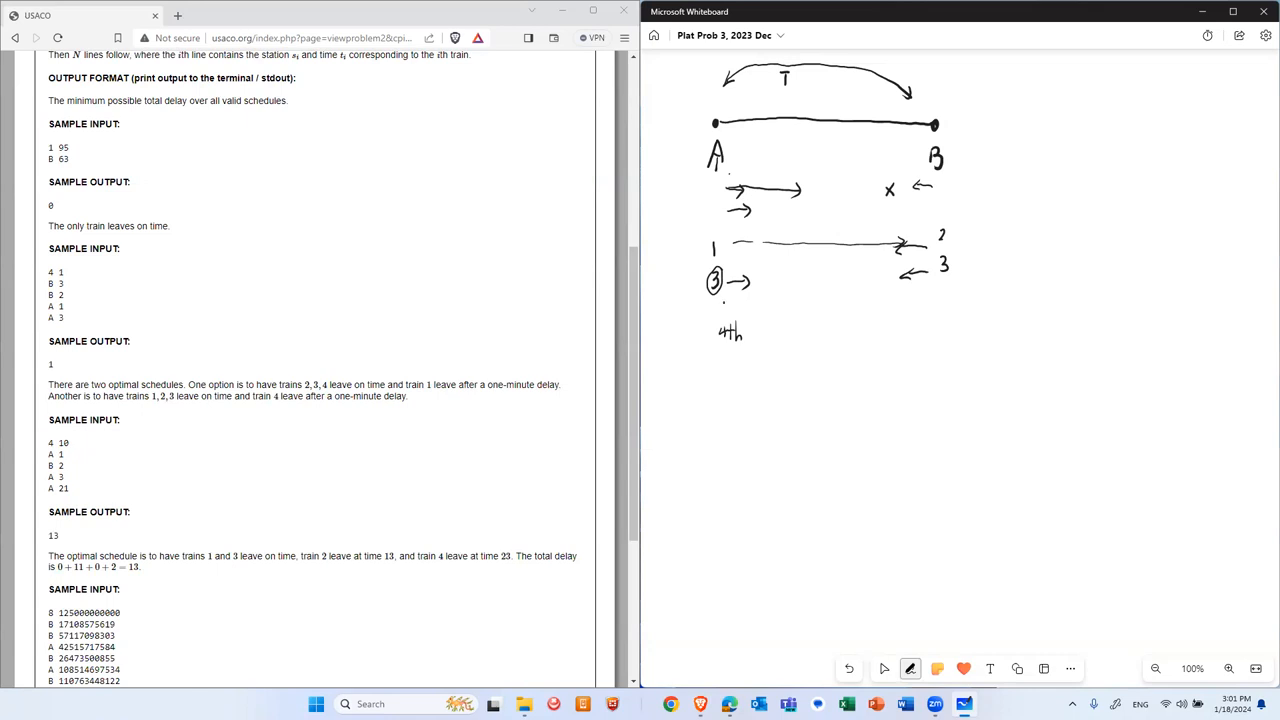
pyautogui.moveTo(718, 306); pyautogui.dragTo(730, 306)
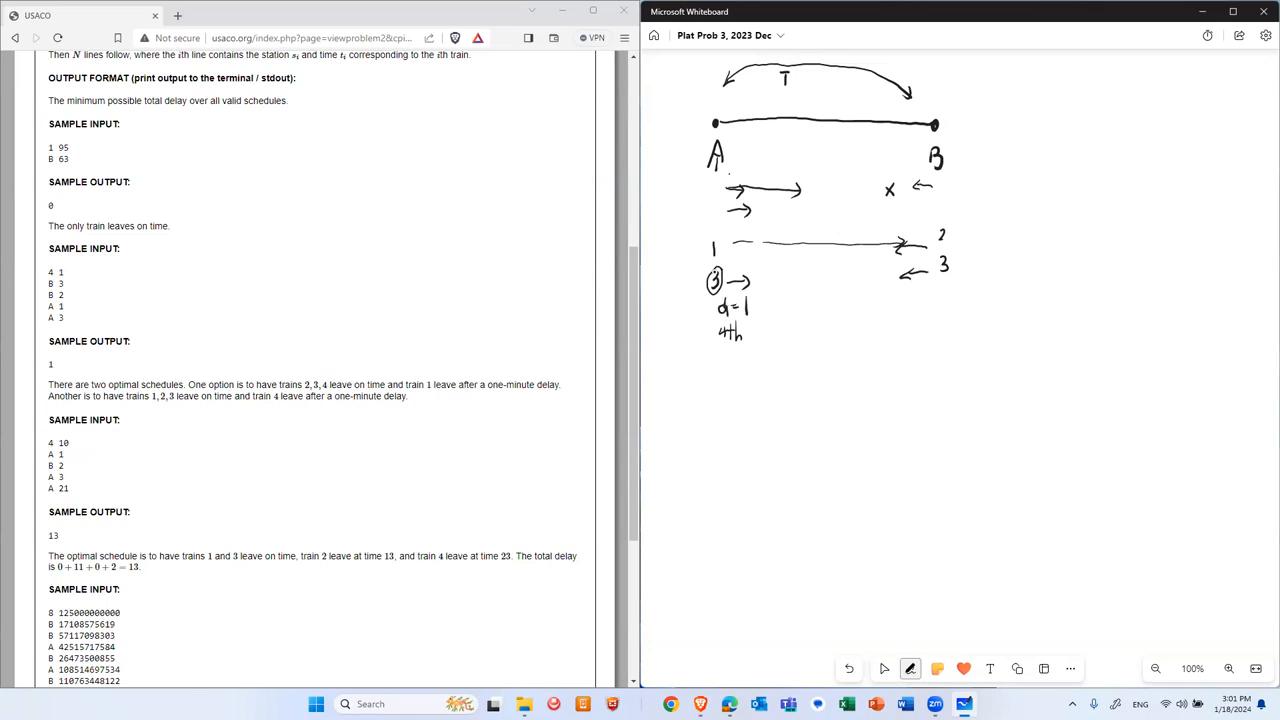
pyautogui.click(883, 668)
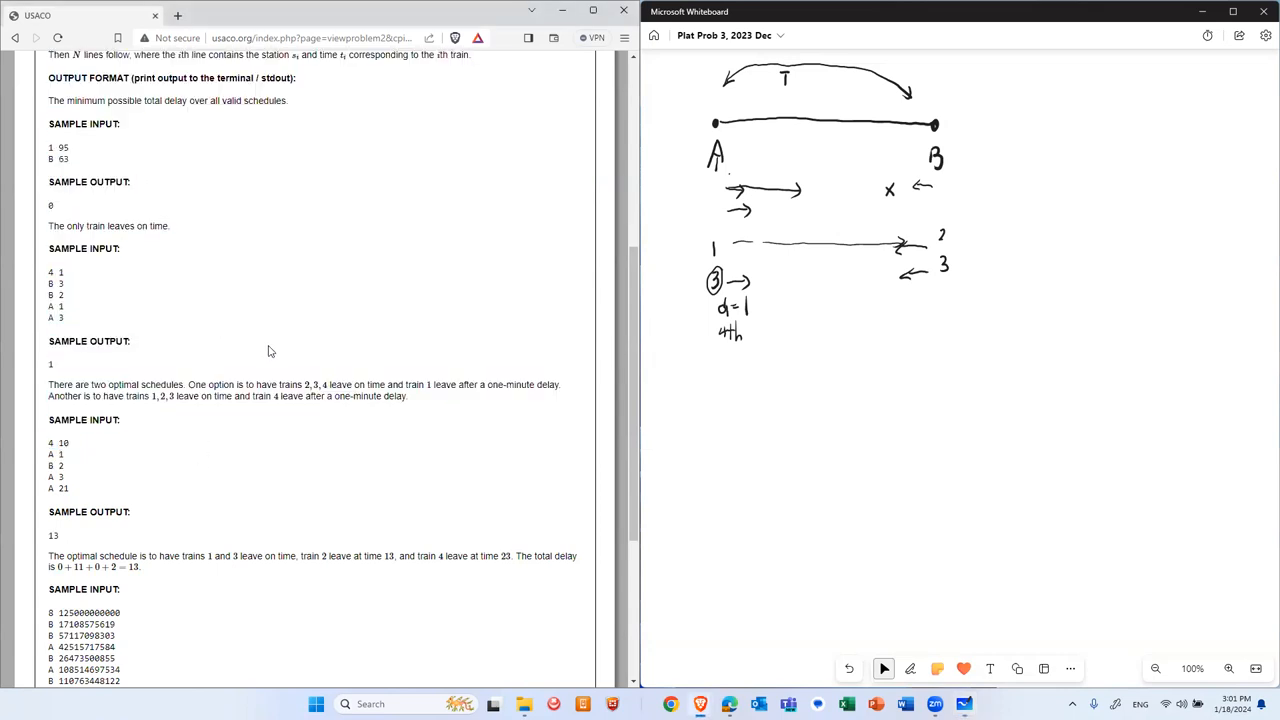
pyautogui.scroll(3)
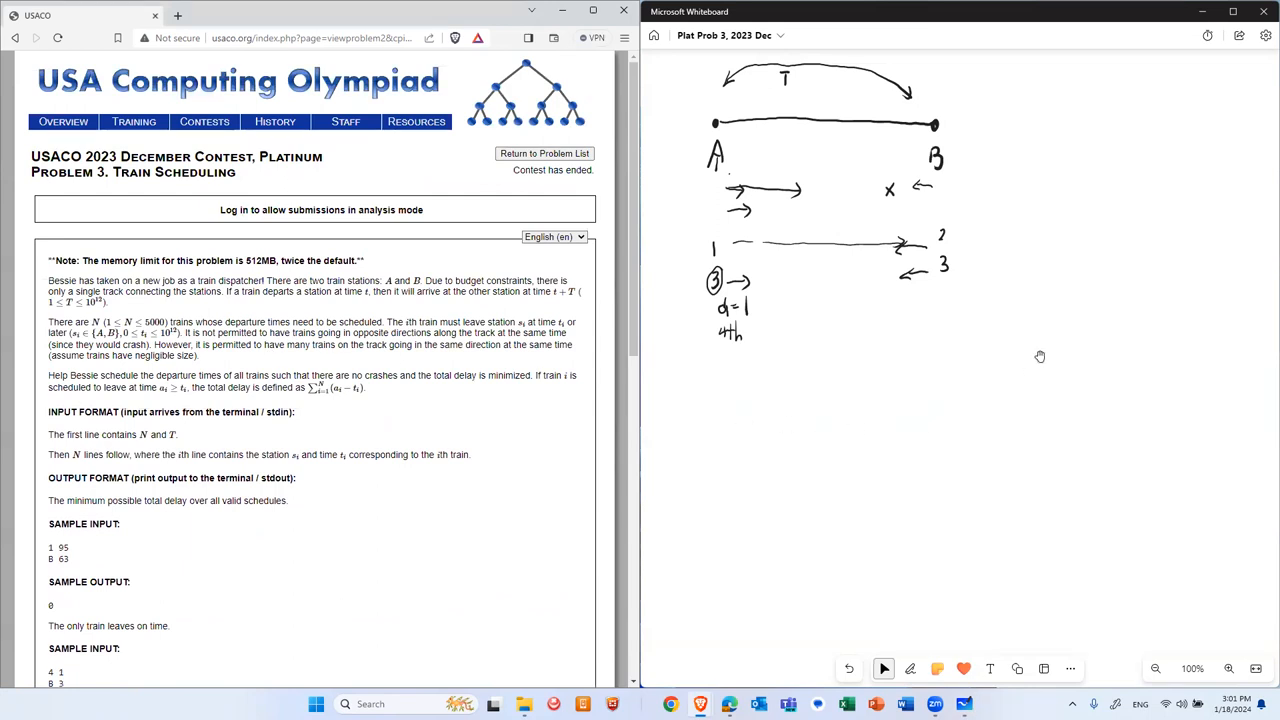
pyautogui.moveTo(1029, 352)
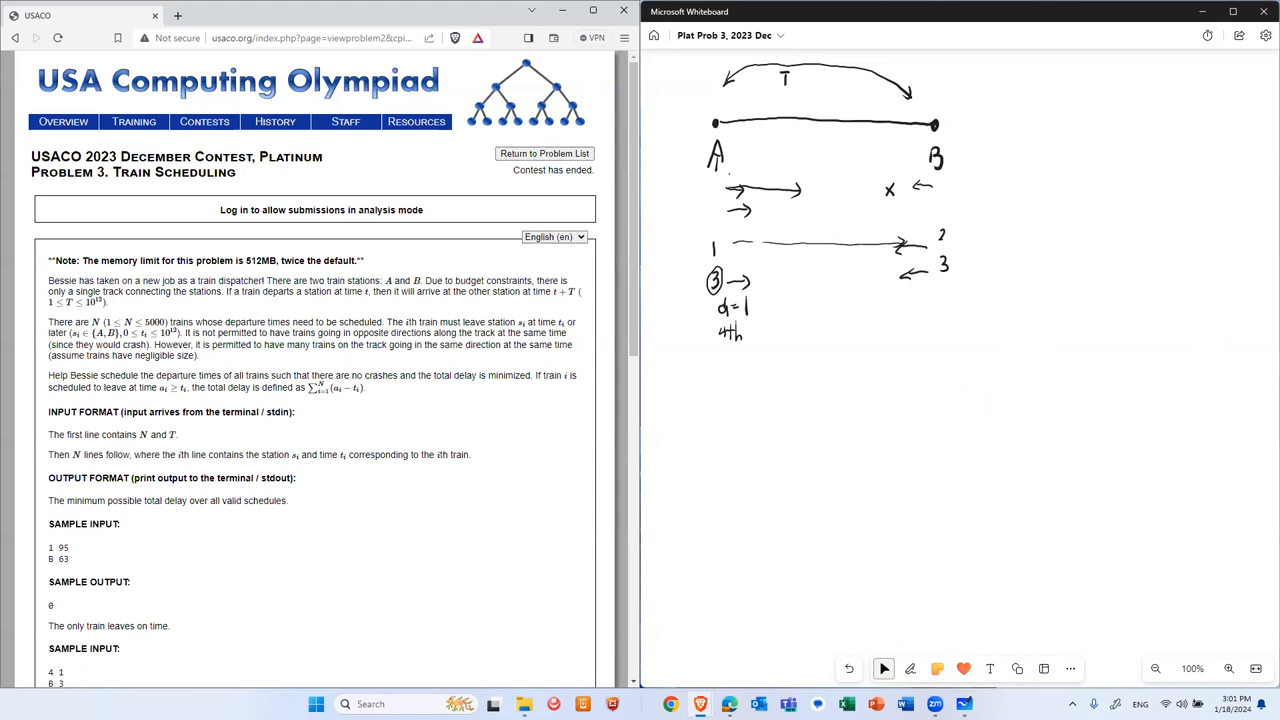
# Label stations A and B as 0 and 1 and write the tuple (t, s, a below the example
pyautogui.click(910, 668)
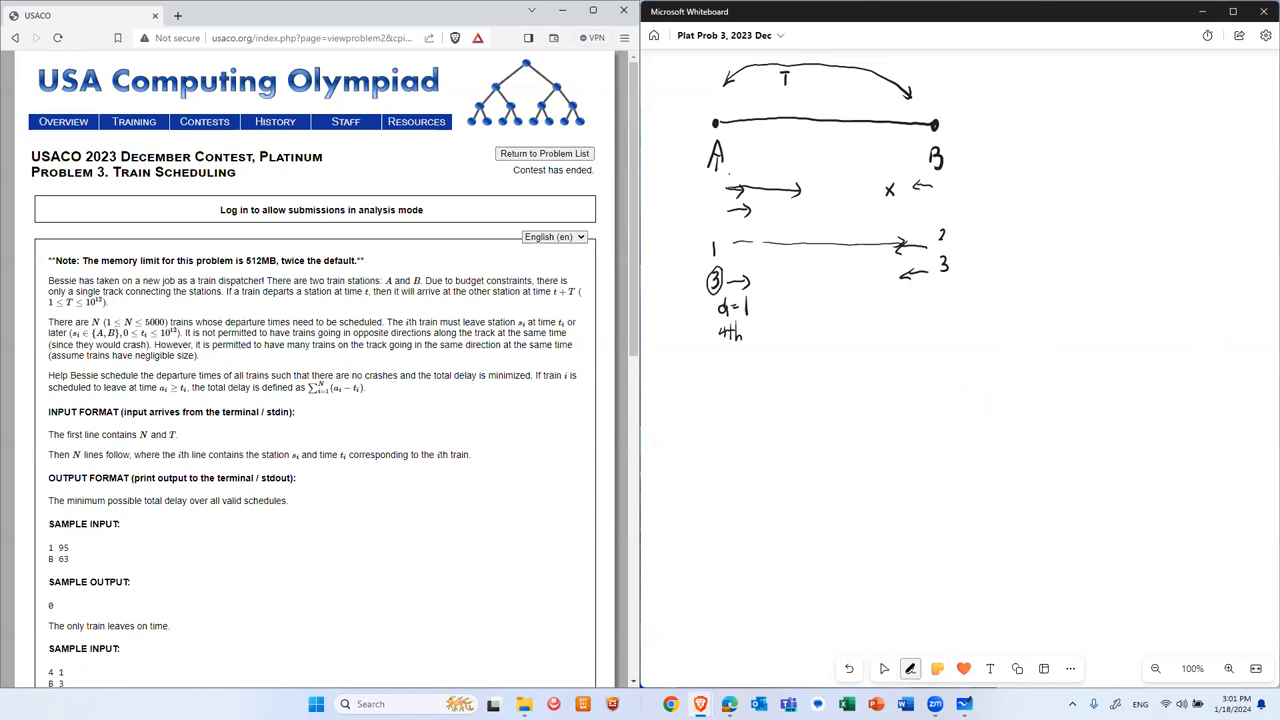
pyautogui.moveTo(733, 385); pyautogui.dragTo(742, 365)
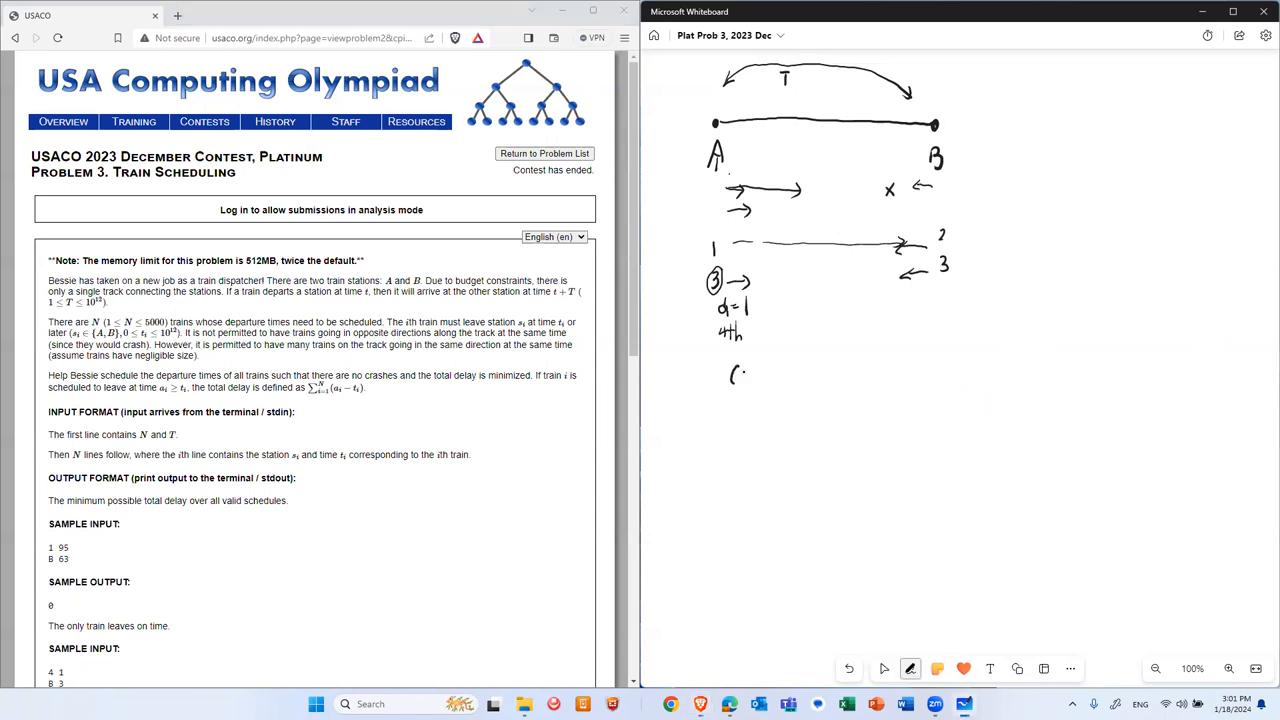
pyautogui.moveTo(745, 375); pyautogui.dragTo(755, 380)
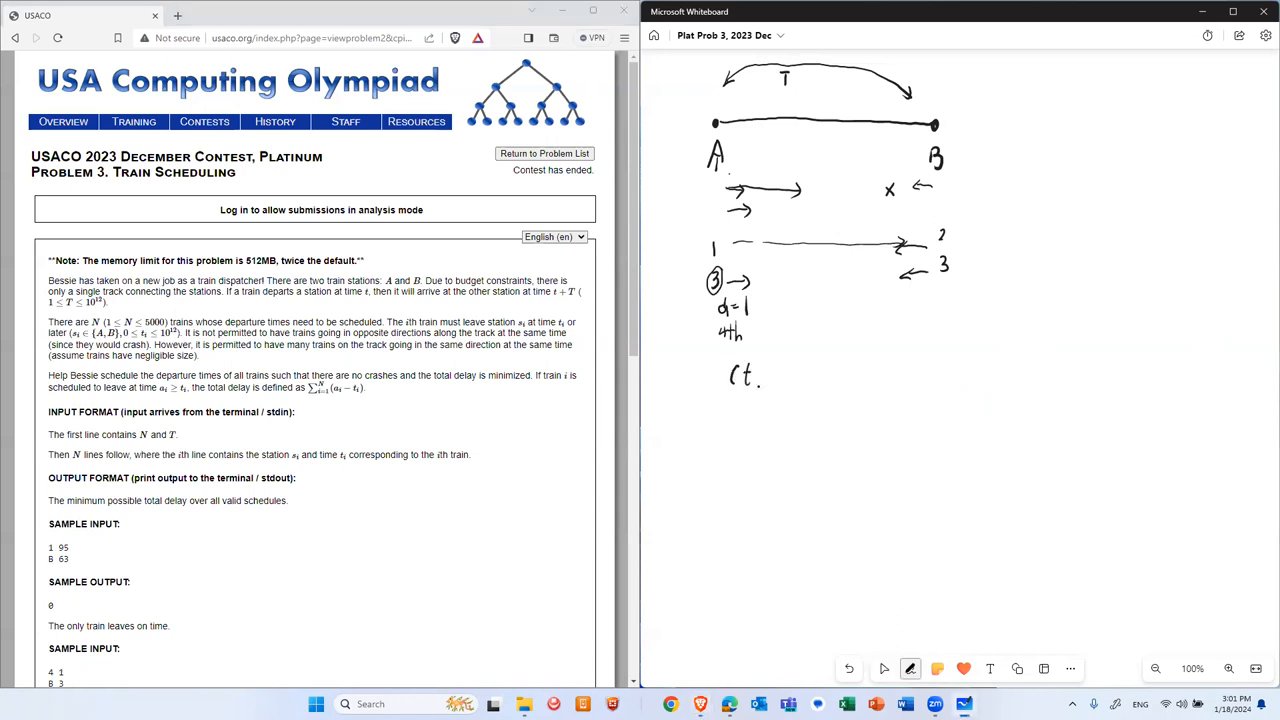
pyautogui.click(765, 375)
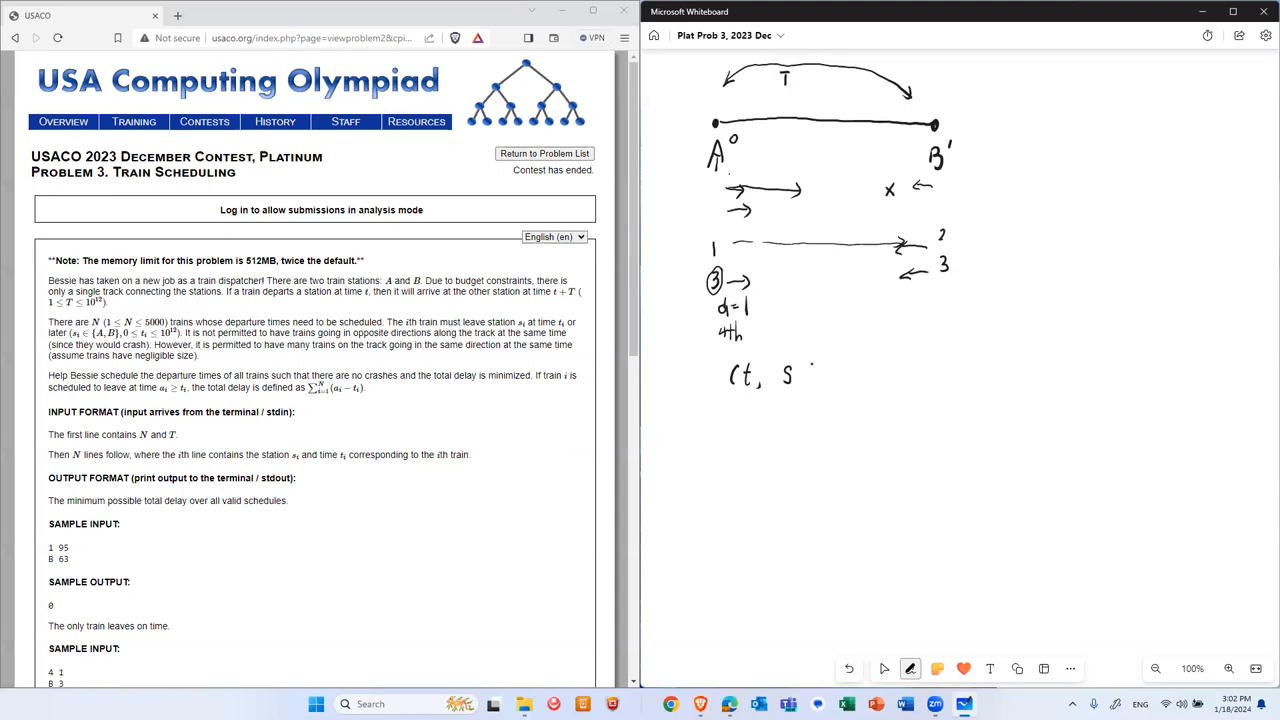
pyautogui.click(810, 385)
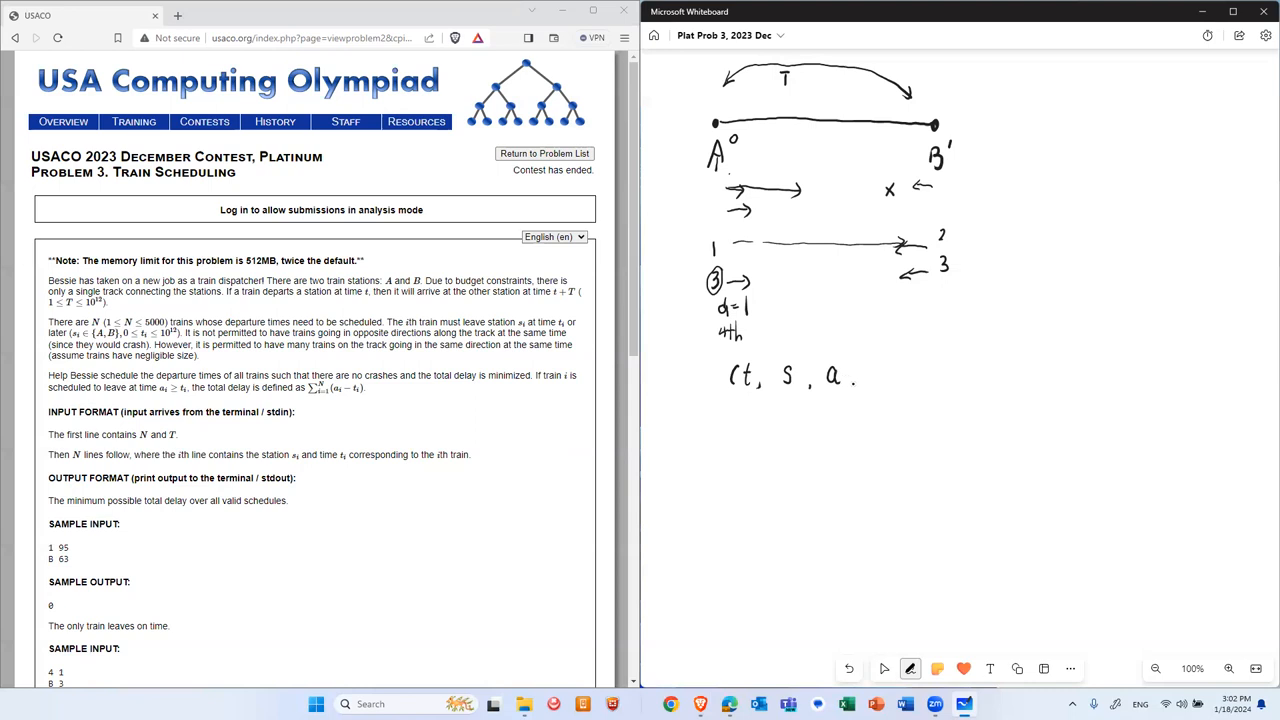
pyautogui.click(860, 380)
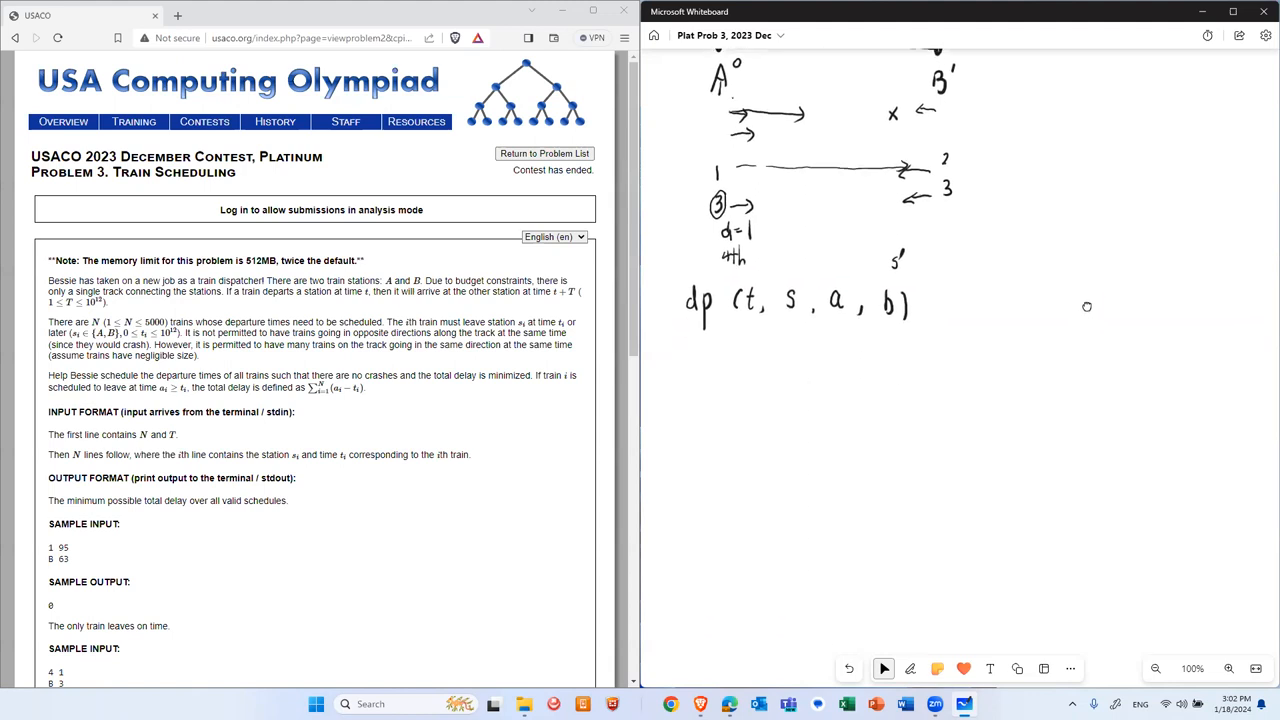
# Draw a slash under the dp state and start the next state with a bracket under S
pyautogui.click(910, 668)
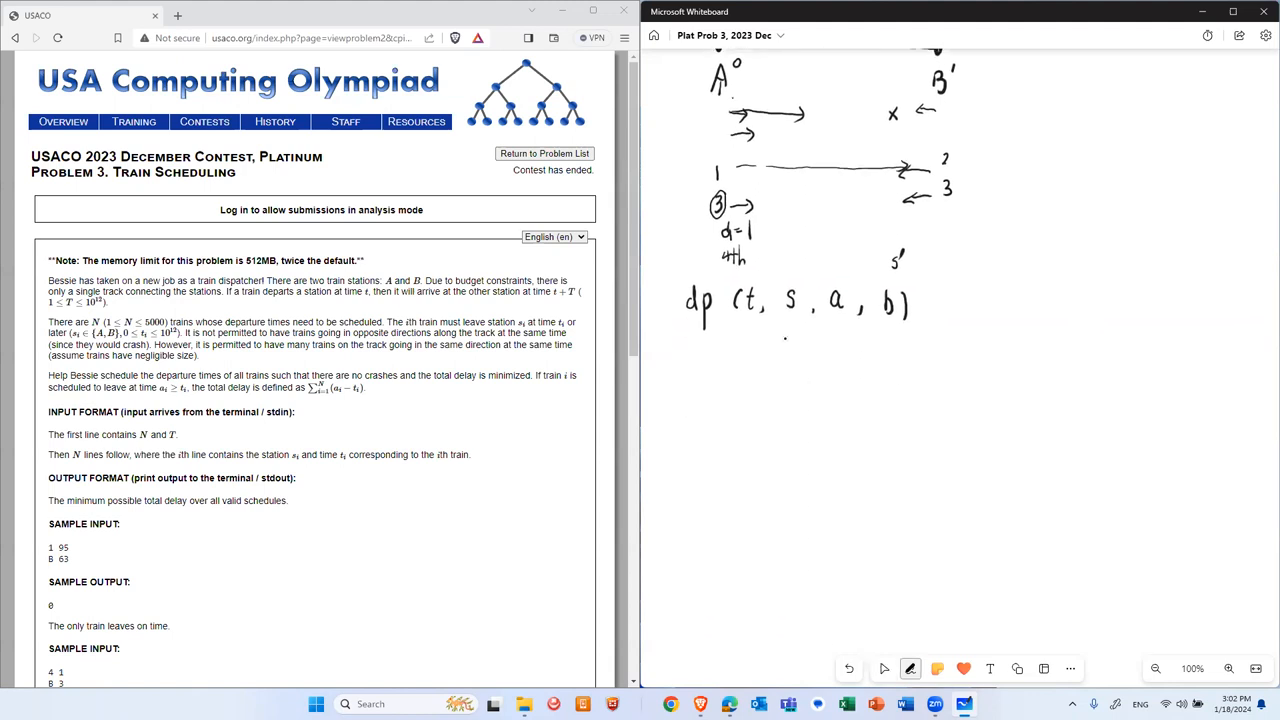
pyautogui.moveTo(810, 335); pyautogui.dragTo(795, 355)
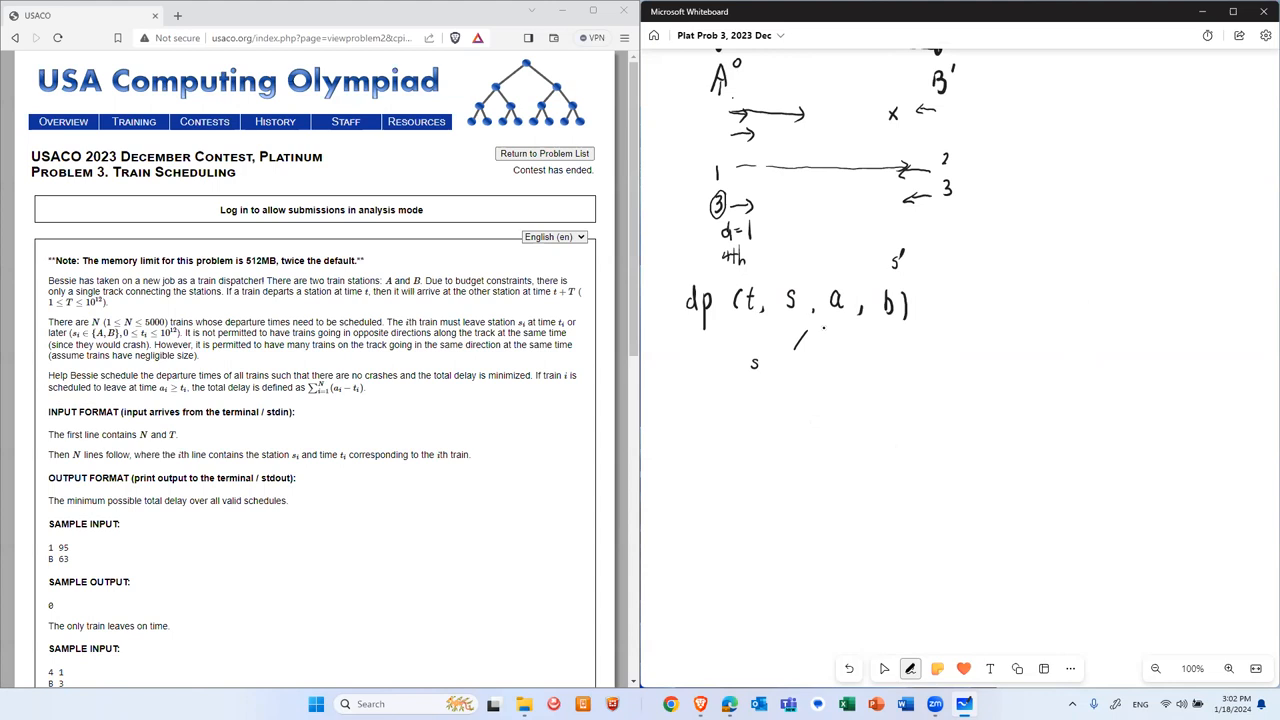
pyautogui.moveTo(700, 403)
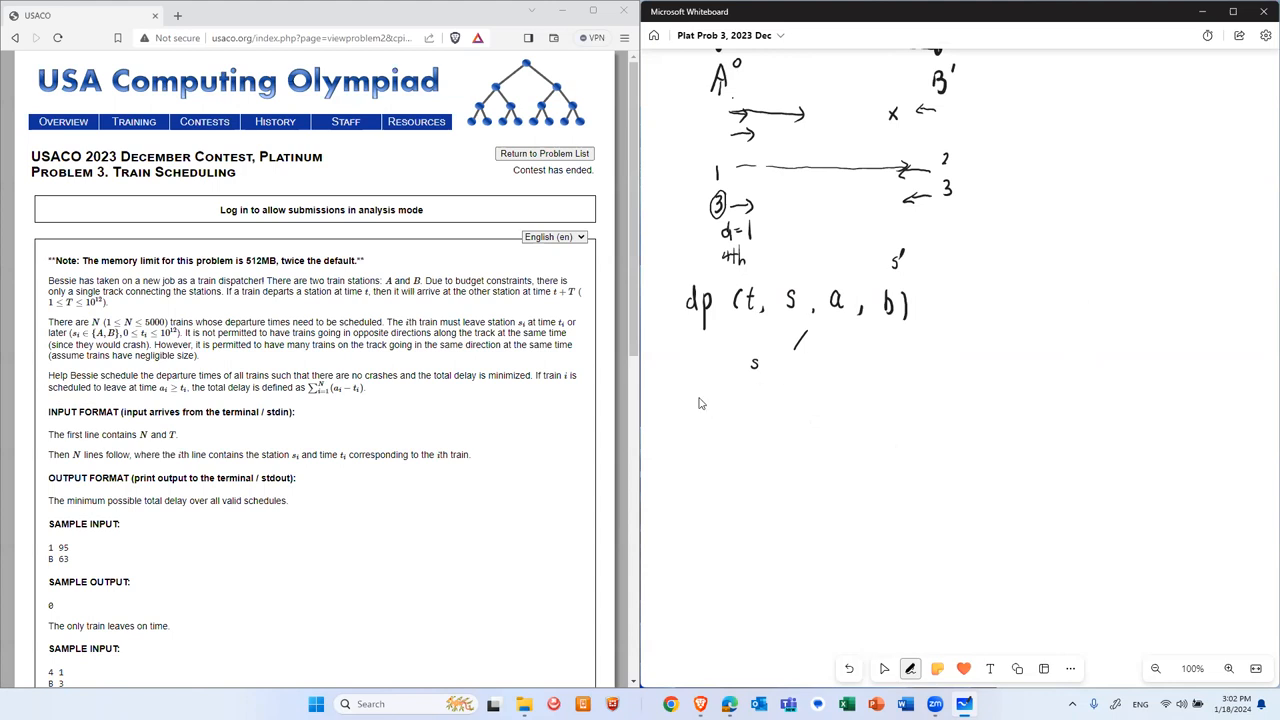
pyautogui.moveTo(695, 420); pyautogui.dragTo(710, 400)
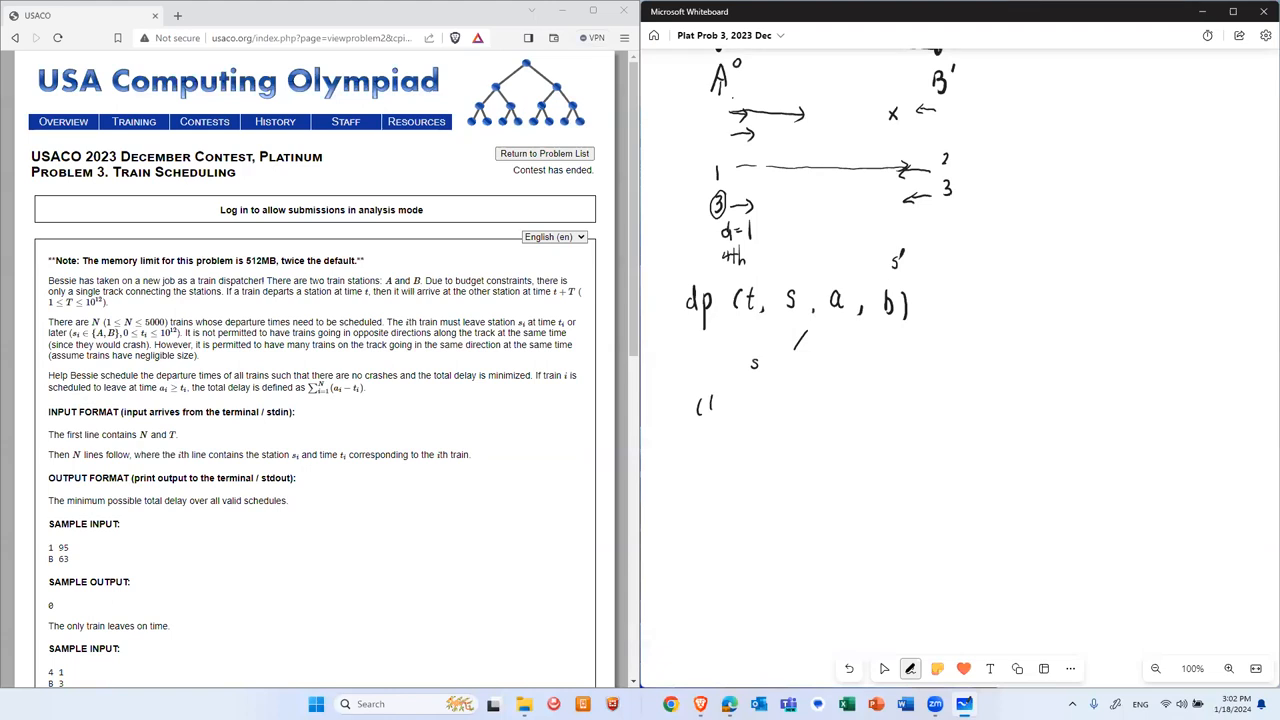
pyautogui.click(710, 403)
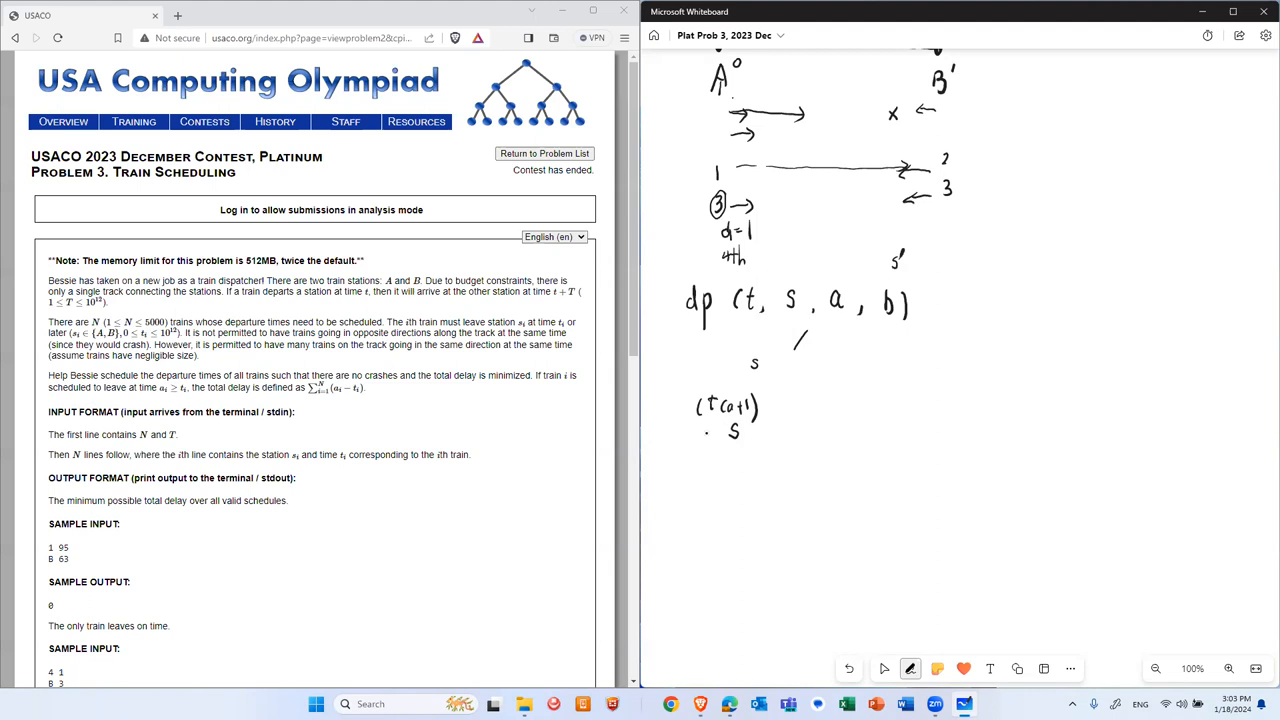
pyautogui.moveTo(710, 445); pyautogui.dragTo(755, 440)
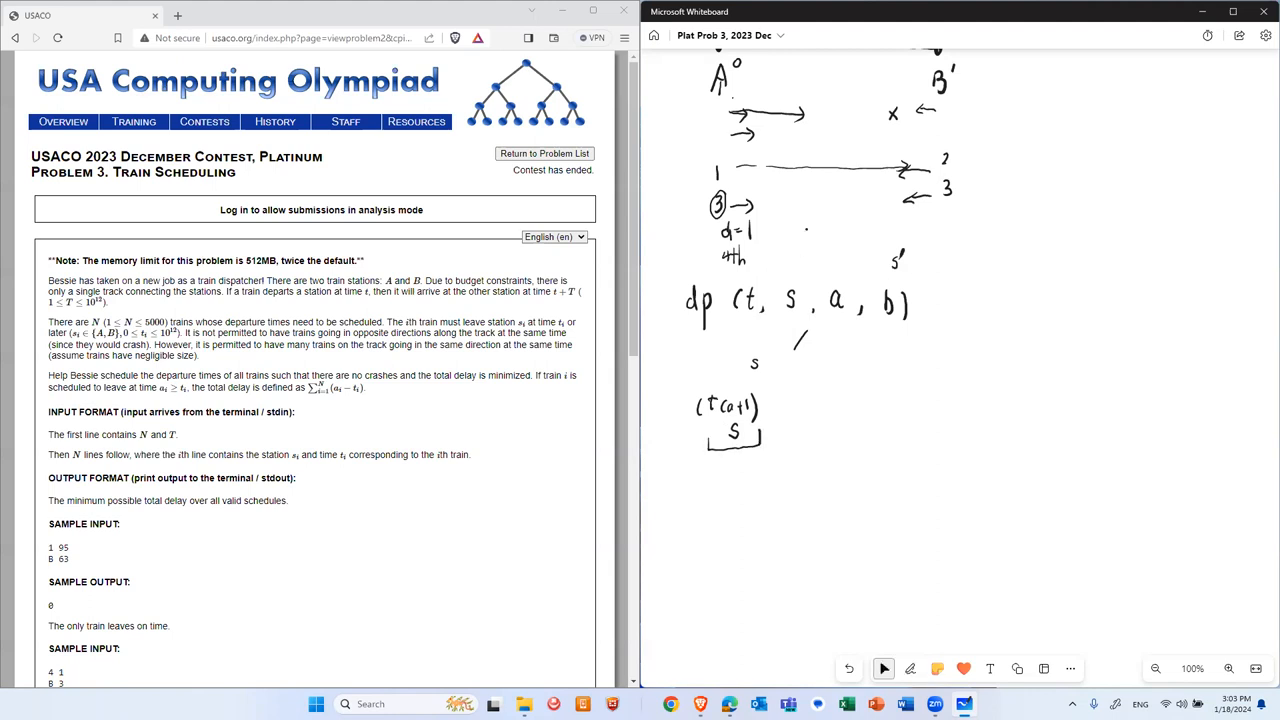
# Highlight the problem's input format lines, then finish the state with S, a+1, b)
pyautogui.moveTo(48, 434); pyautogui.dragTo(297, 455)
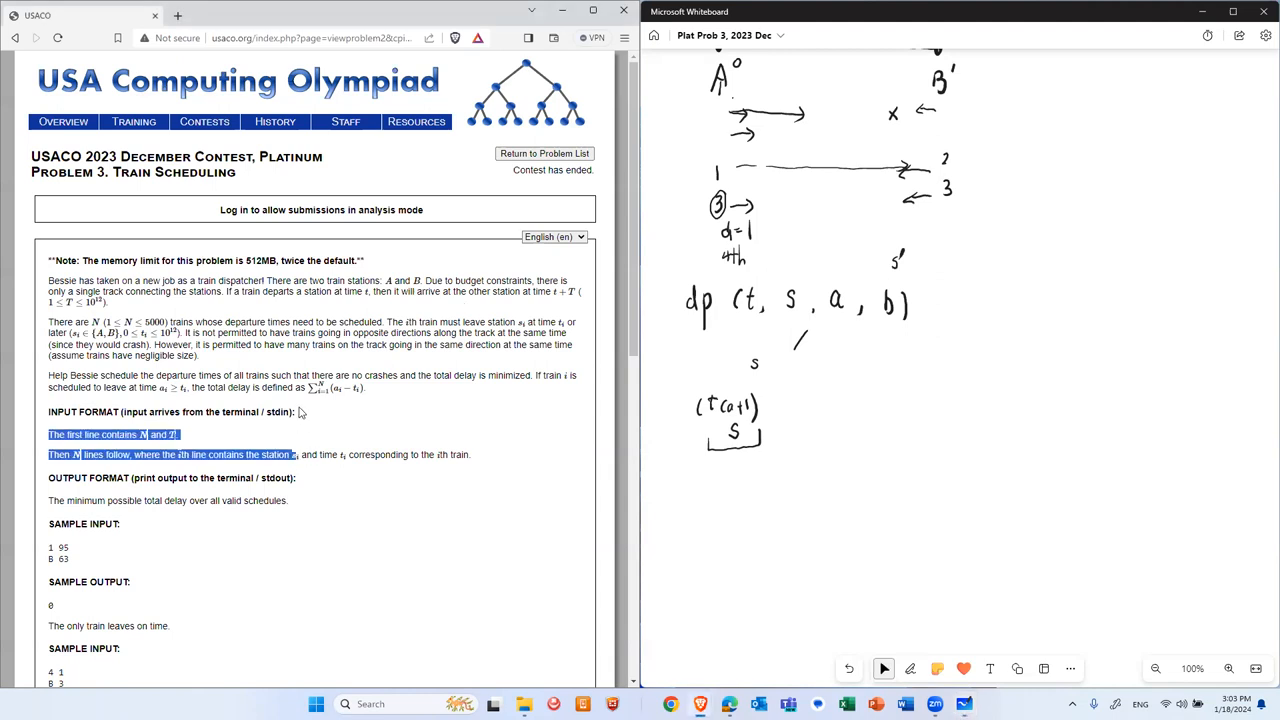
pyautogui.scroll(-3)
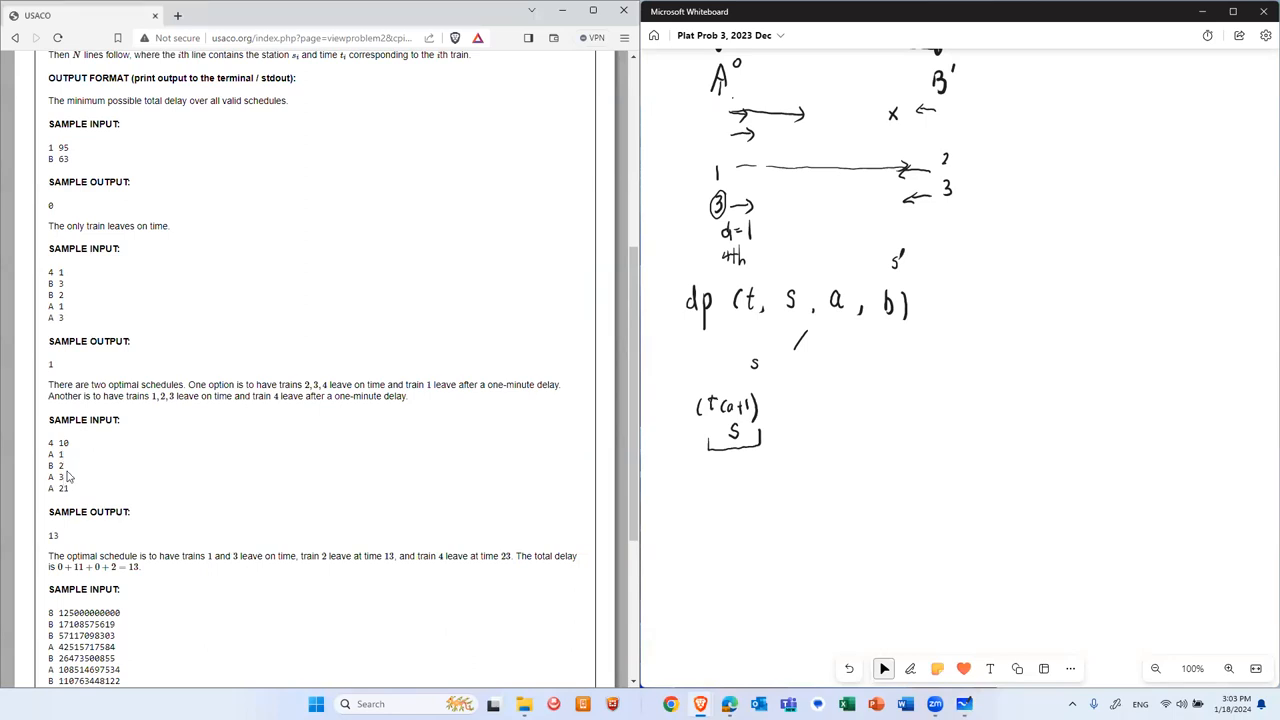
pyautogui.moveTo(116, 415)
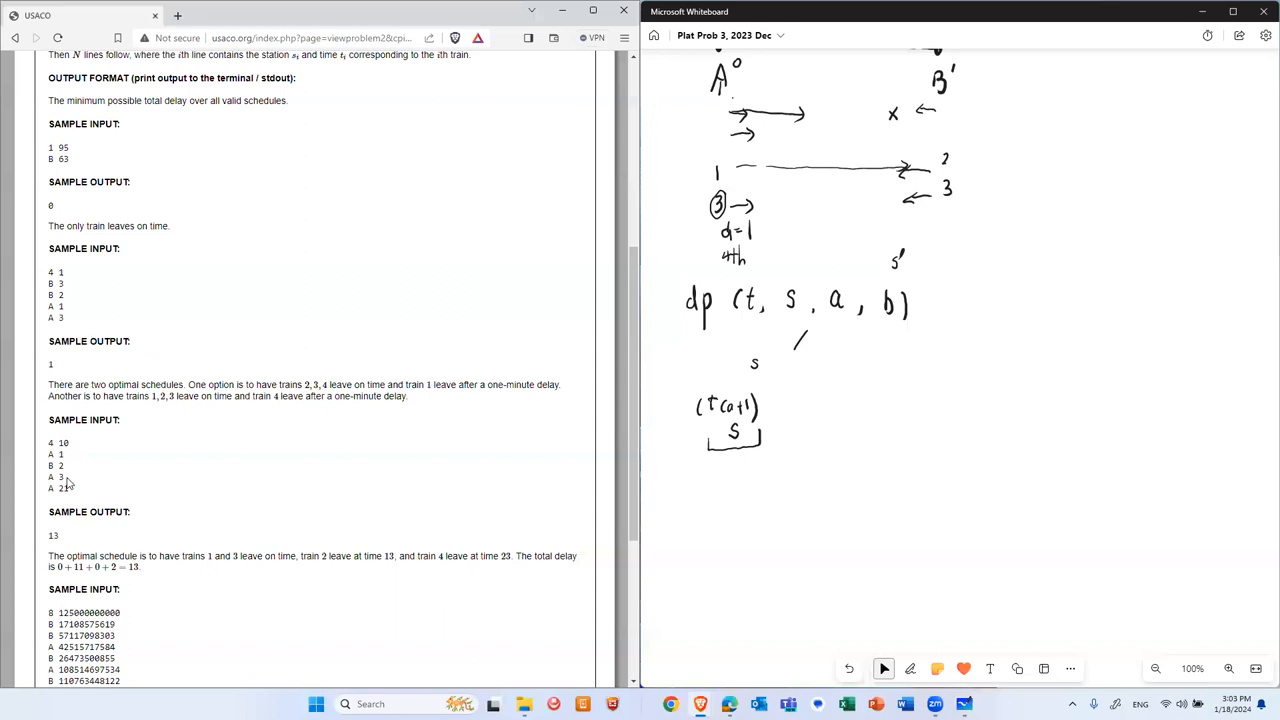
pyautogui.doubleClick(55, 477)
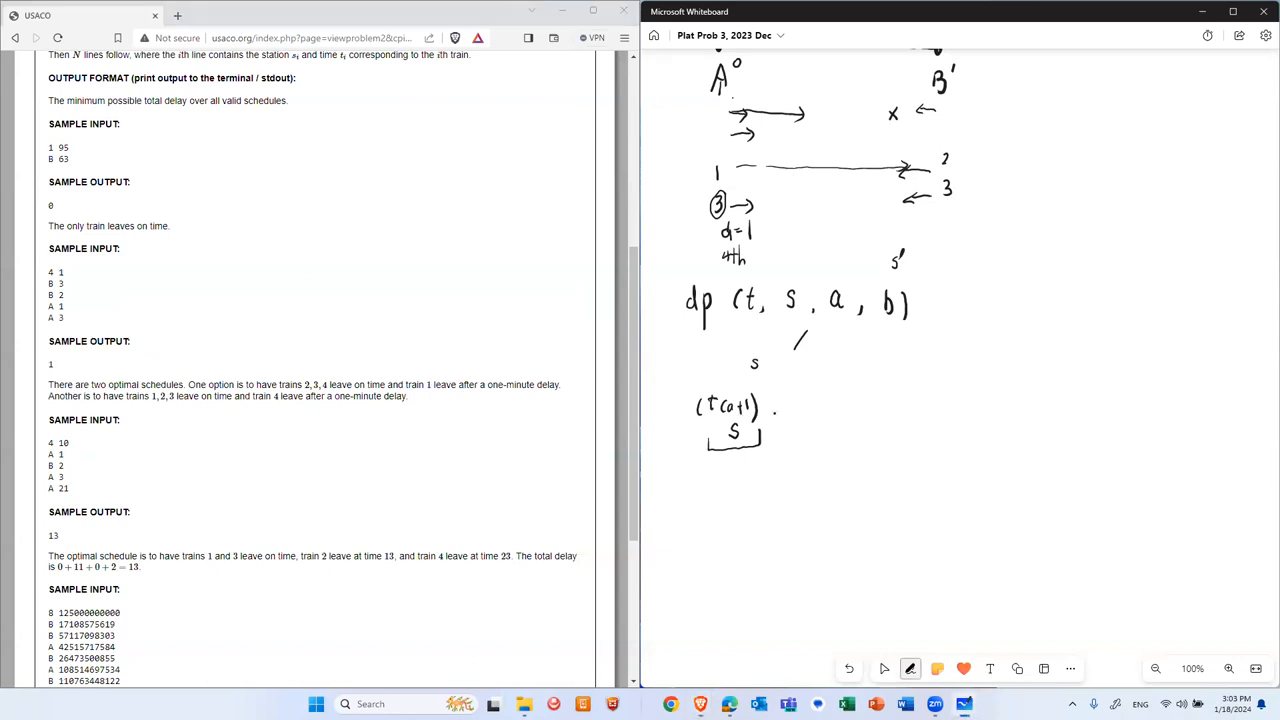
pyautogui.moveTo(780, 410); pyautogui.dragTo(800, 400)
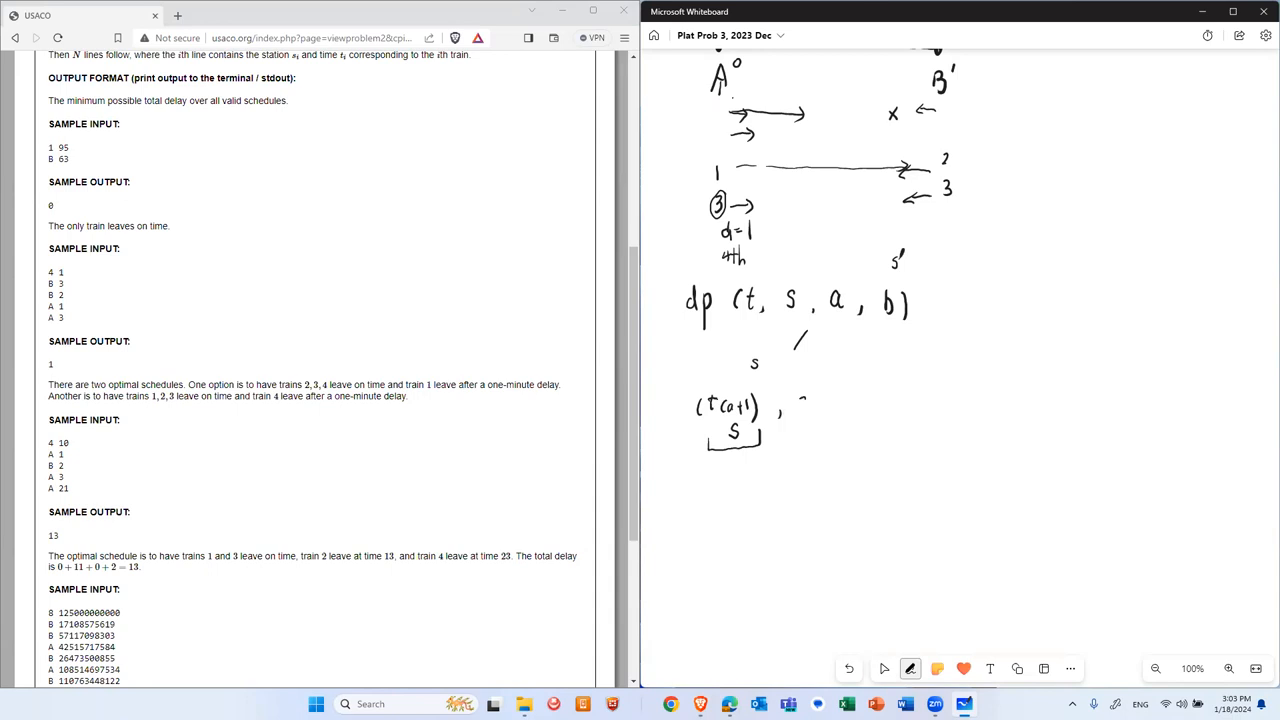
pyautogui.moveTo(790, 405); pyautogui.dragTo(830, 410)
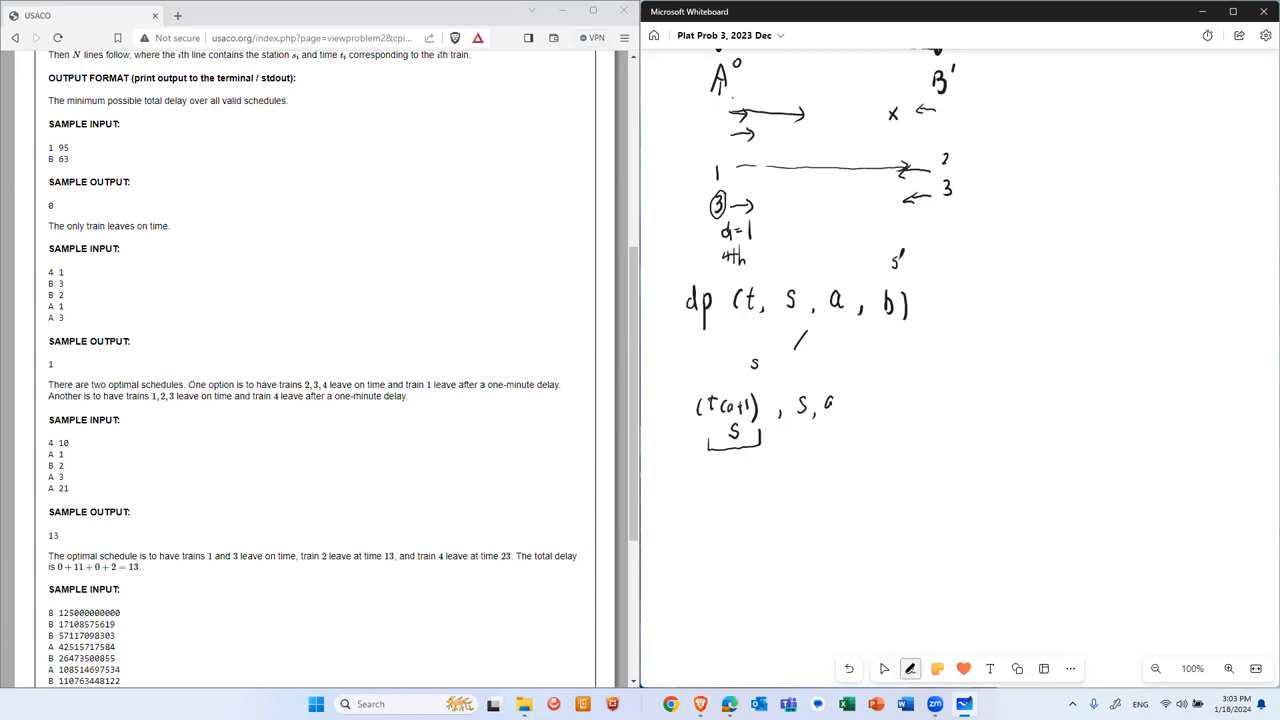
pyautogui.moveTo(820, 405); pyautogui.dragTo(865, 410)
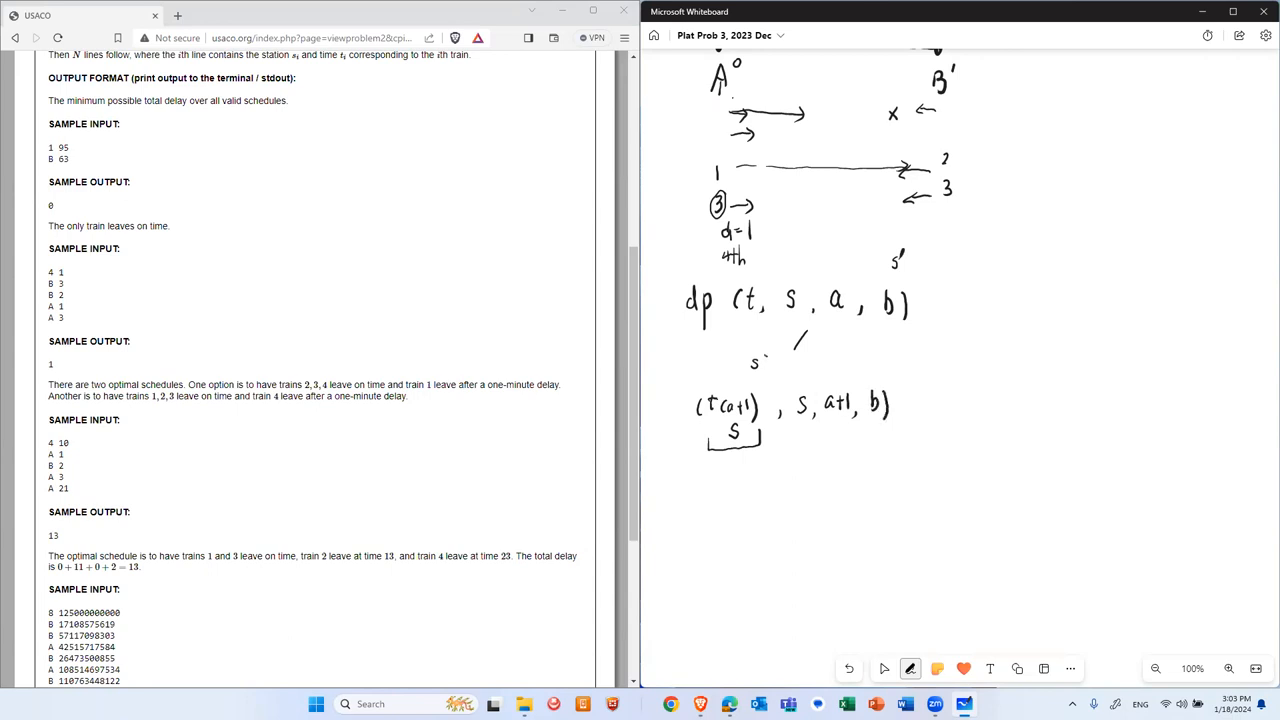
# Write the transition (t+T, s', b, a), underlining s' and marking b and a as swapped
pyautogui.moveTo(748, 358); pyautogui.dragTo(767, 370)
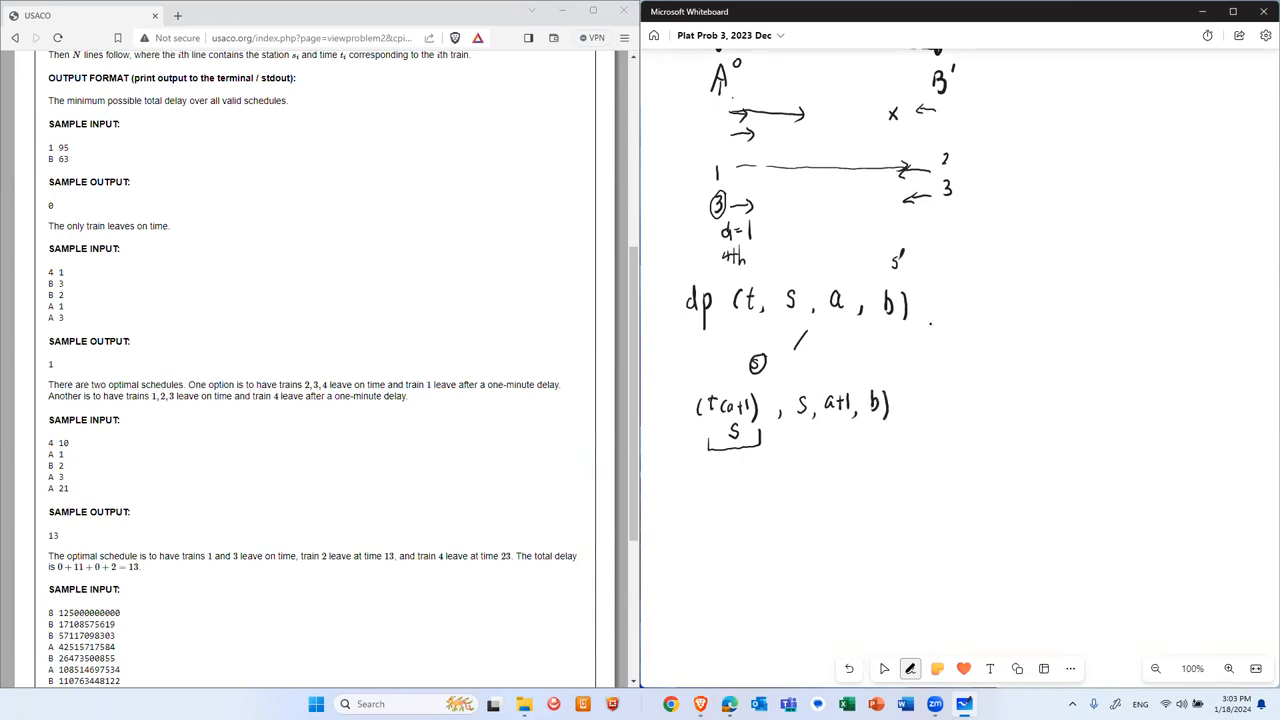
pyautogui.moveTo(930, 325); pyautogui.dragTo(990, 360)
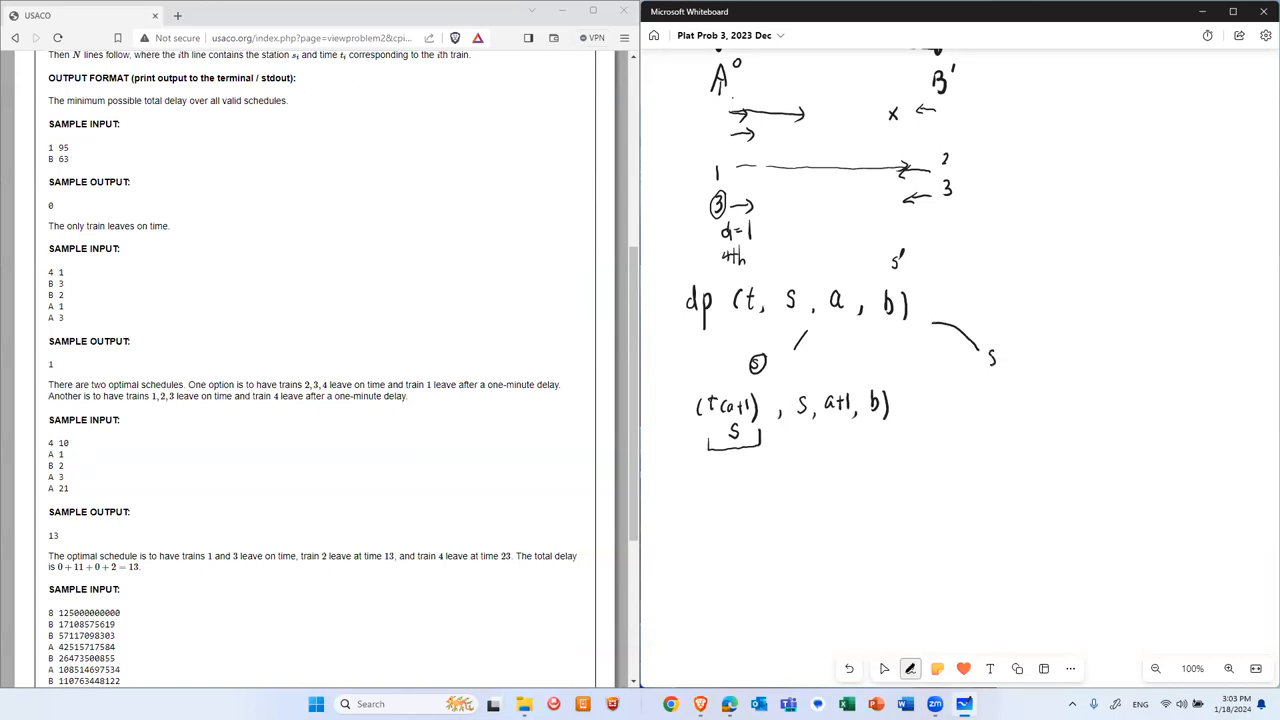
pyautogui.click(998, 343)
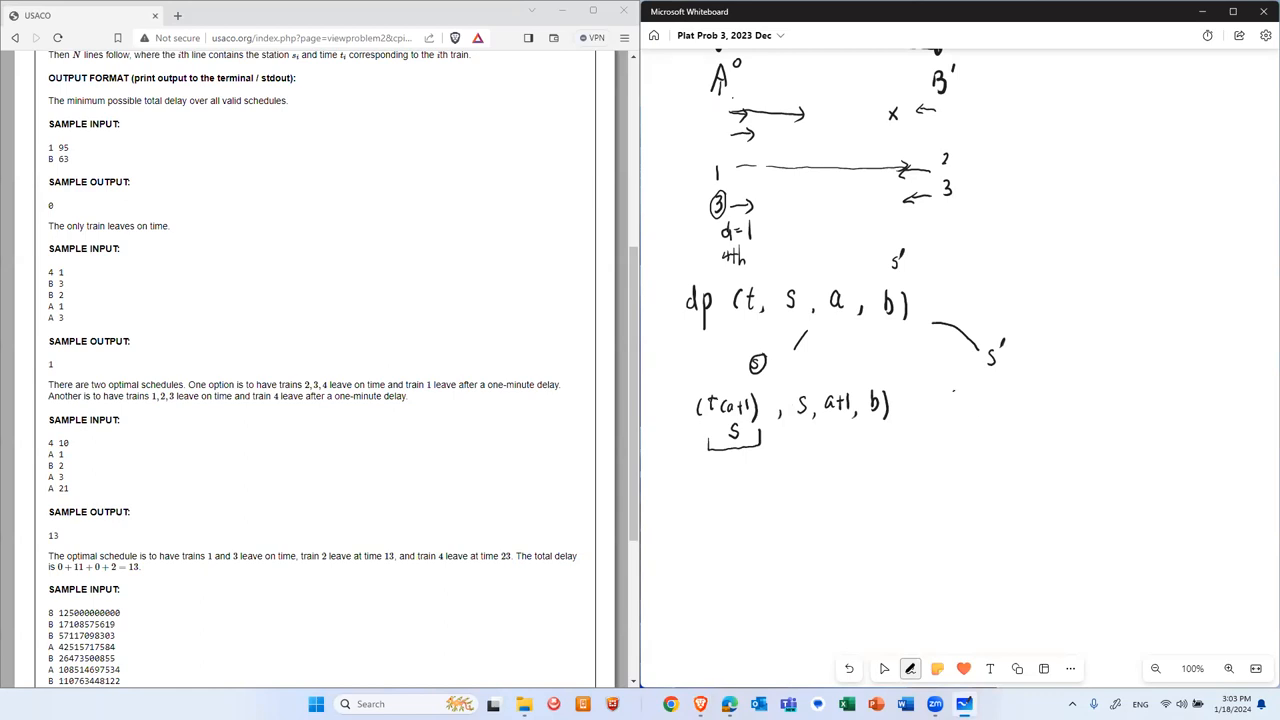
pyautogui.moveTo(960, 390); pyautogui.dragTo(948, 415)
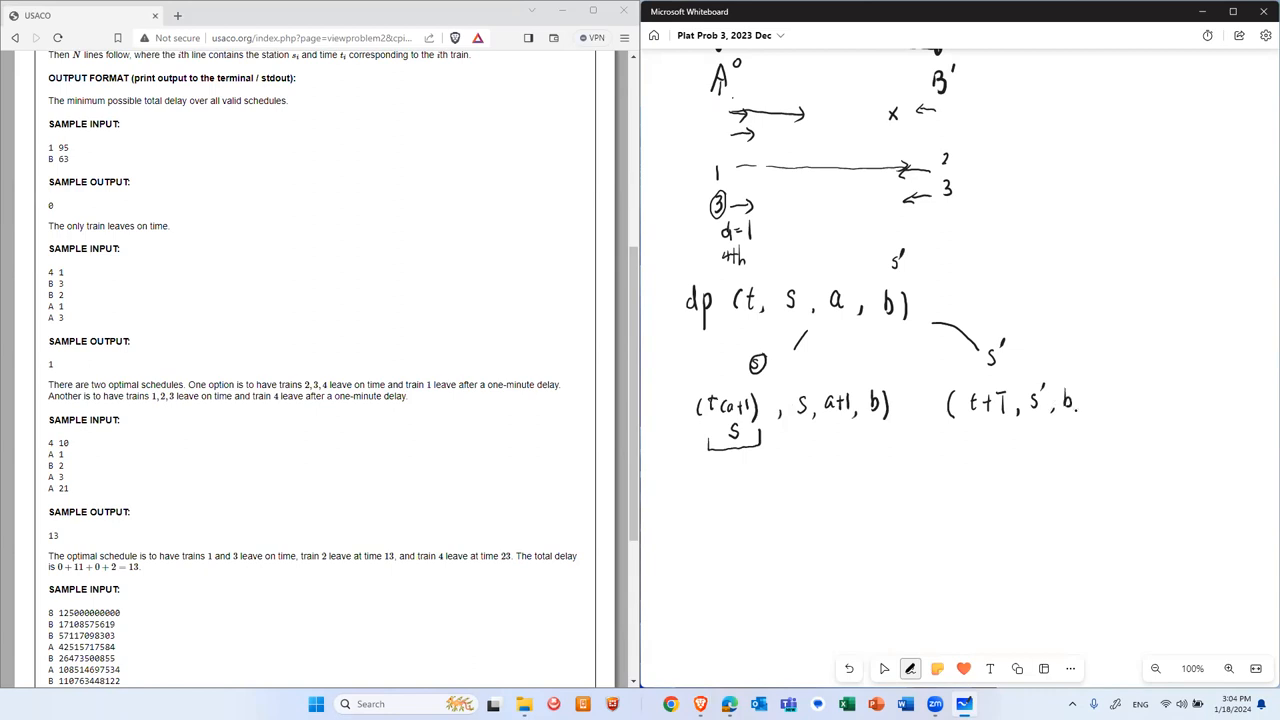
pyautogui.moveTo(1090, 400); pyautogui.dragTo(1100, 400)
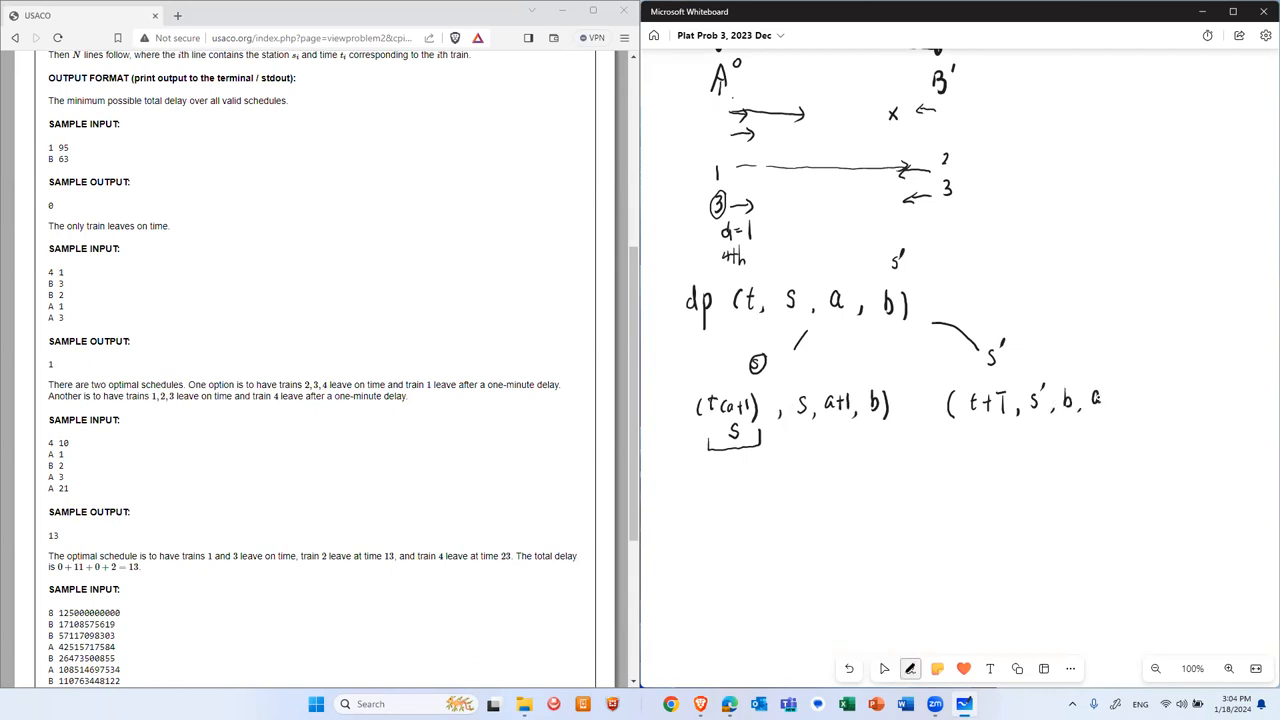
pyautogui.moveTo(1105, 400); pyautogui.dragTo(1120, 415)
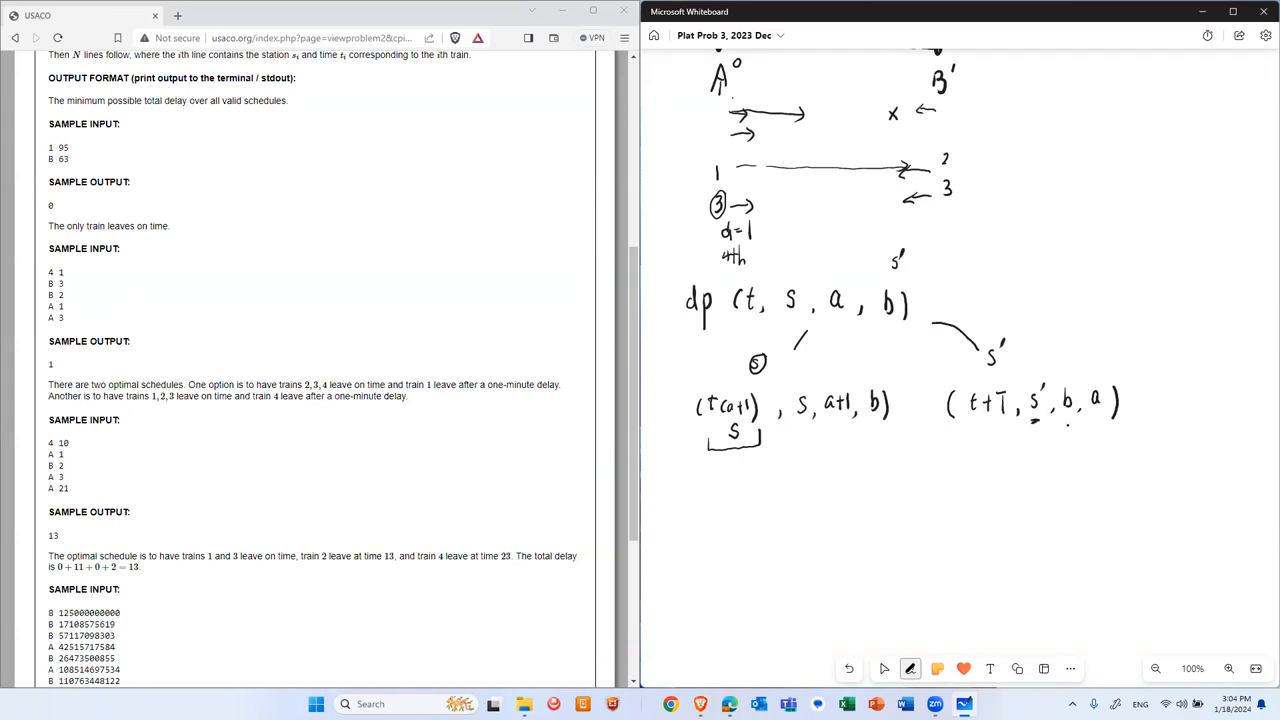
pyautogui.moveTo(1050, 430); pyautogui.dragTo(1075, 440)
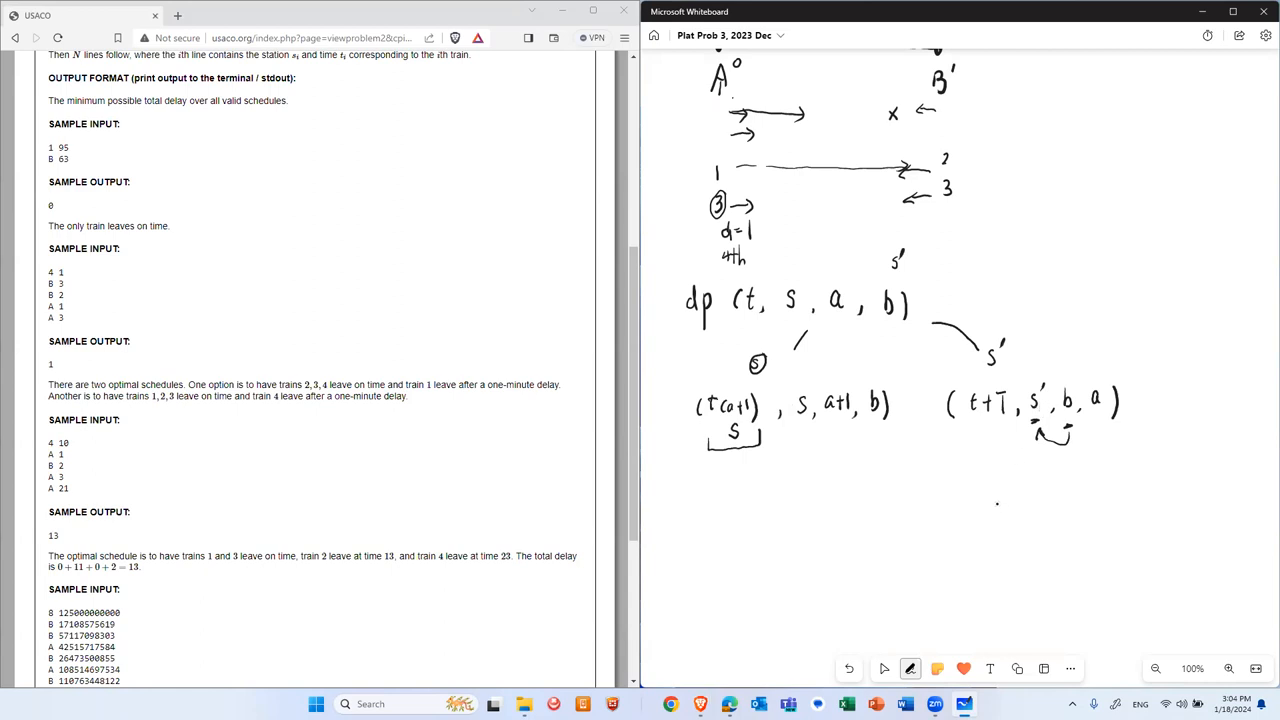
pyautogui.click(884, 668)
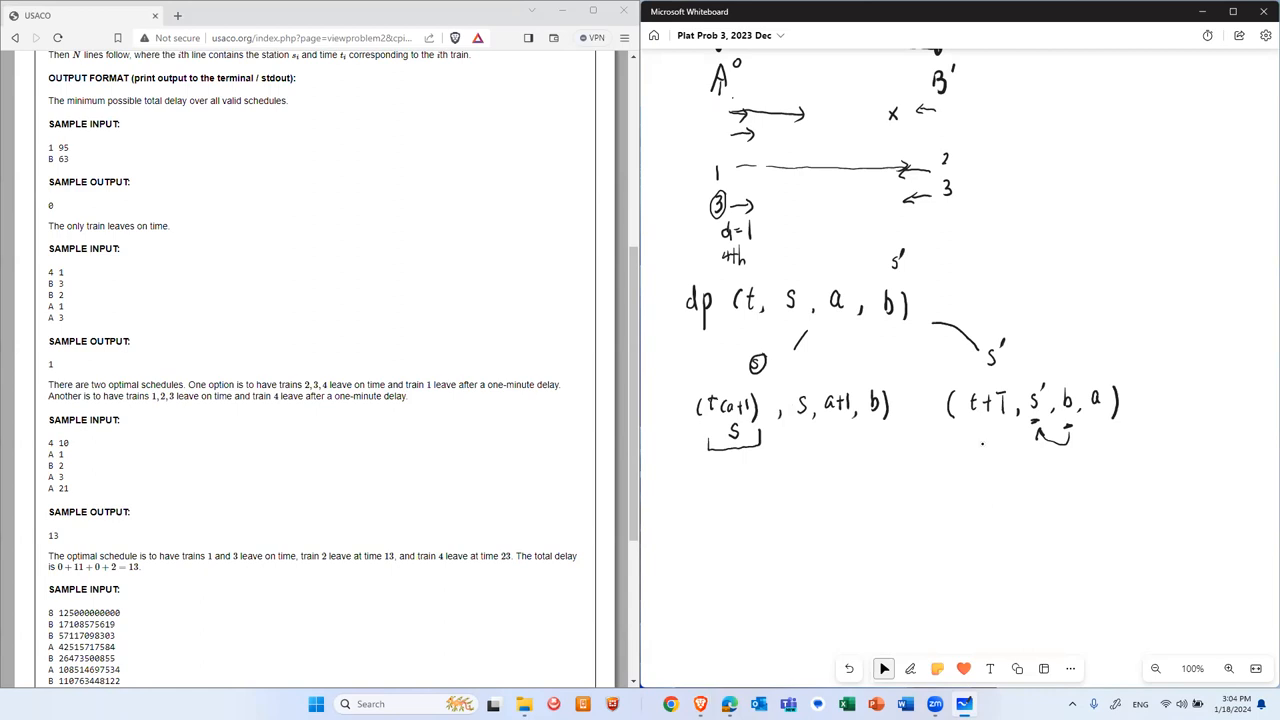
# Write O(N^4) beneath the two transitions
pyautogui.click(910, 668)
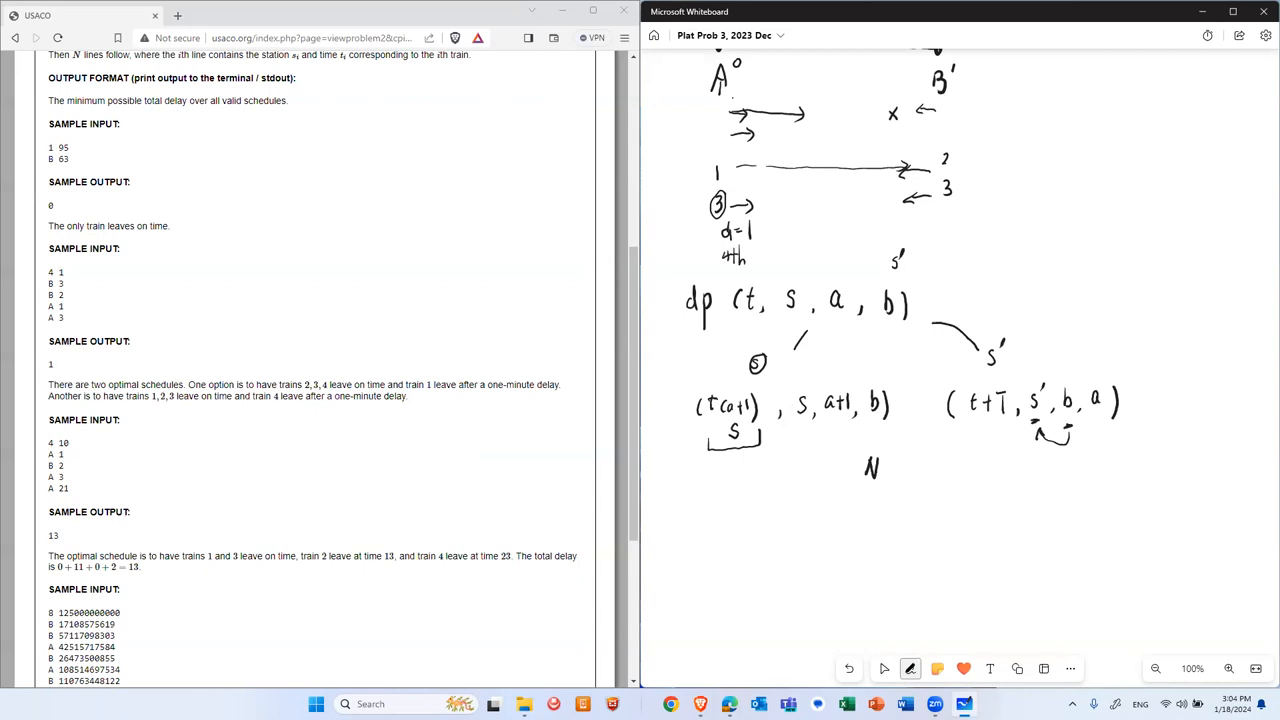
pyautogui.moveTo(840, 465); pyautogui.dragTo(890, 460)
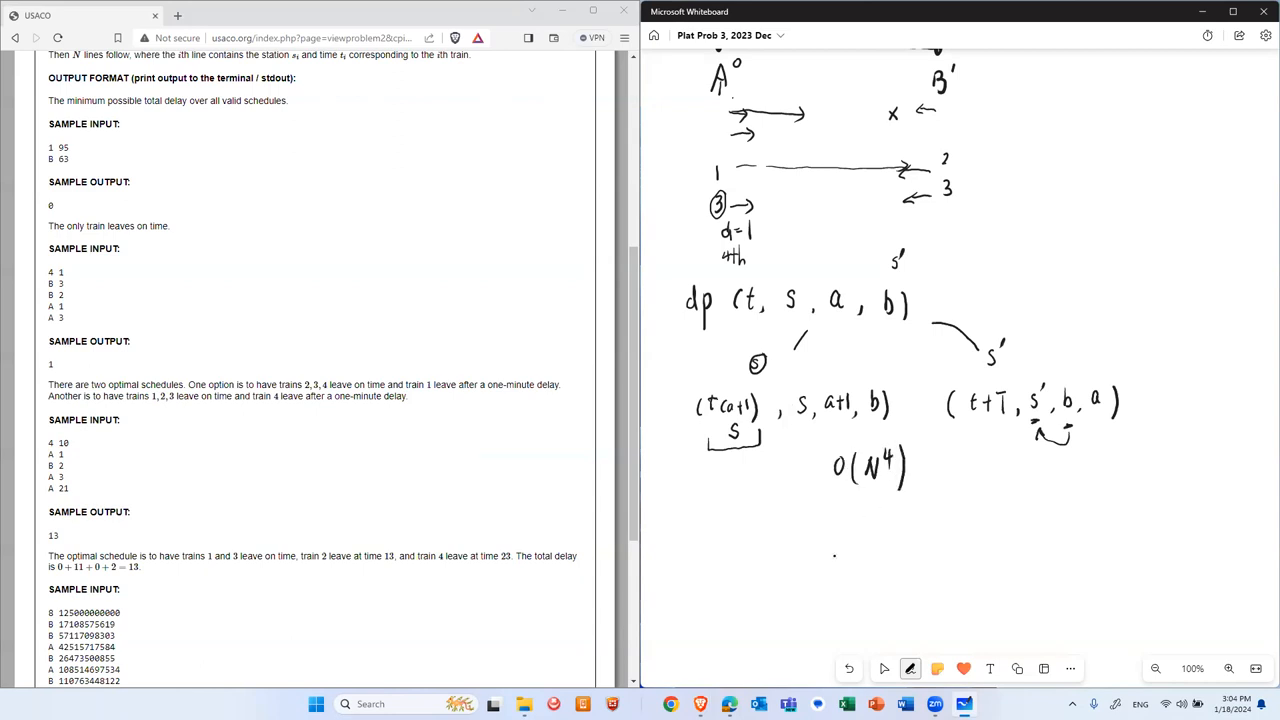
pyautogui.click(884, 668)
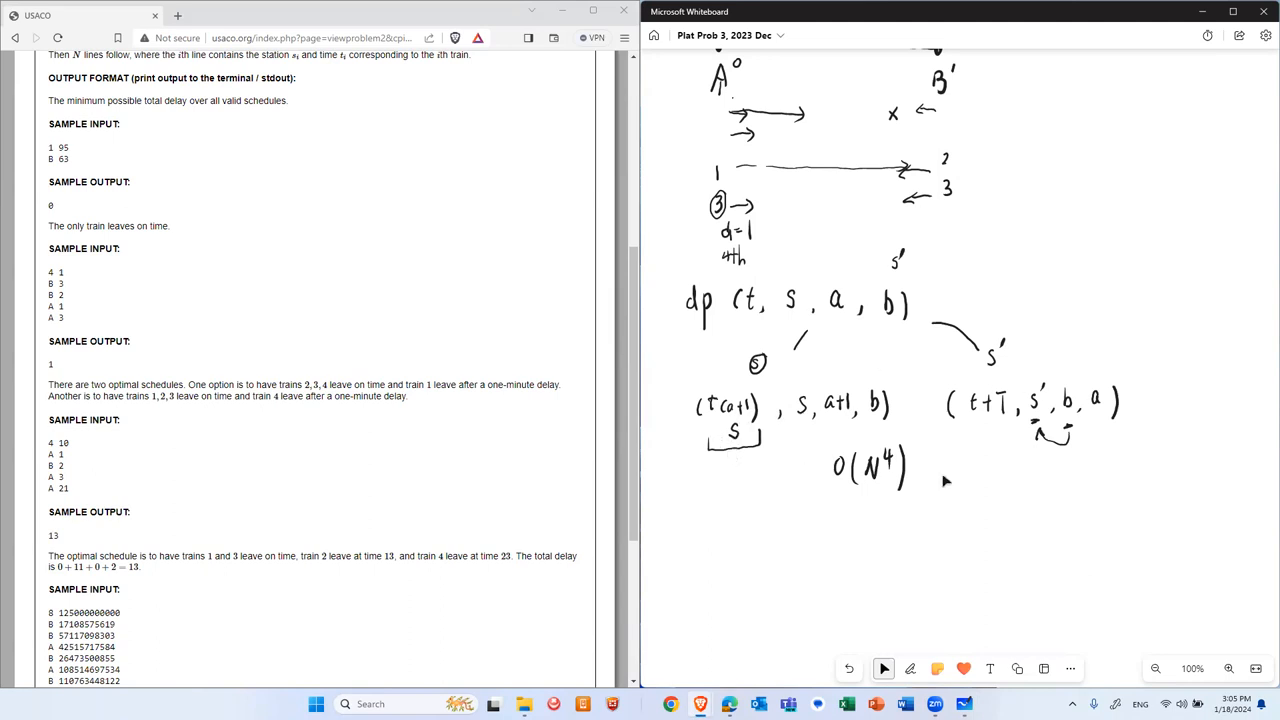
# Thicken the s underline, bracket a+1 with an arrow to s, and underline t+T
pyautogui.click(909, 668)
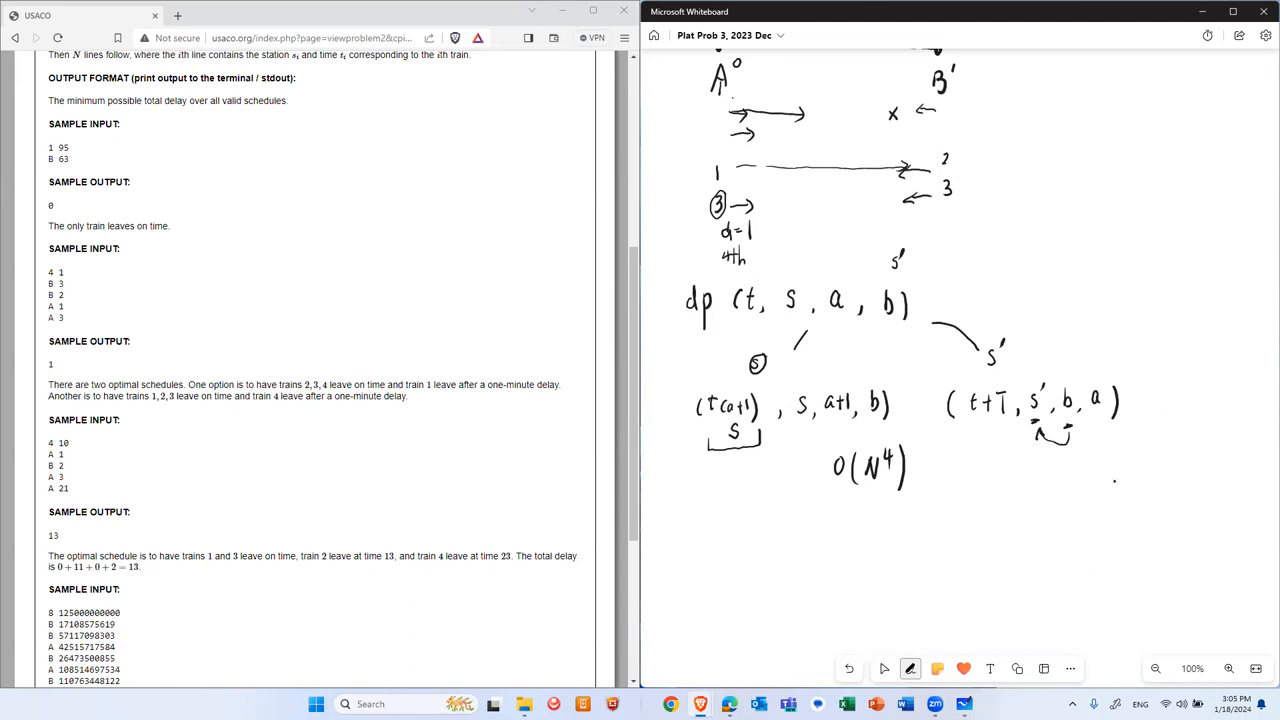
pyautogui.moveTo(710, 445); pyautogui.dragTo(760, 445)
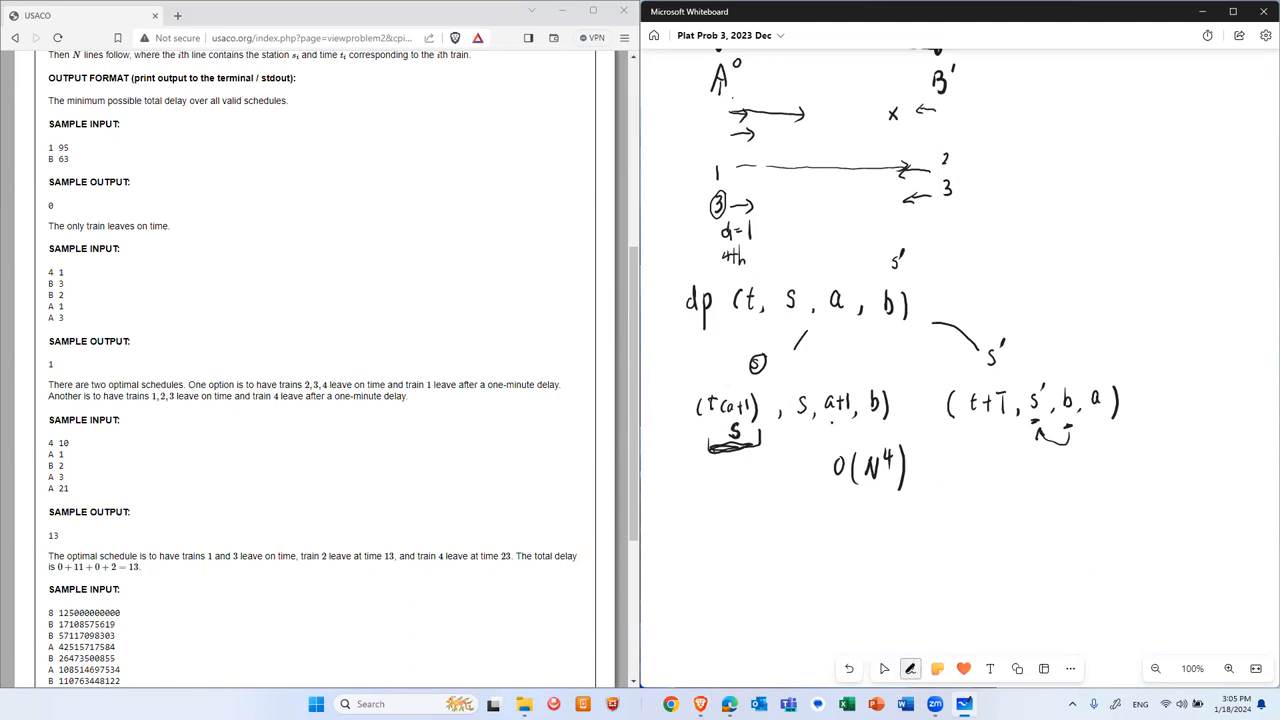
pyautogui.click(785, 450)
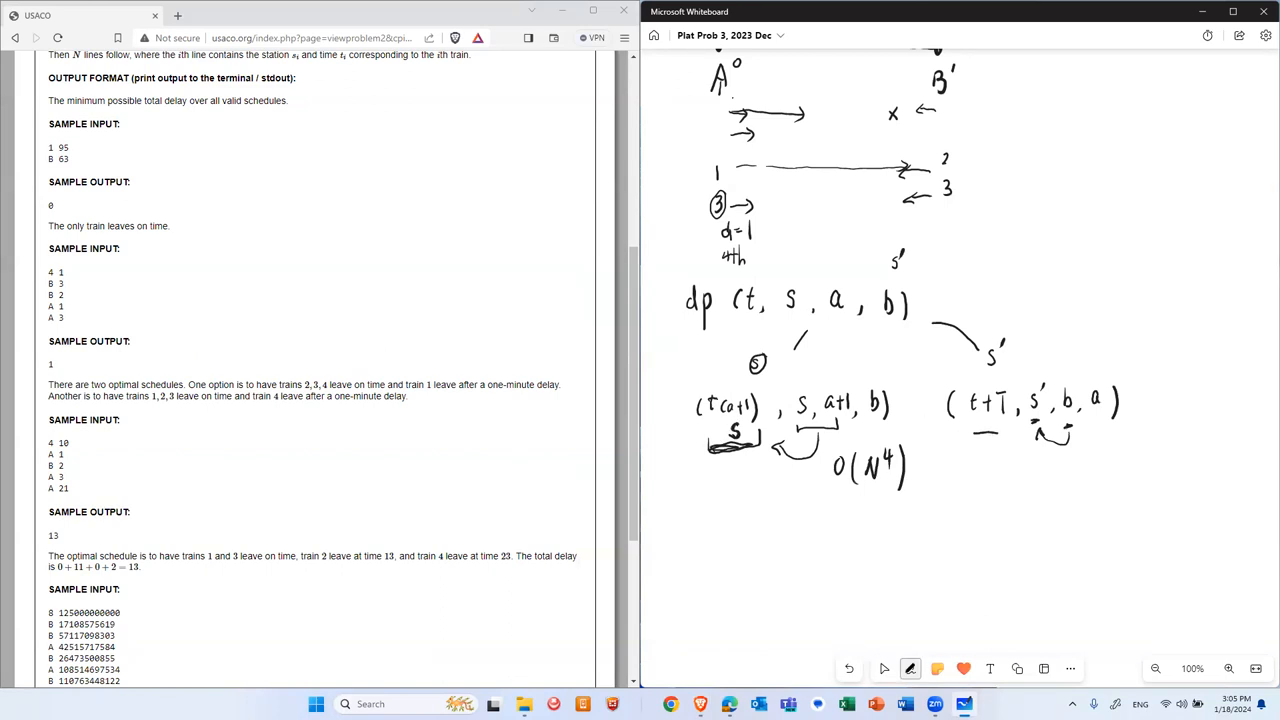
pyautogui.click(960, 483)
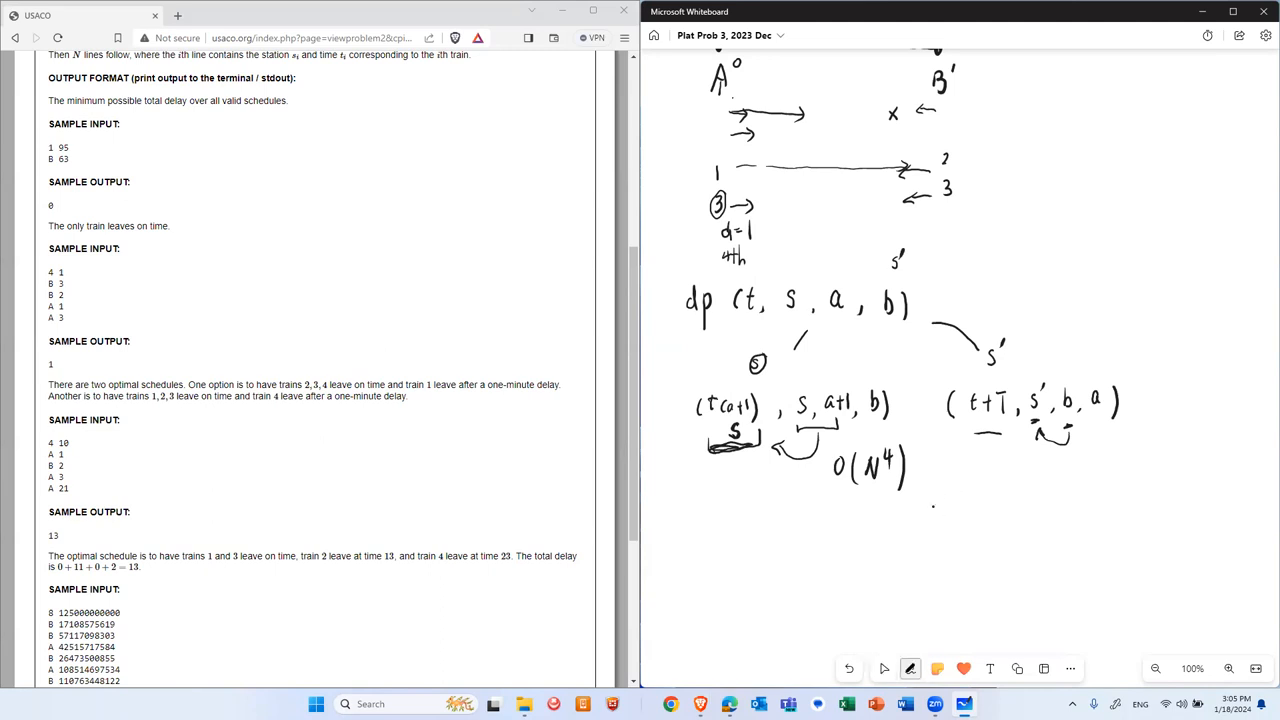
pyautogui.click(884, 668)
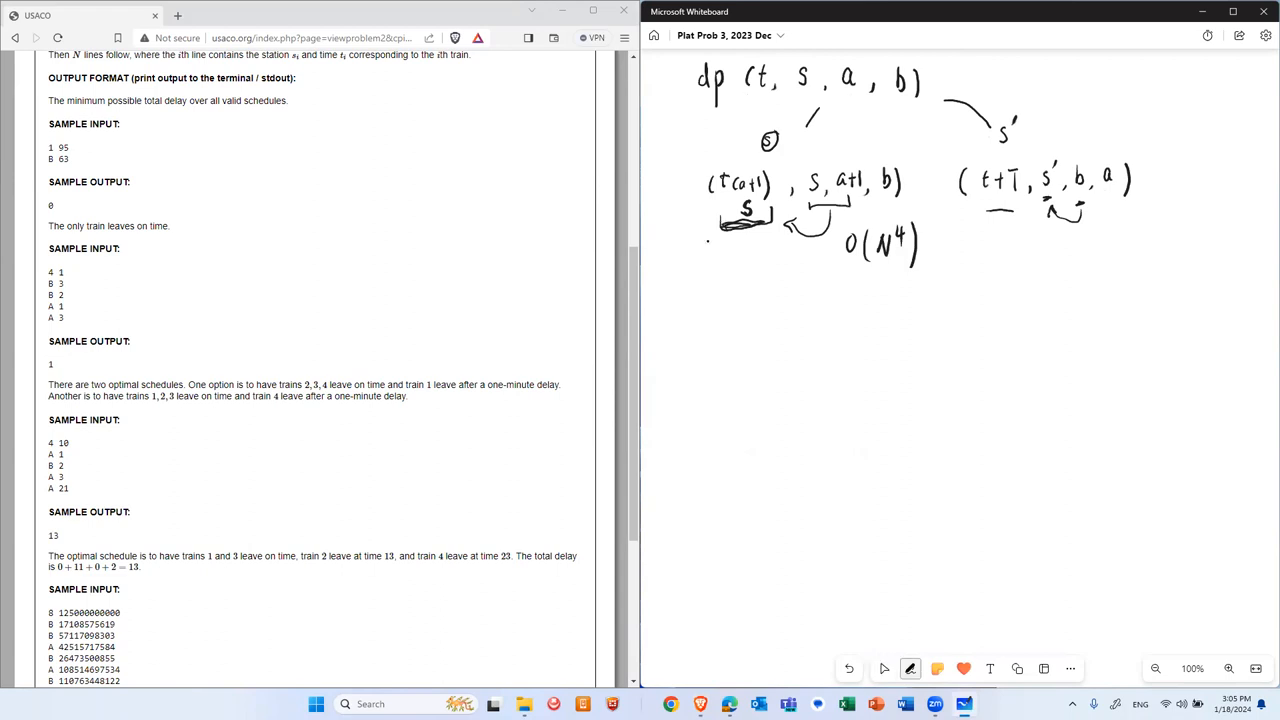
# Bracket both transitions and write dp(s, a+1, b) under the first one
pyautogui.moveTo(705, 301); pyautogui.dragTo(798, 299)
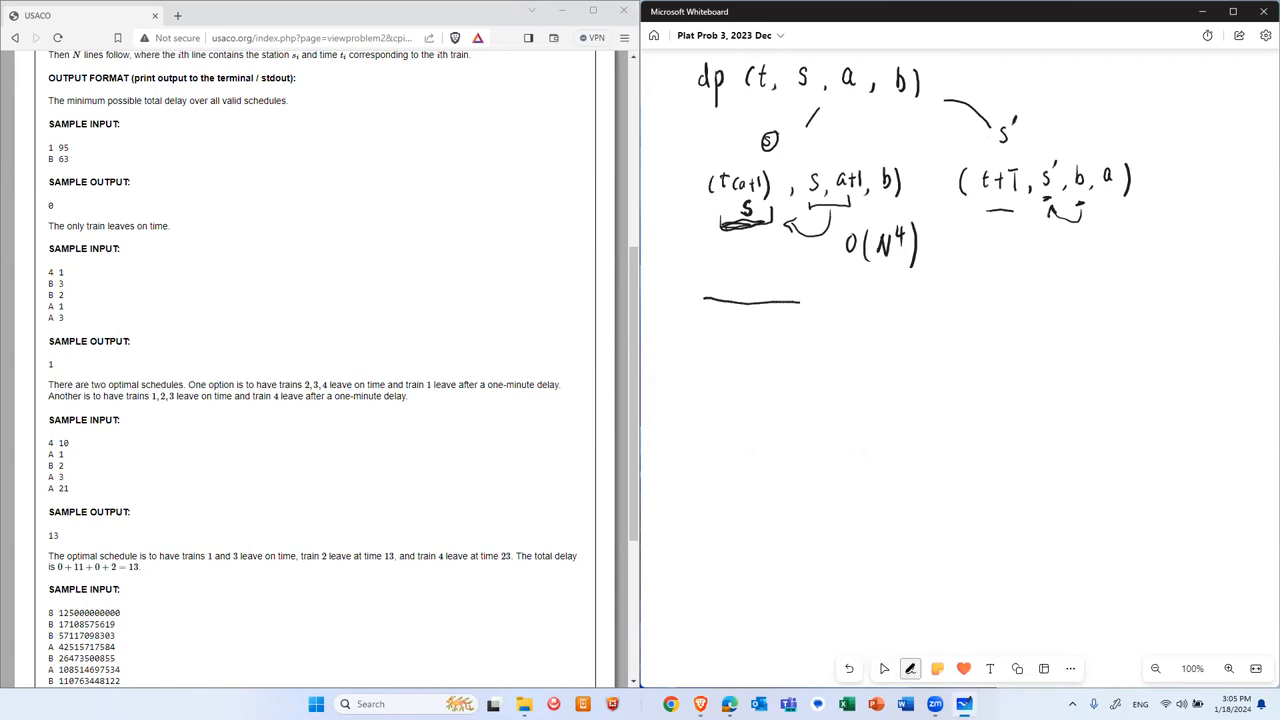
pyautogui.moveTo(800, 300); pyautogui.dragTo(918, 292)
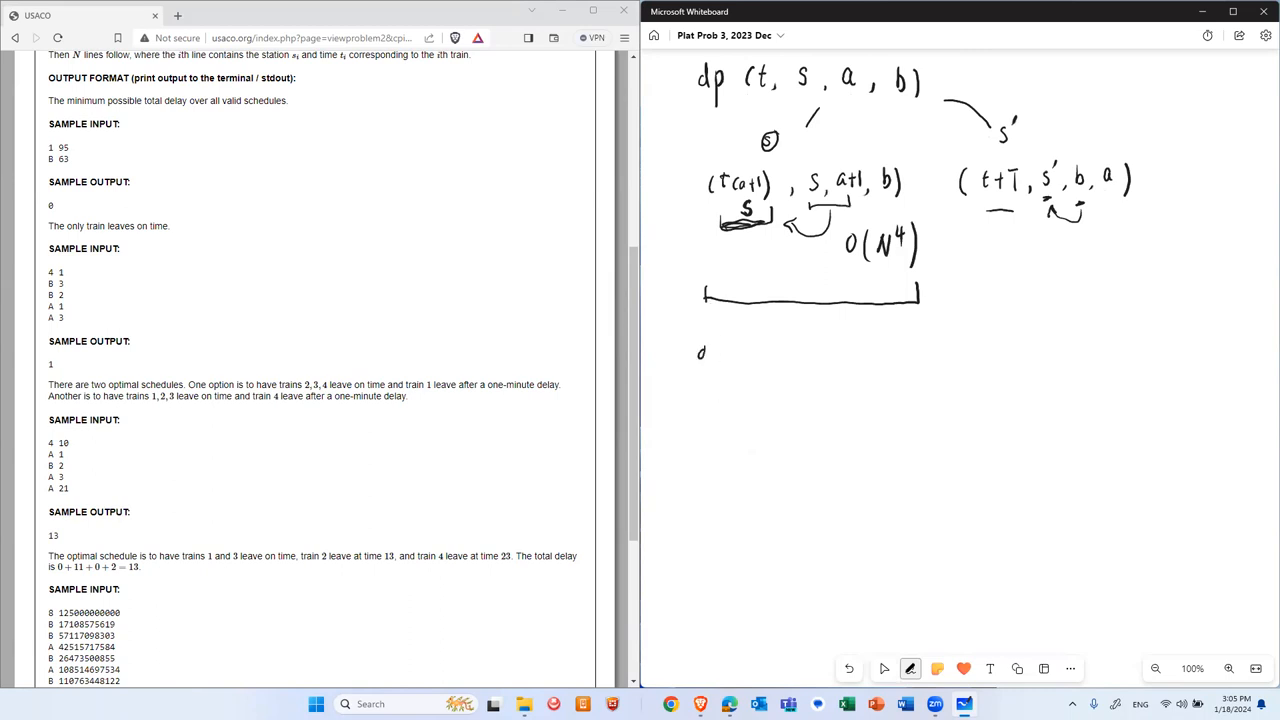
pyautogui.moveTo(700, 350); pyautogui.dragTo(735, 355)
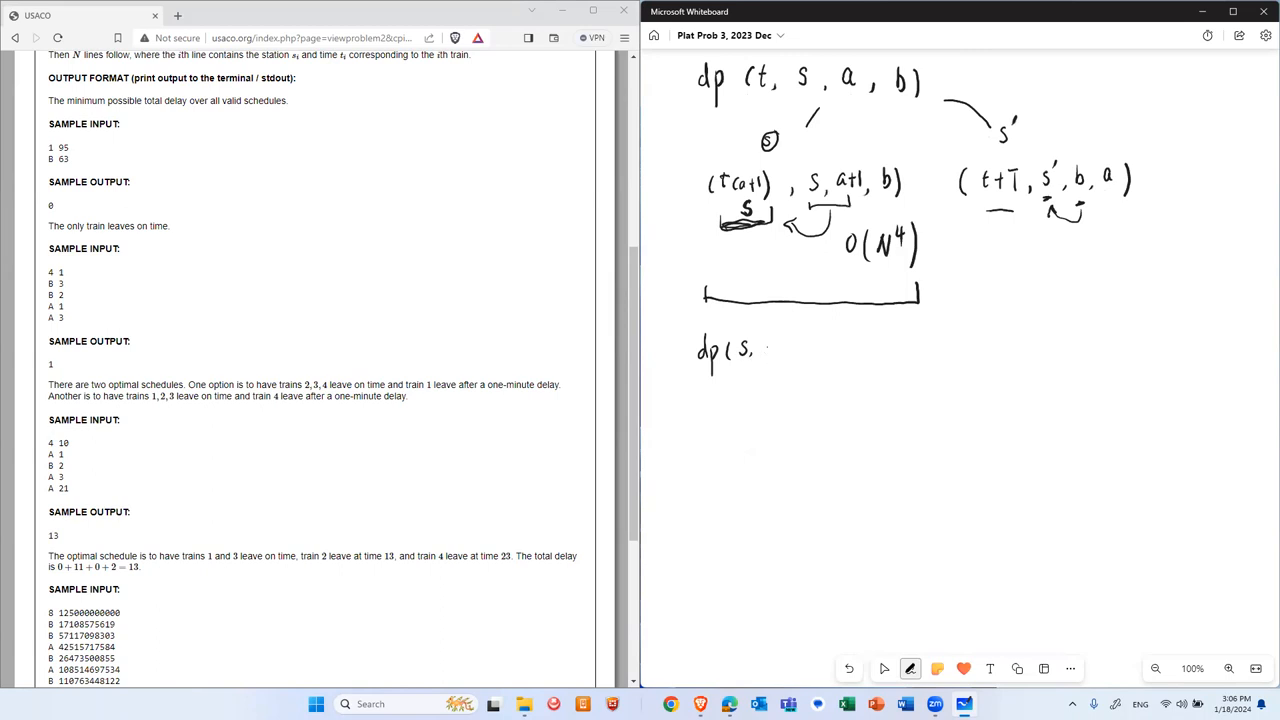
pyautogui.moveTo(745, 350); pyautogui.dragTo(795, 350)
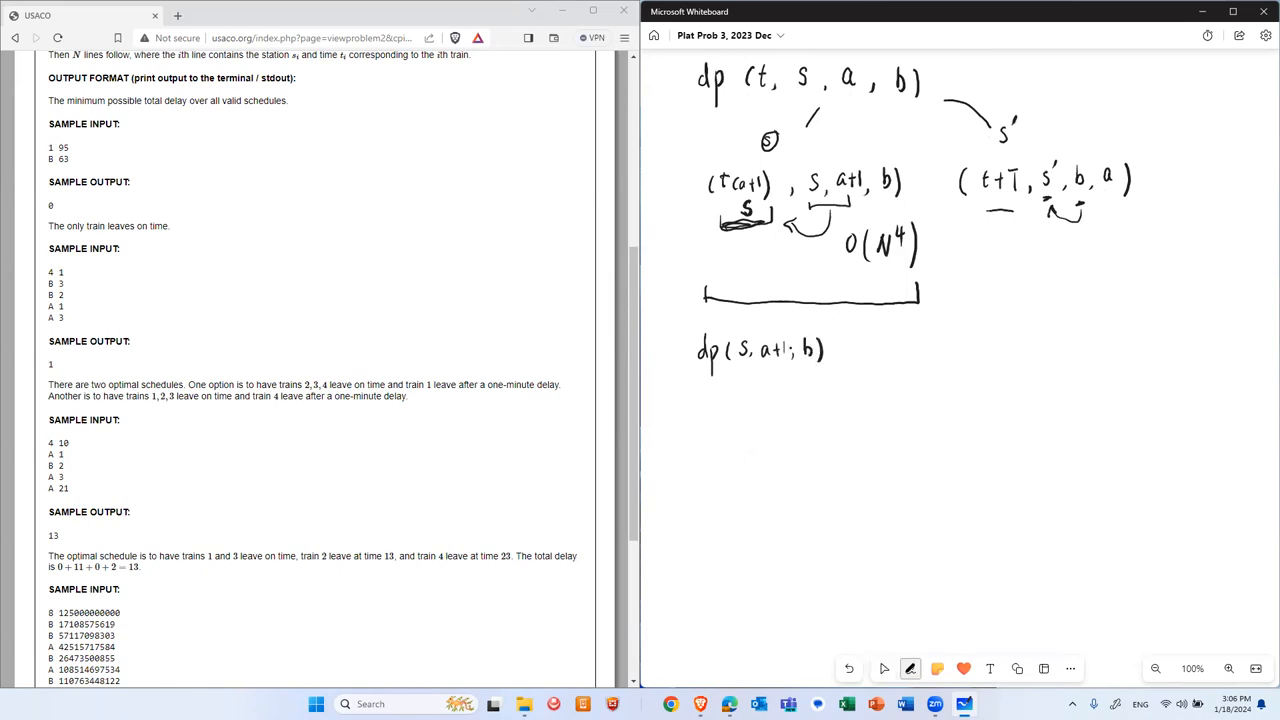
pyautogui.click(884, 668)
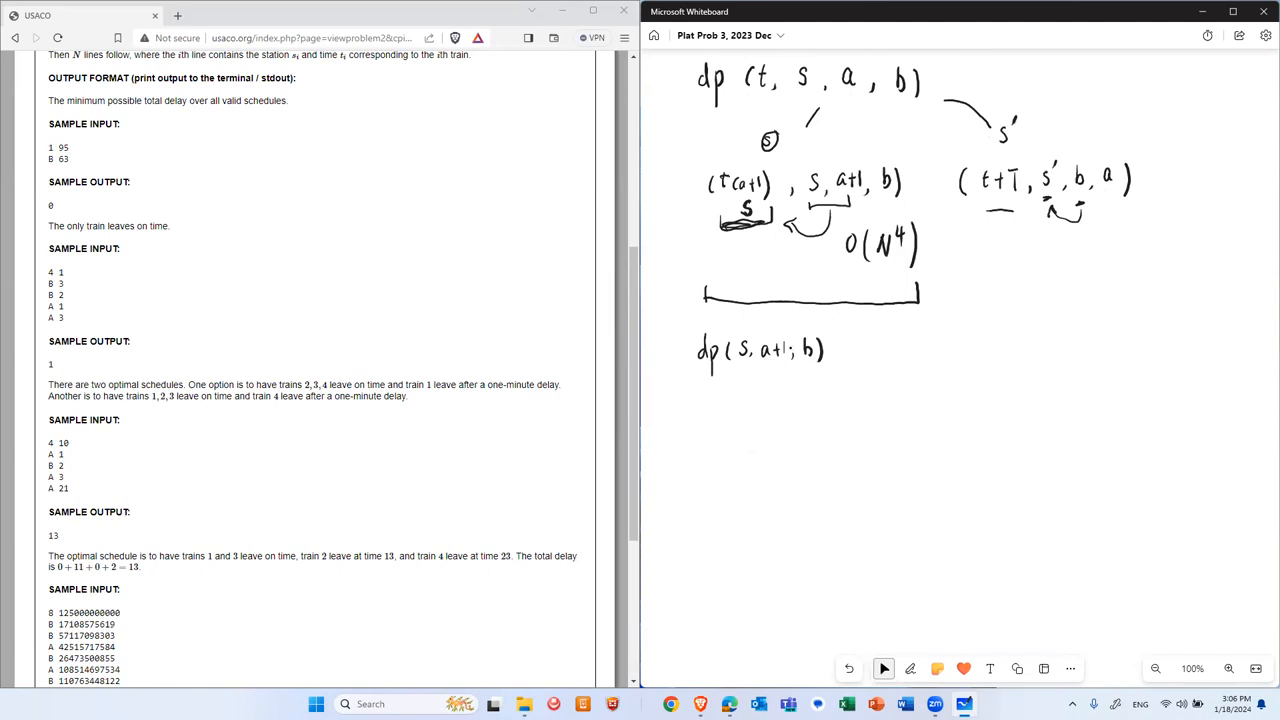
pyautogui.click(910, 668)
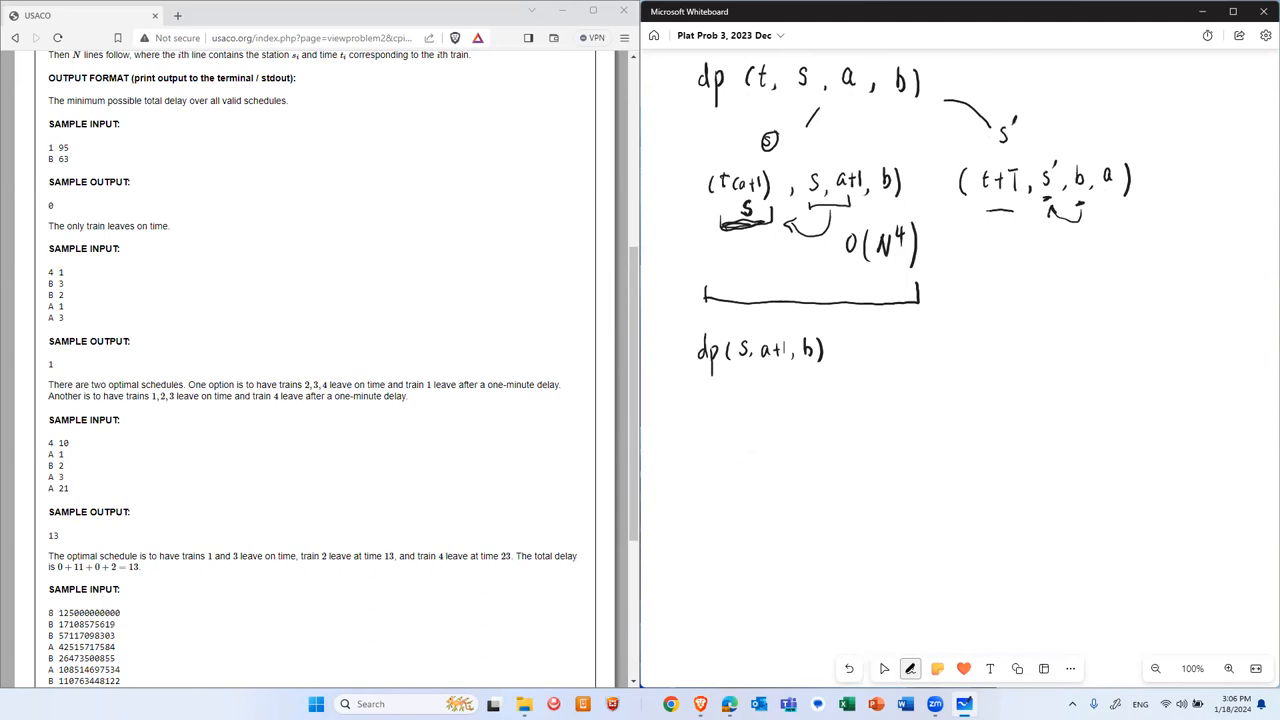
pyautogui.moveTo(972, 290); pyautogui.dragTo(1132, 293)
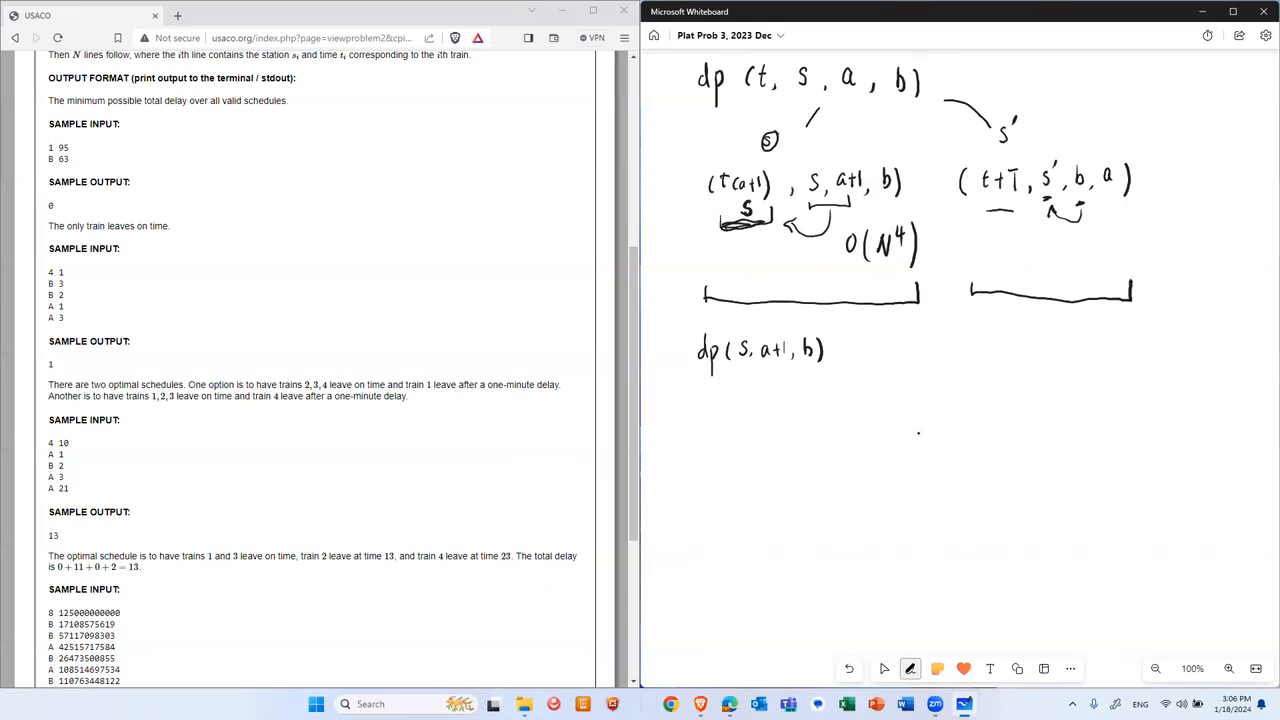
pyautogui.moveTo(883, 401)
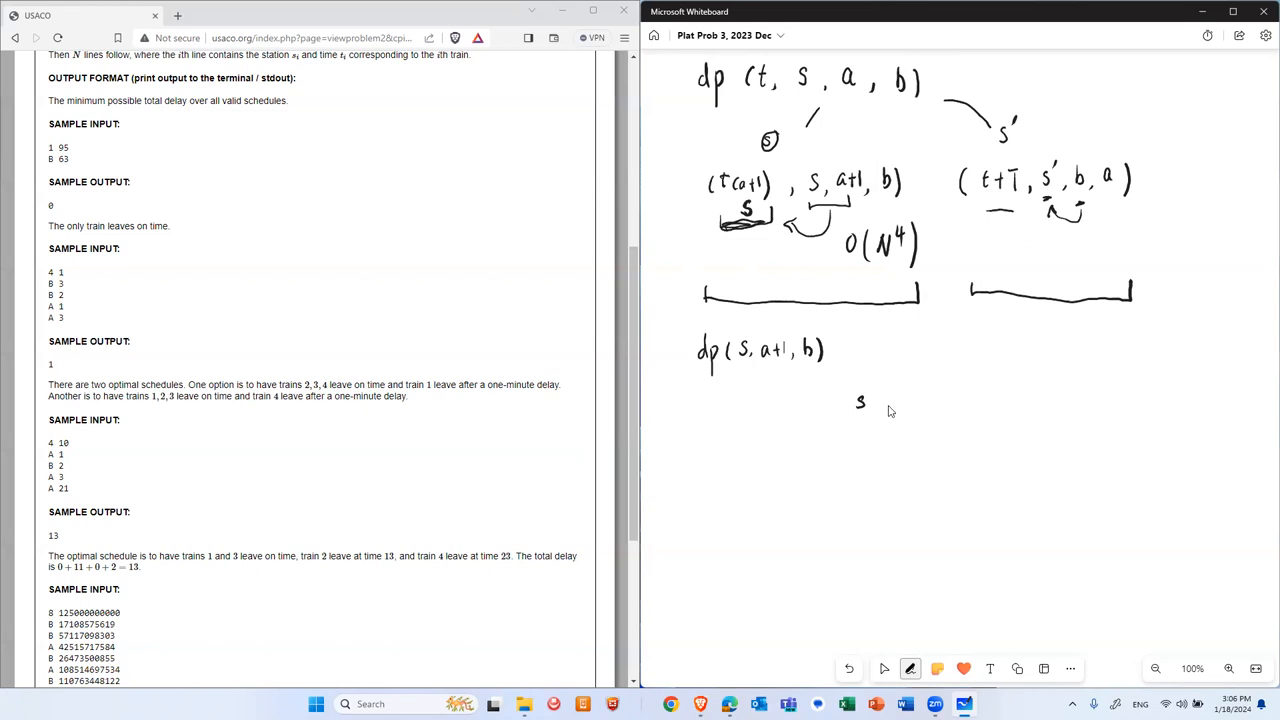
# Draw a line from s to s' with several stacked train lines beneath it
pyautogui.moveTo(880, 399); pyautogui.dragTo(995, 398)
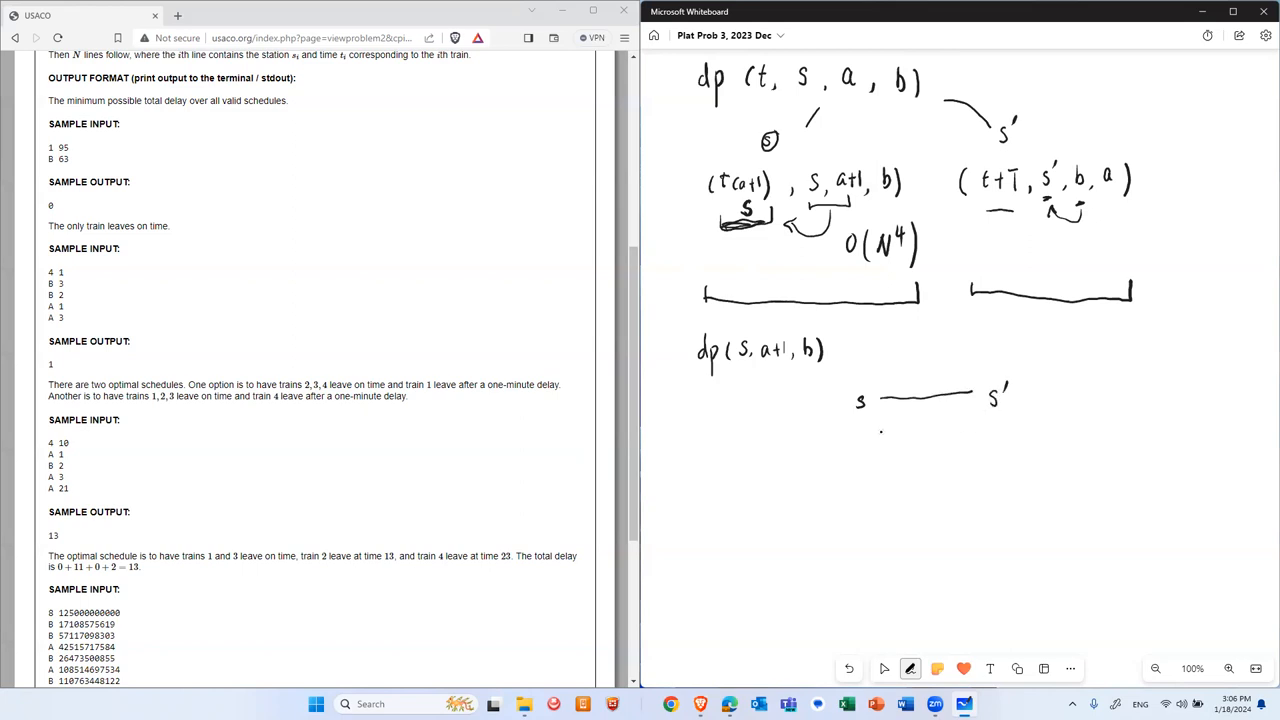
pyautogui.moveTo(882, 432); pyautogui.dragTo(972, 427)
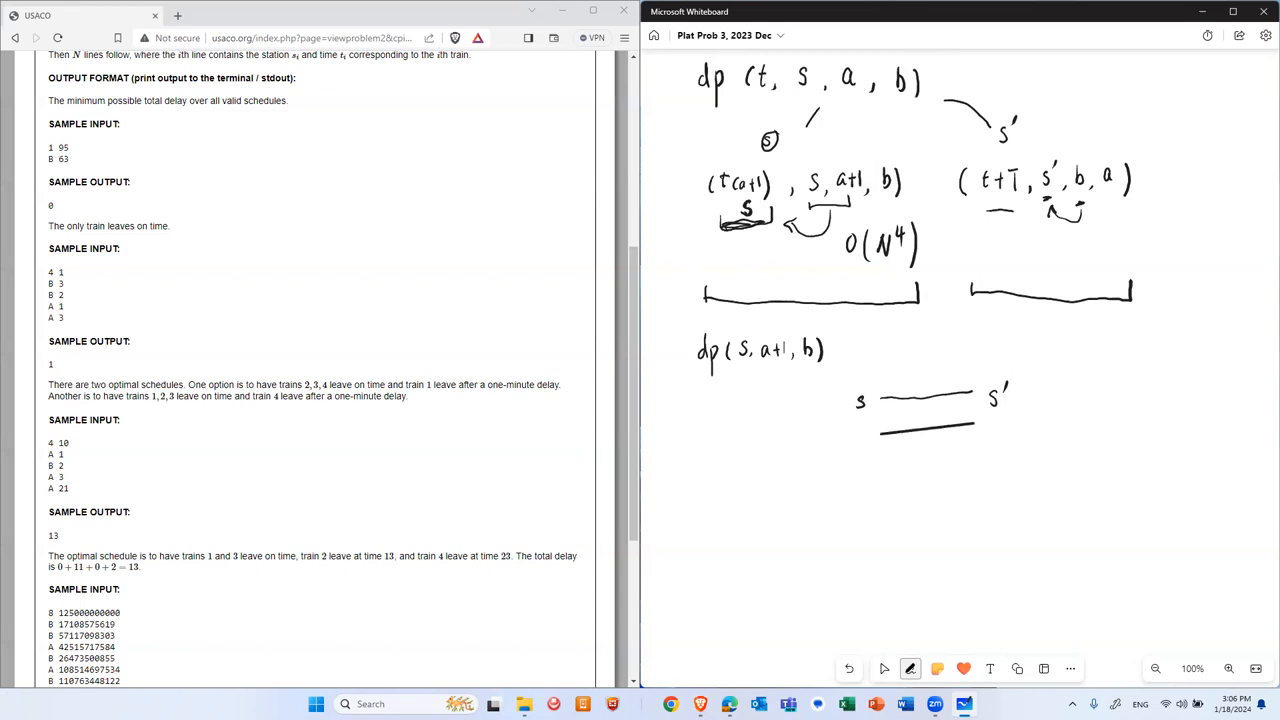
pyautogui.moveTo(885, 432); pyautogui.dragTo(965, 425)
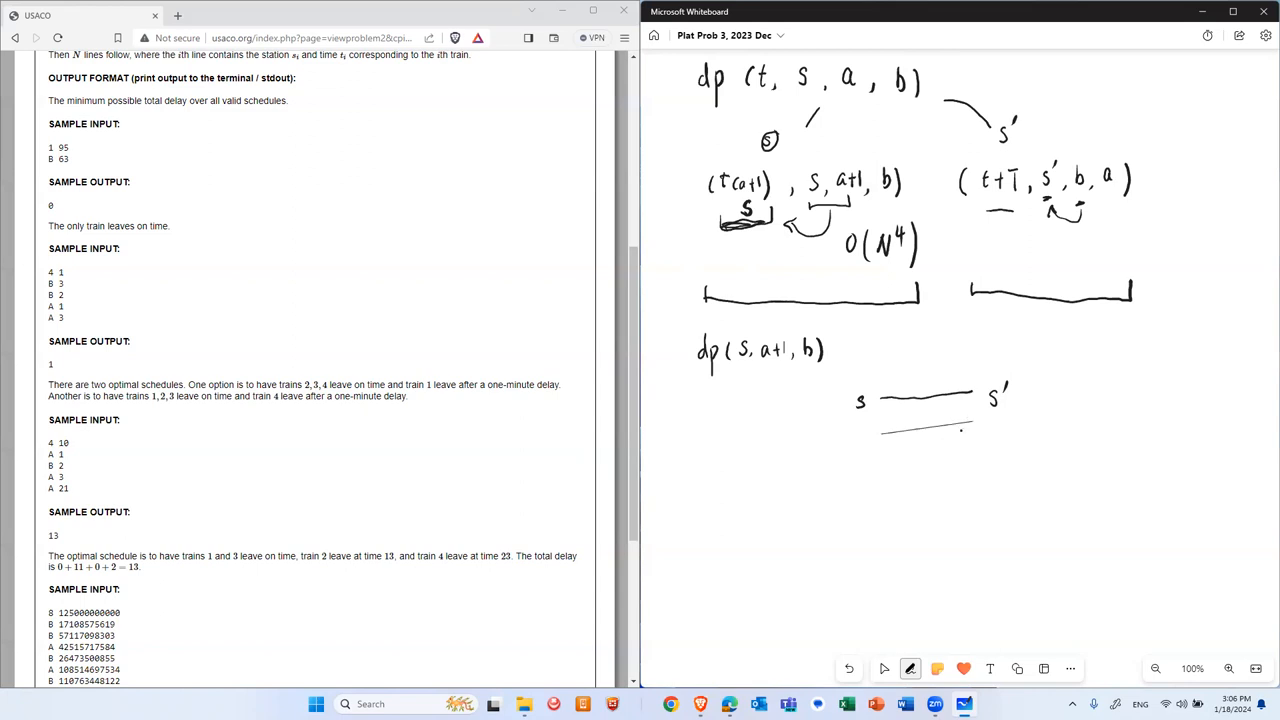
pyautogui.moveTo(890, 450); pyautogui.dragTo(965, 432)
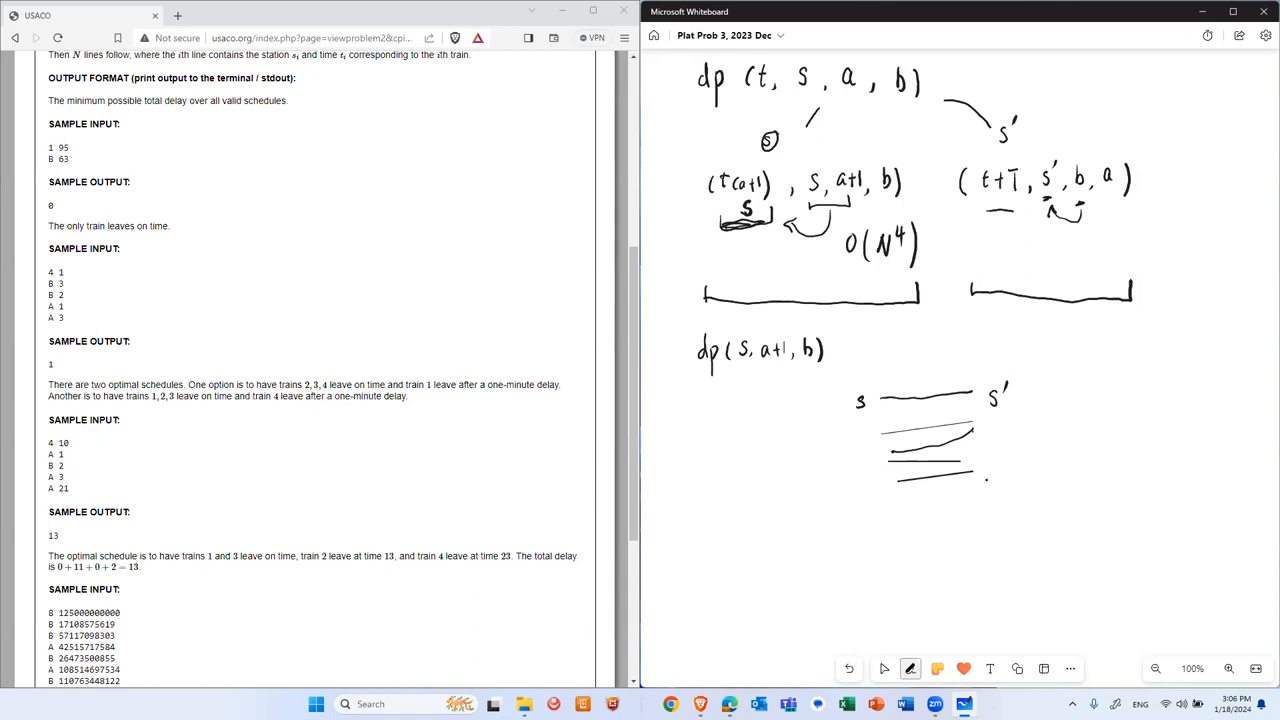
pyautogui.click(884, 668)
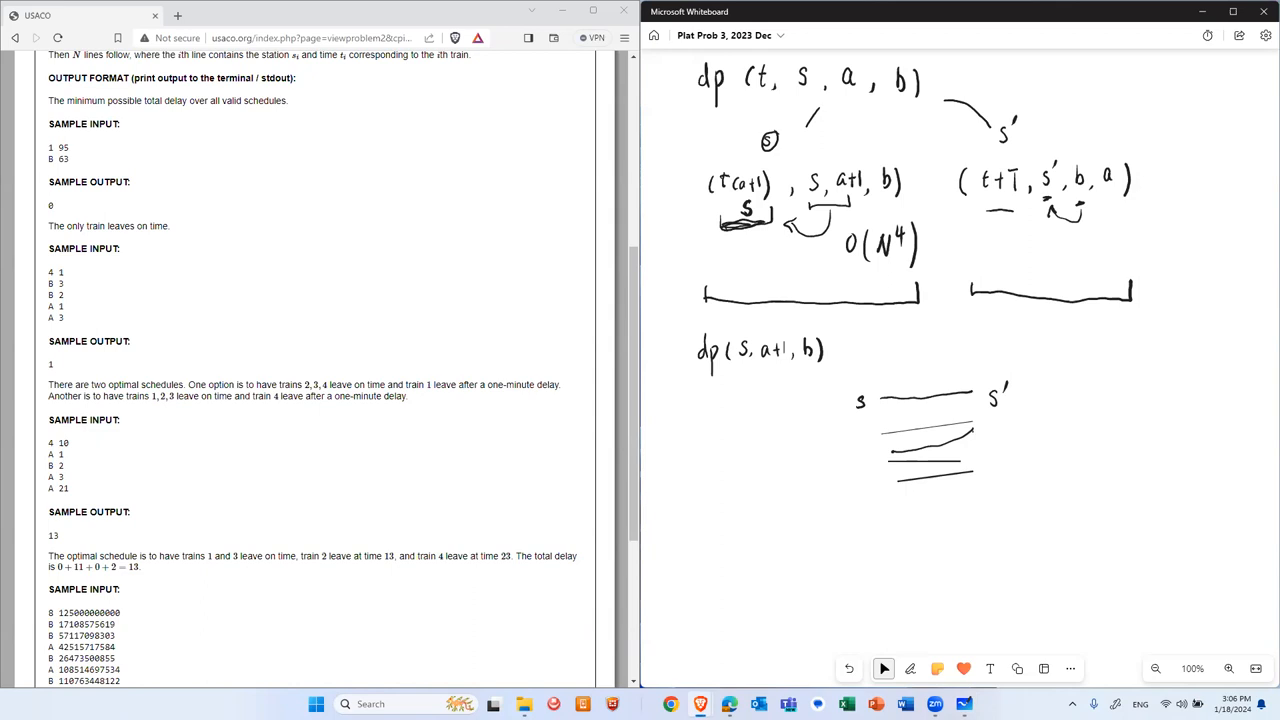
pyautogui.click(910, 668)
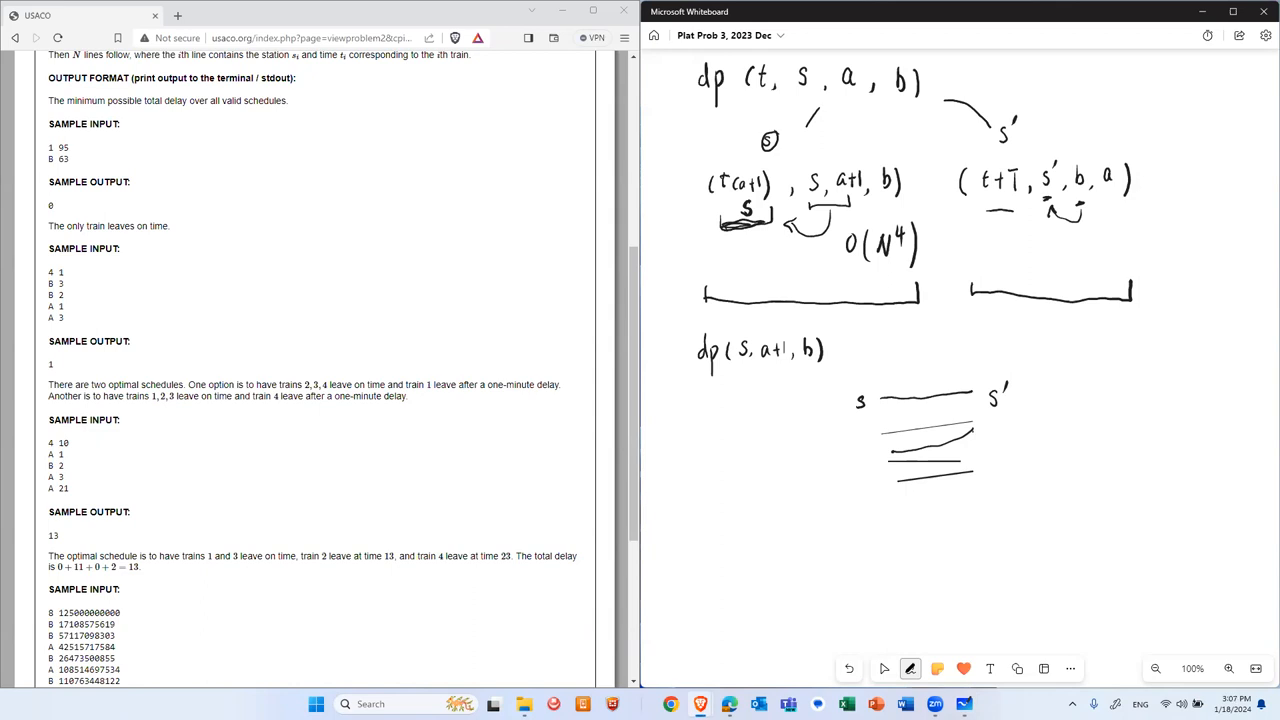
# Ink the range 'x = 1, …, N' below the stacked train lines
pyautogui.moveTo(845, 520); pyautogui.dragTo(850, 505)
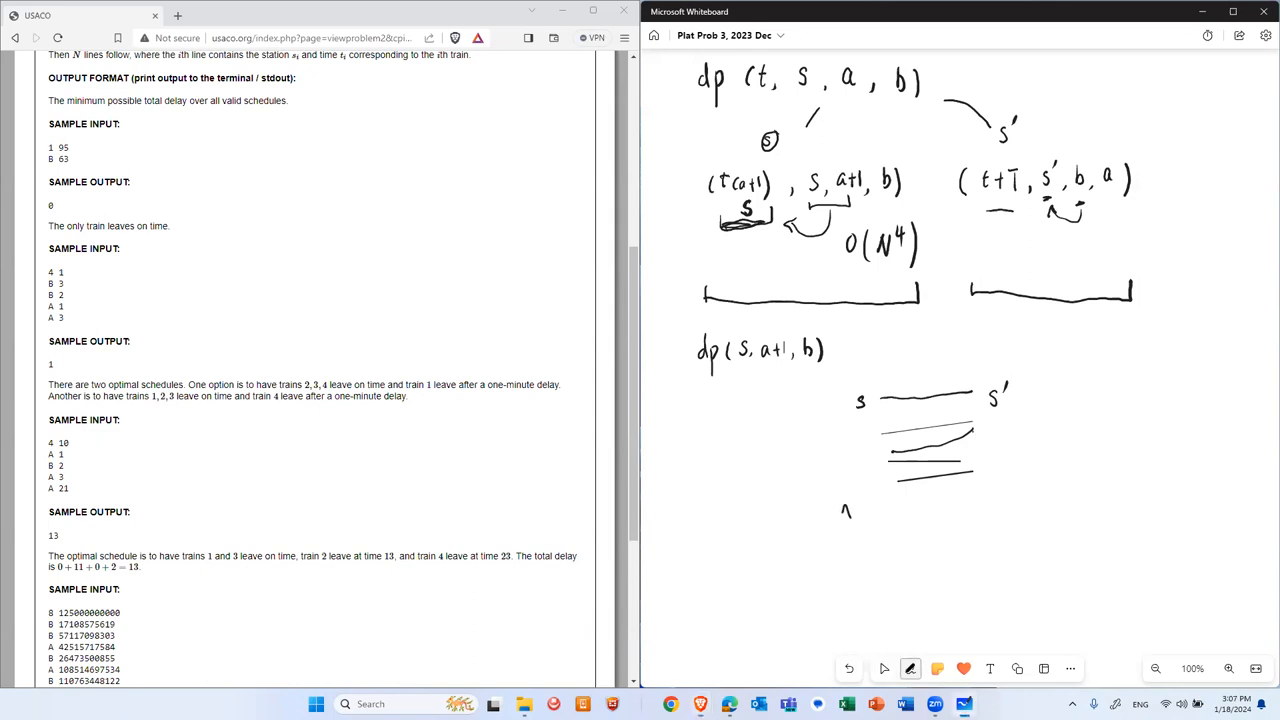
pyautogui.moveTo(843, 510); pyautogui.dragTo(860, 512)
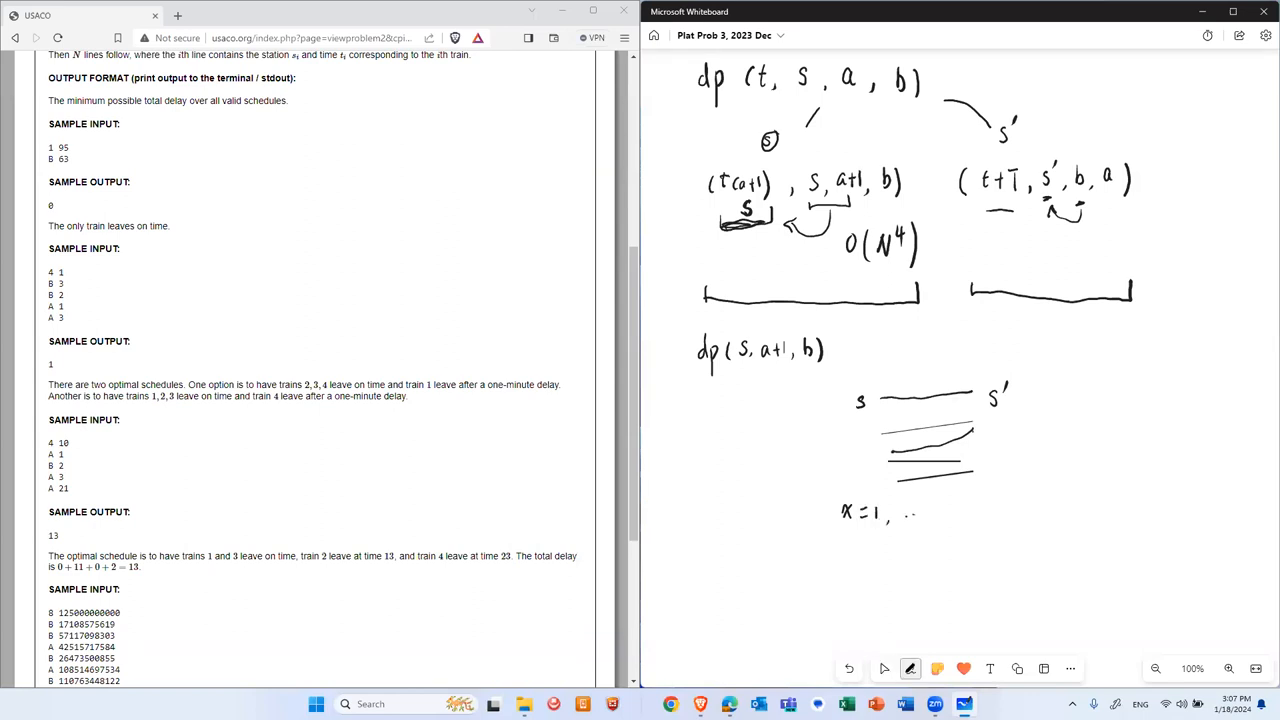
pyautogui.moveTo(900, 512); pyautogui.dragTo(975, 512)
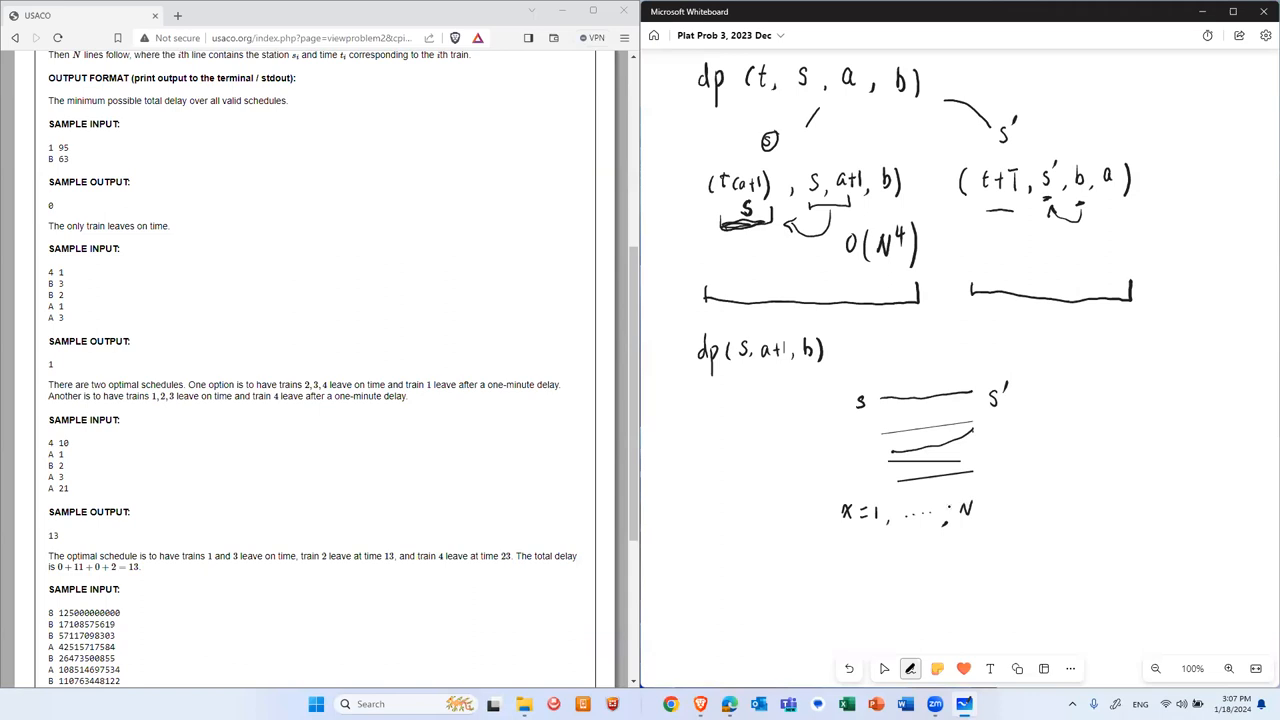
pyautogui.moveTo(951, 511)
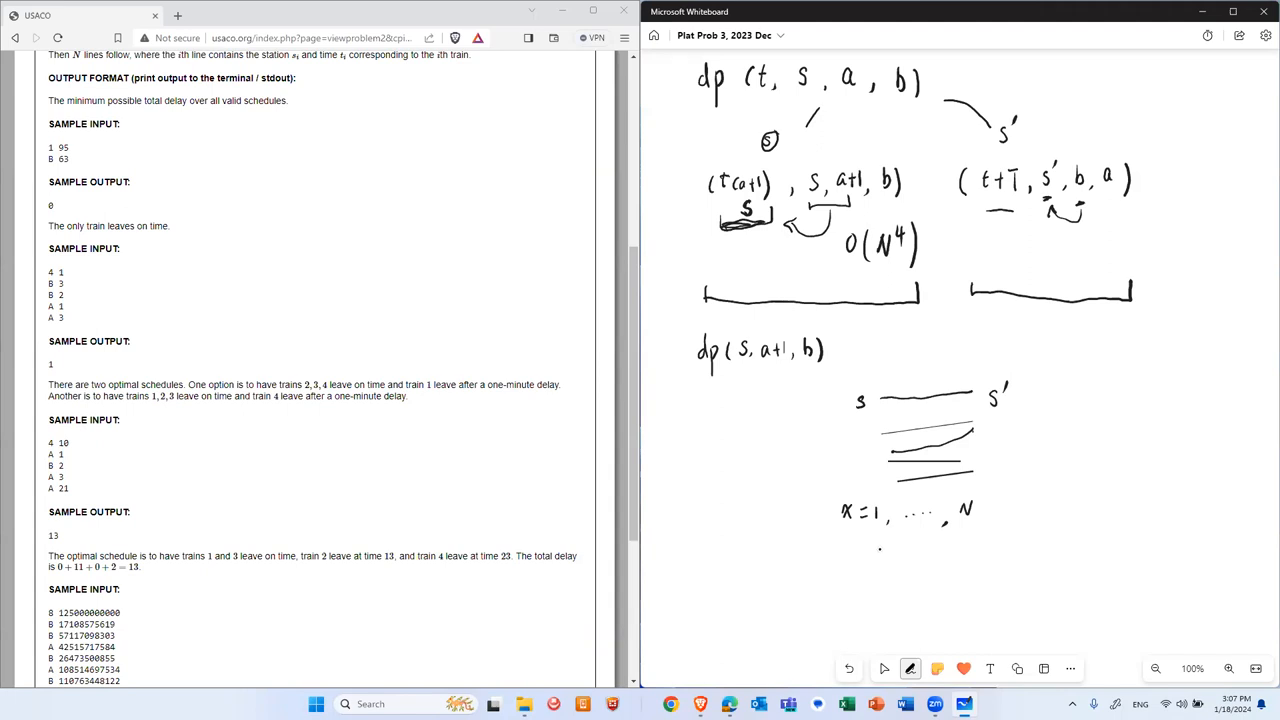
# Draw 'a →' and '(a-1)', with an arc labelled T ending at a tick
pyautogui.click(883, 668)
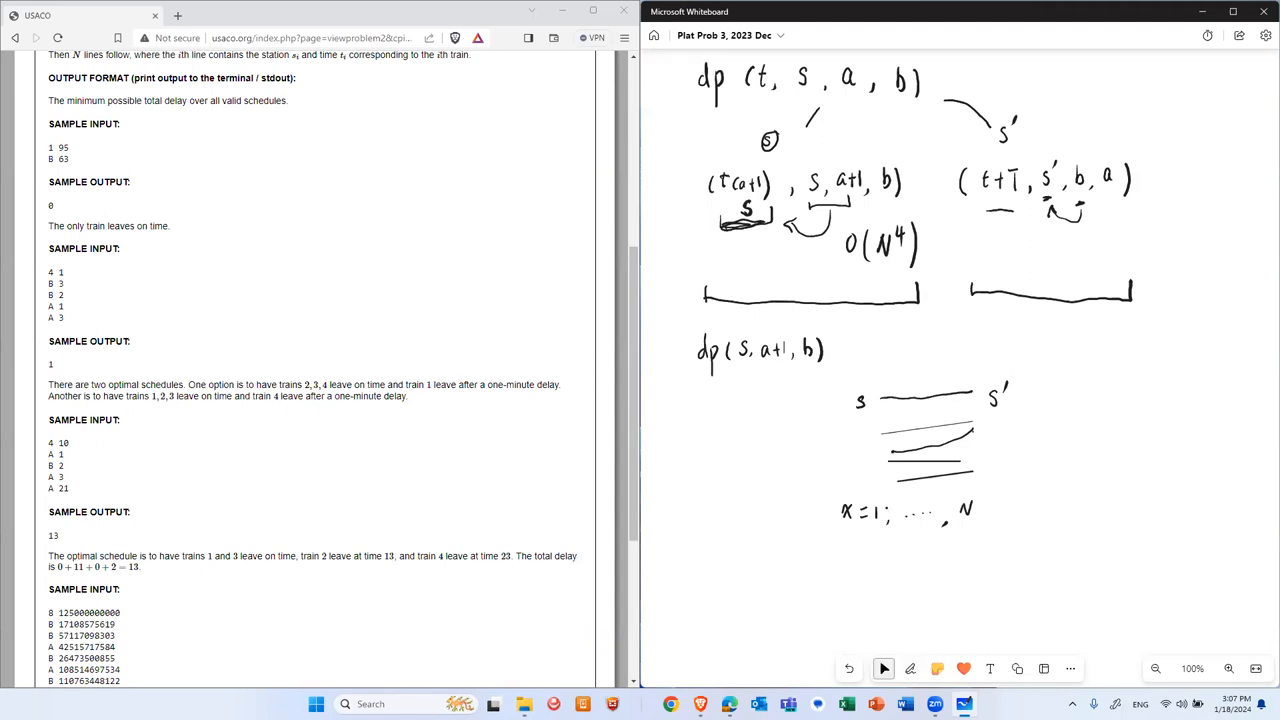
pyautogui.click(910, 668)
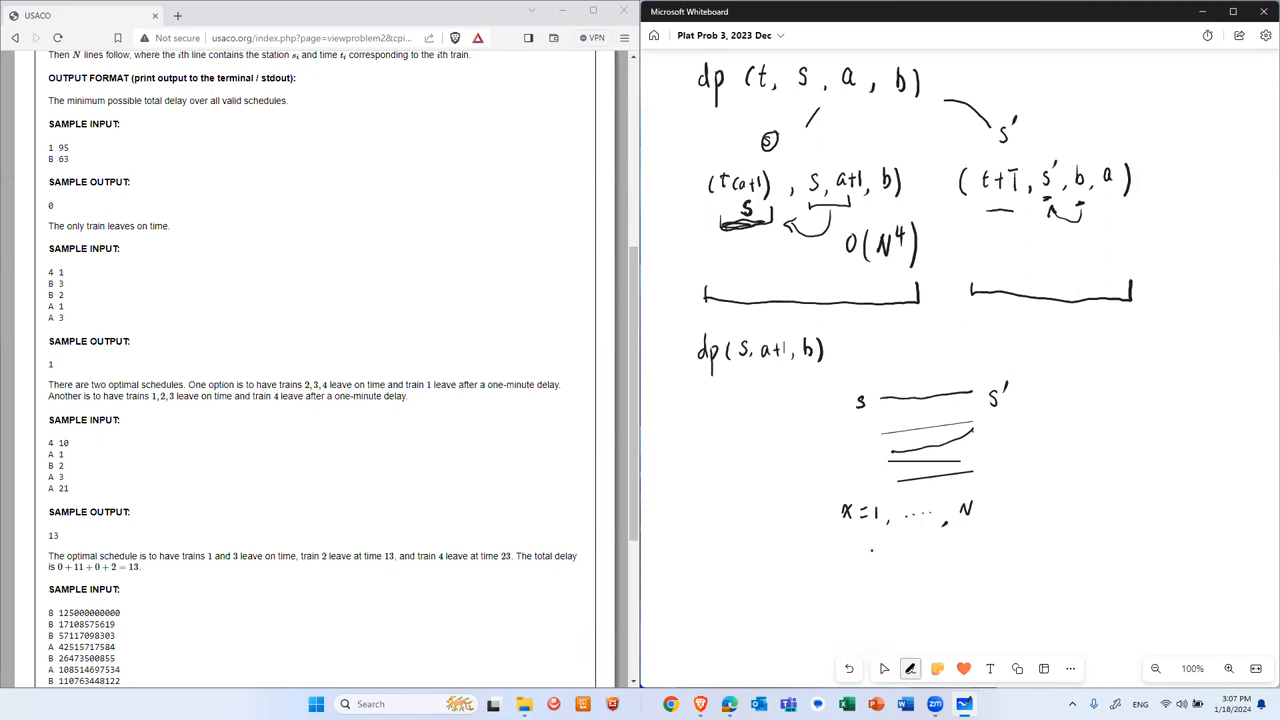
pyautogui.moveTo(872, 553); pyautogui.dragTo(890, 553)
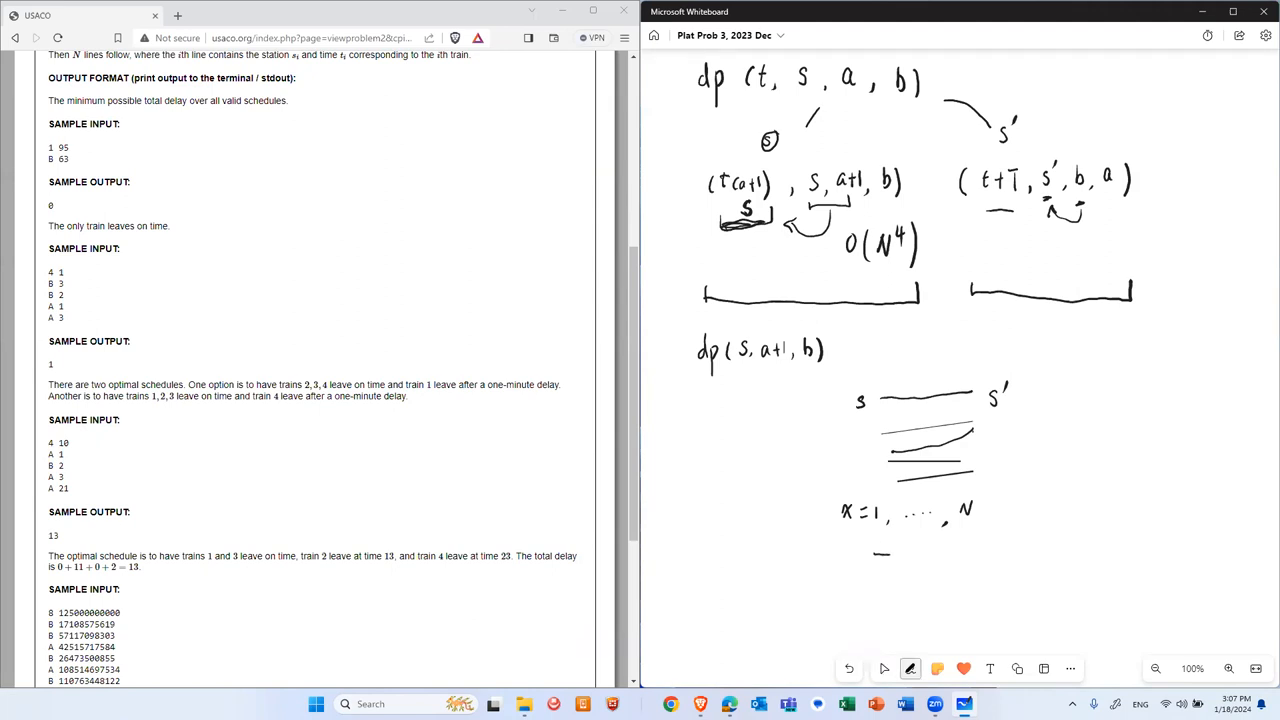
pyautogui.moveTo(875, 555); pyautogui.dragTo(895, 555)
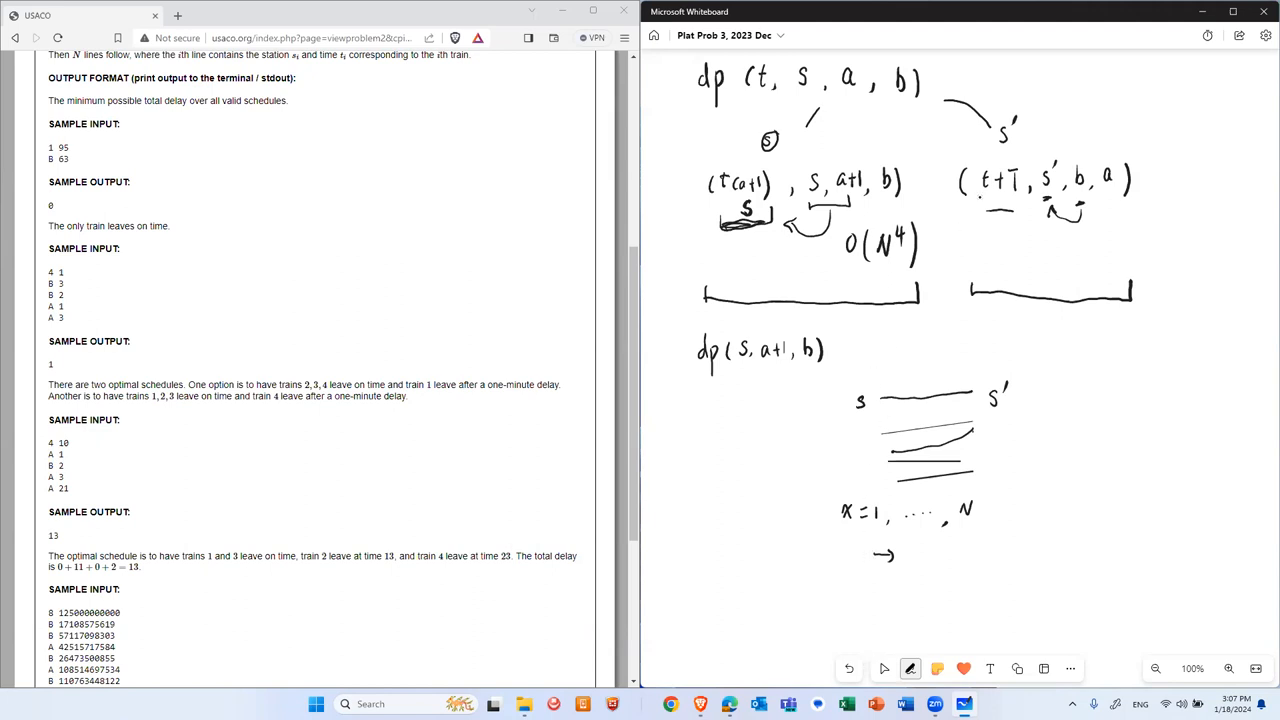
pyautogui.click(850, 565)
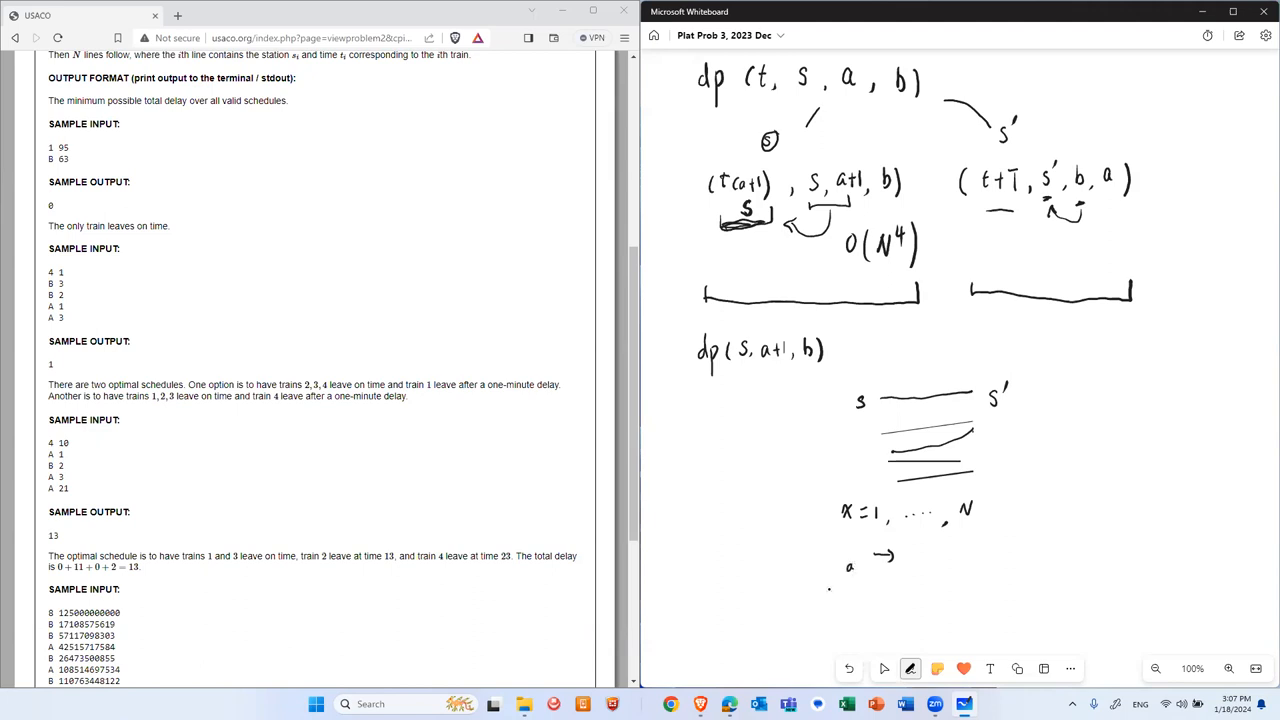
pyautogui.click(820, 591)
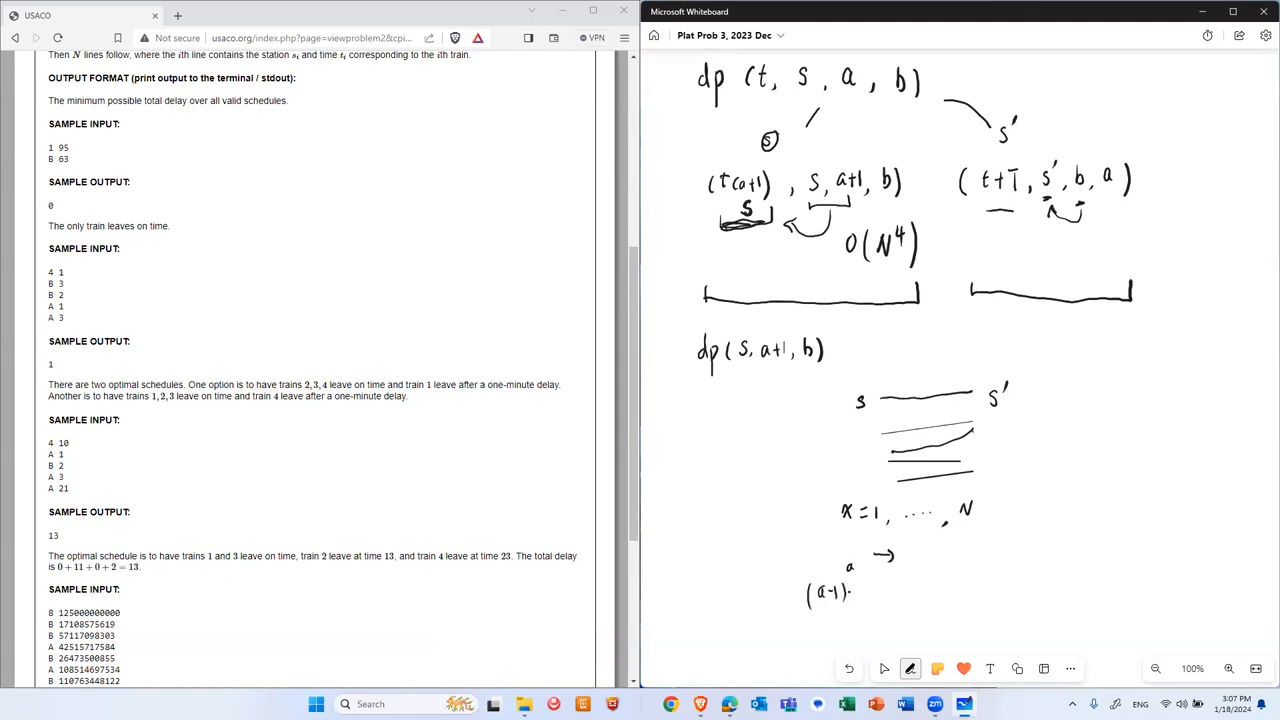
pyautogui.moveTo(852, 590); pyautogui.dragTo(965, 590)
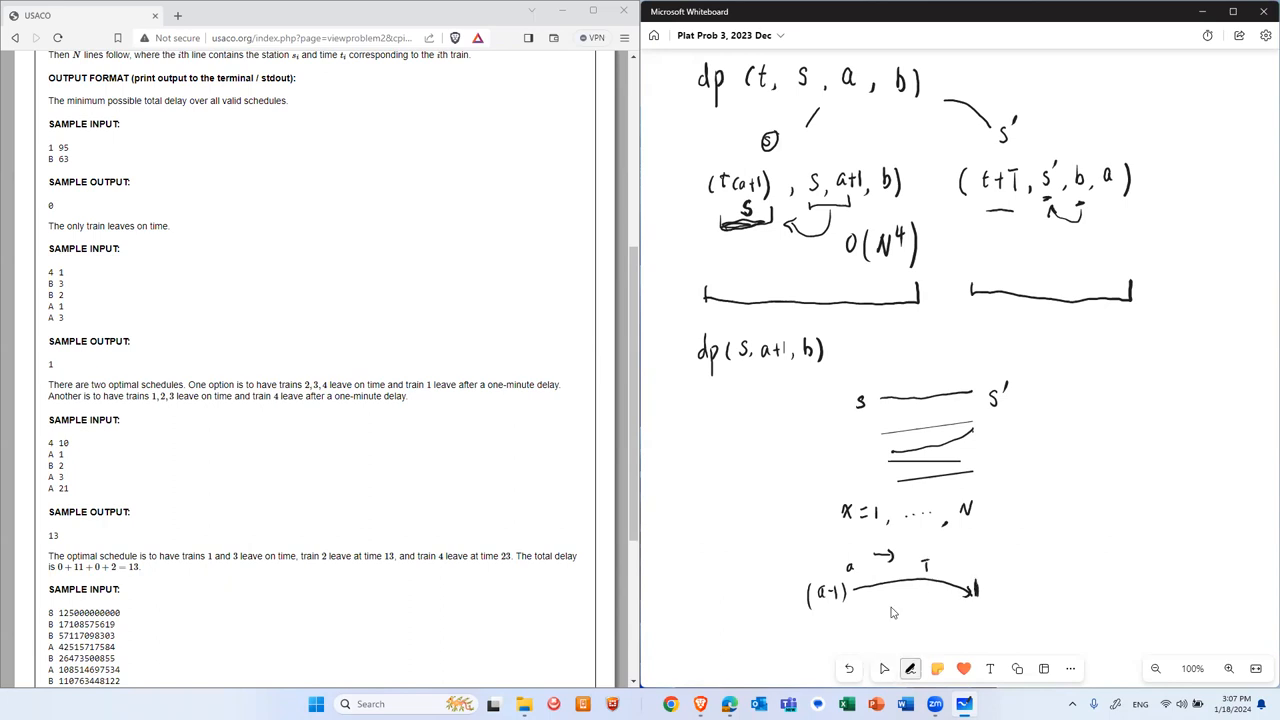
pyautogui.click(883, 591)
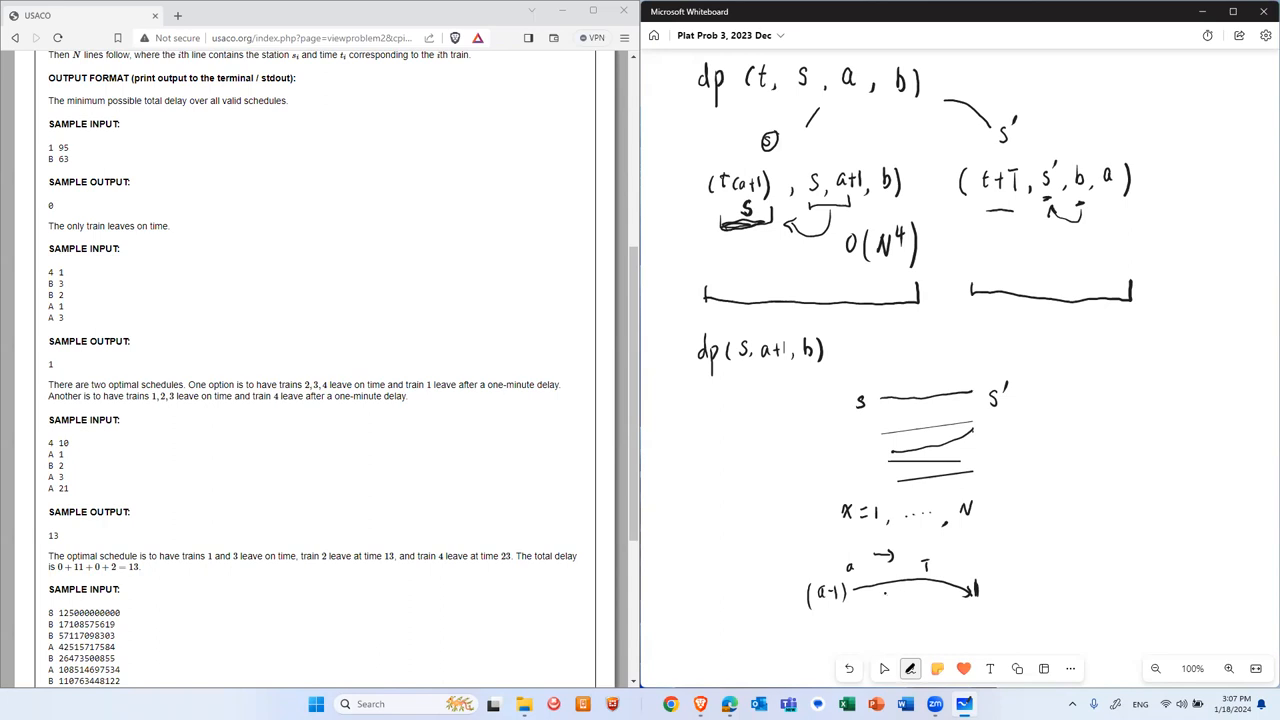
pyautogui.moveTo(903, 602)
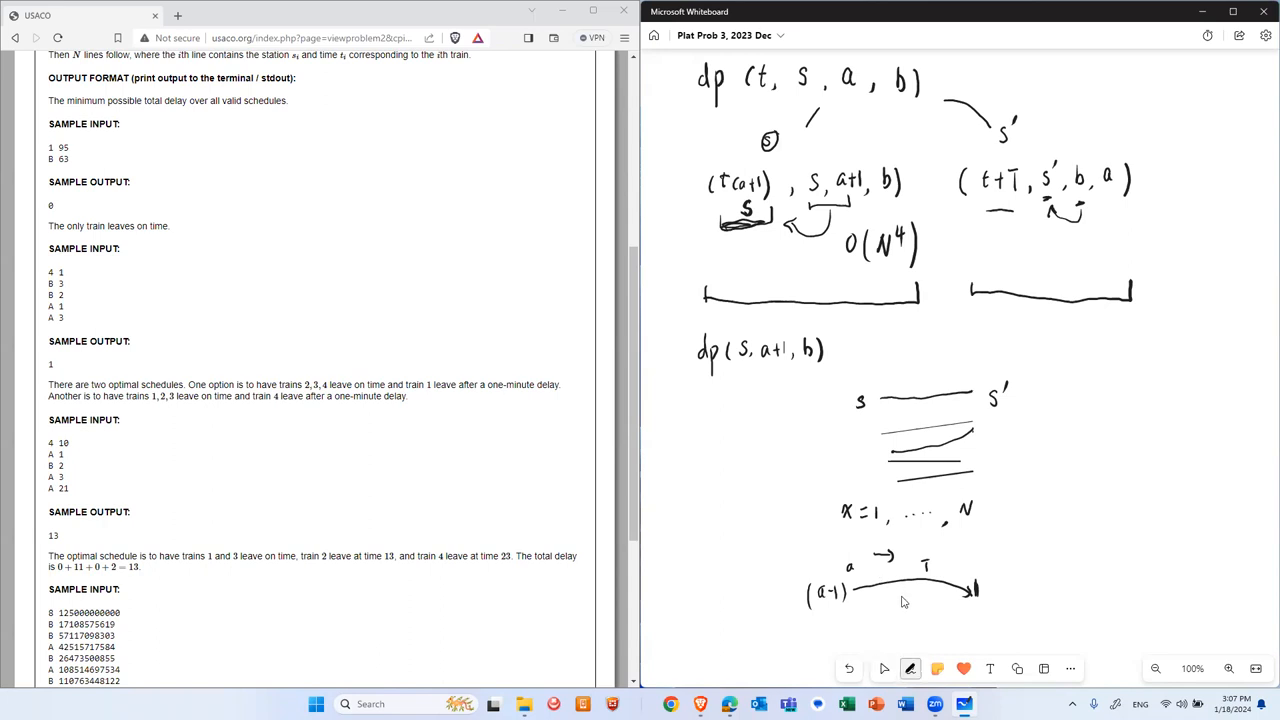
pyautogui.click(883, 668)
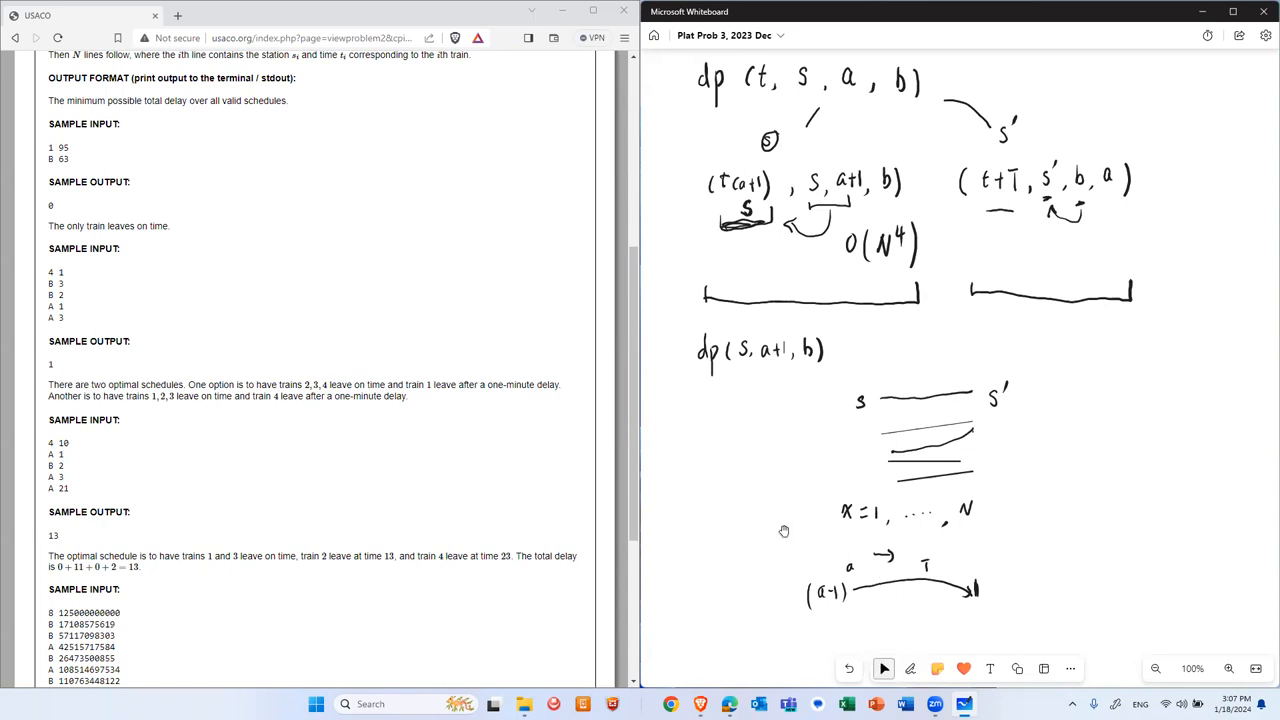
# Ink curved arrows beneath the (a-1) arc and a tall right brace labelled N
pyautogui.scroll(3)
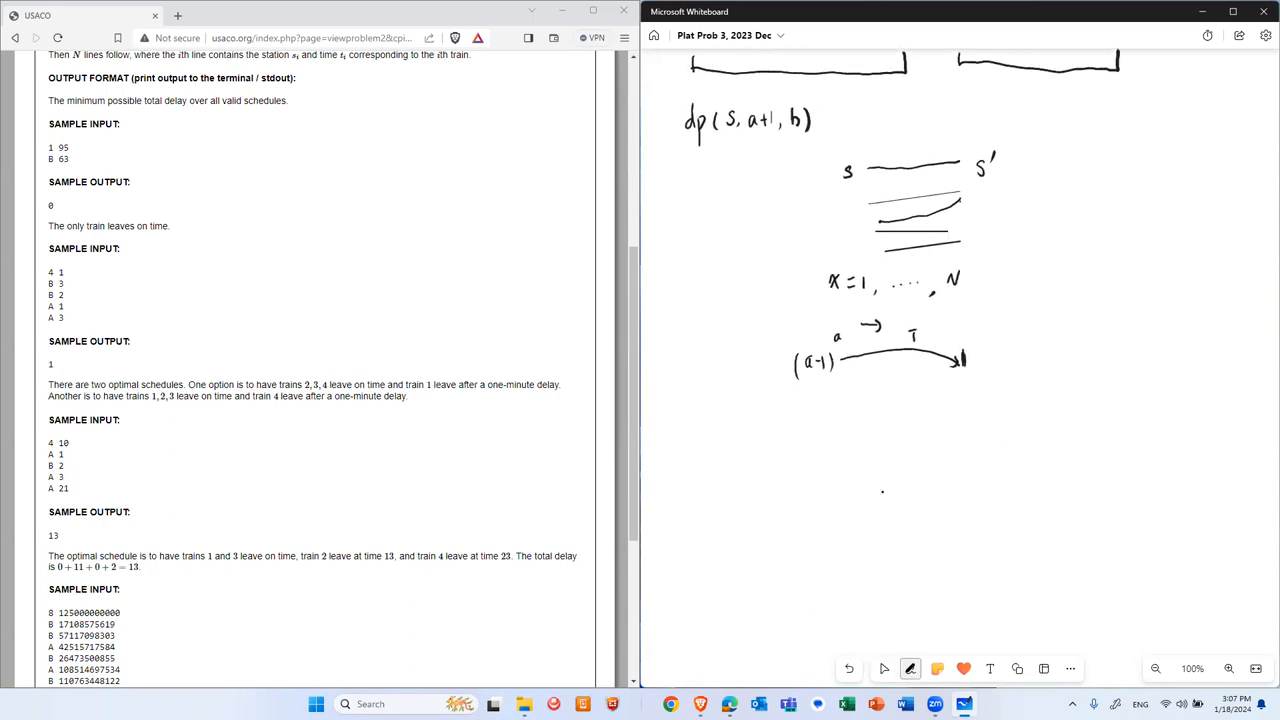
pyautogui.moveTo(880, 385); pyautogui.dragTo(925, 390)
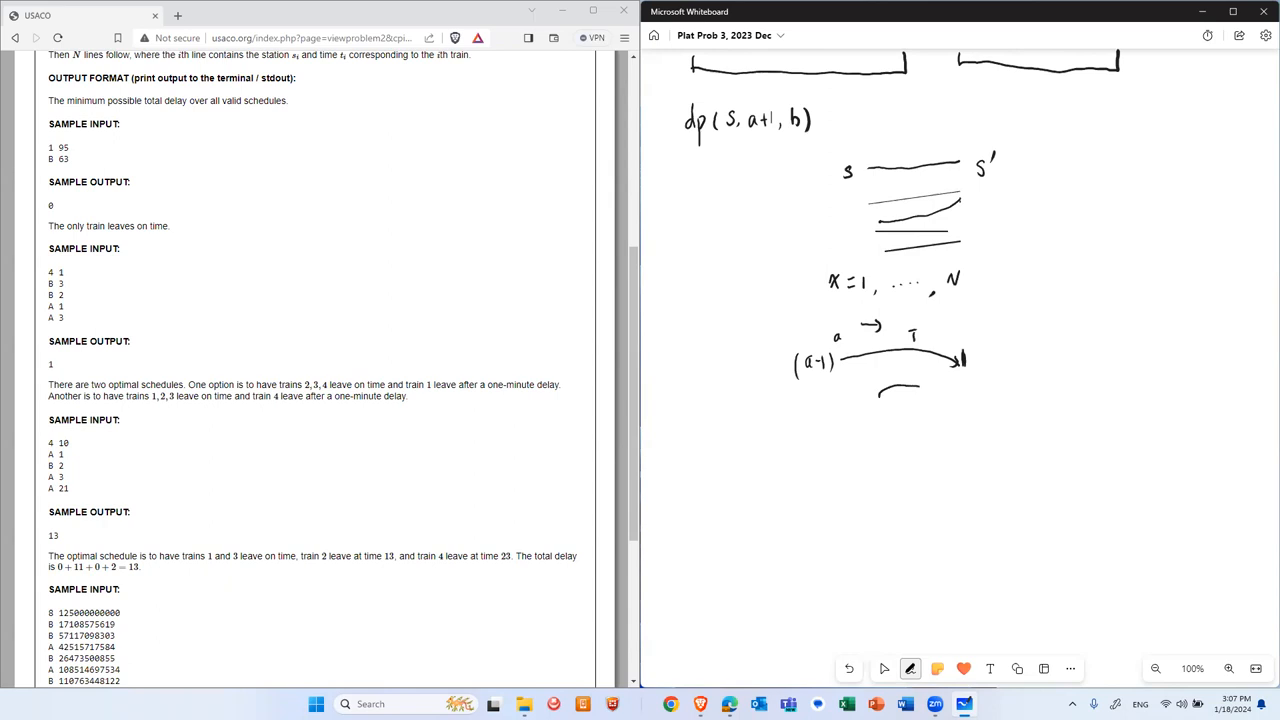
pyautogui.moveTo(885, 390); pyautogui.dragTo(945, 405)
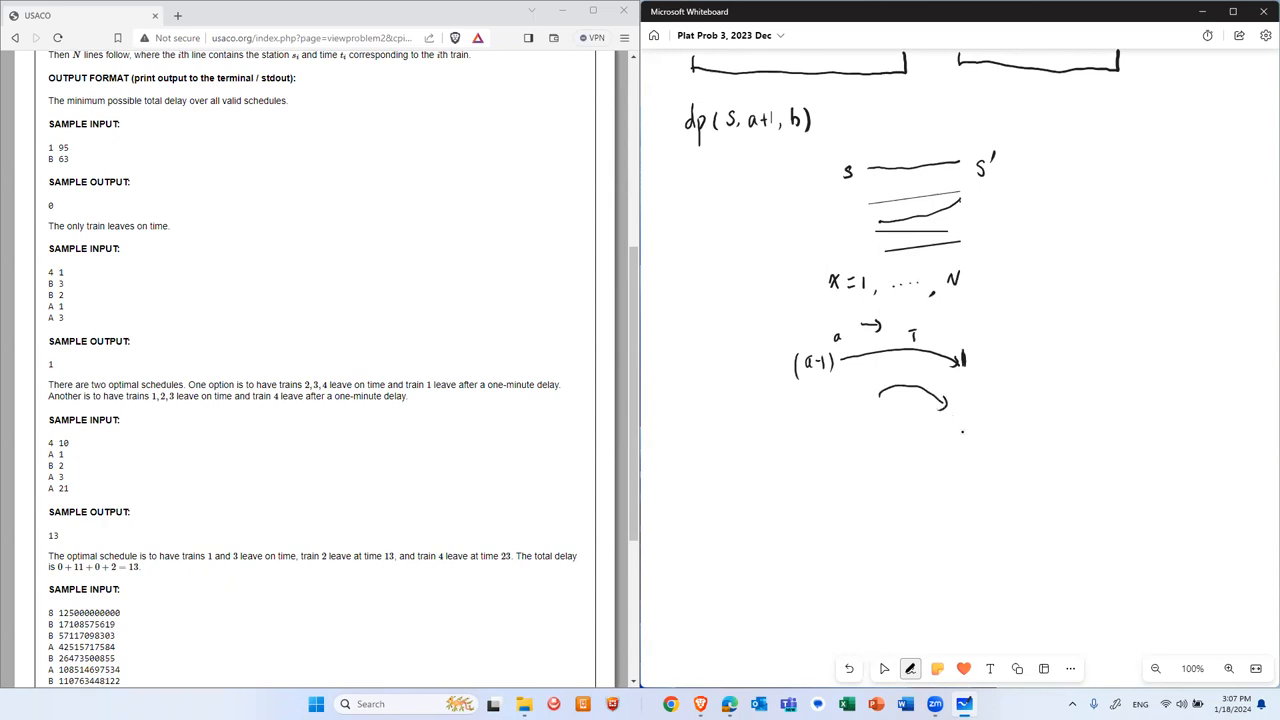
pyautogui.click(965, 440)
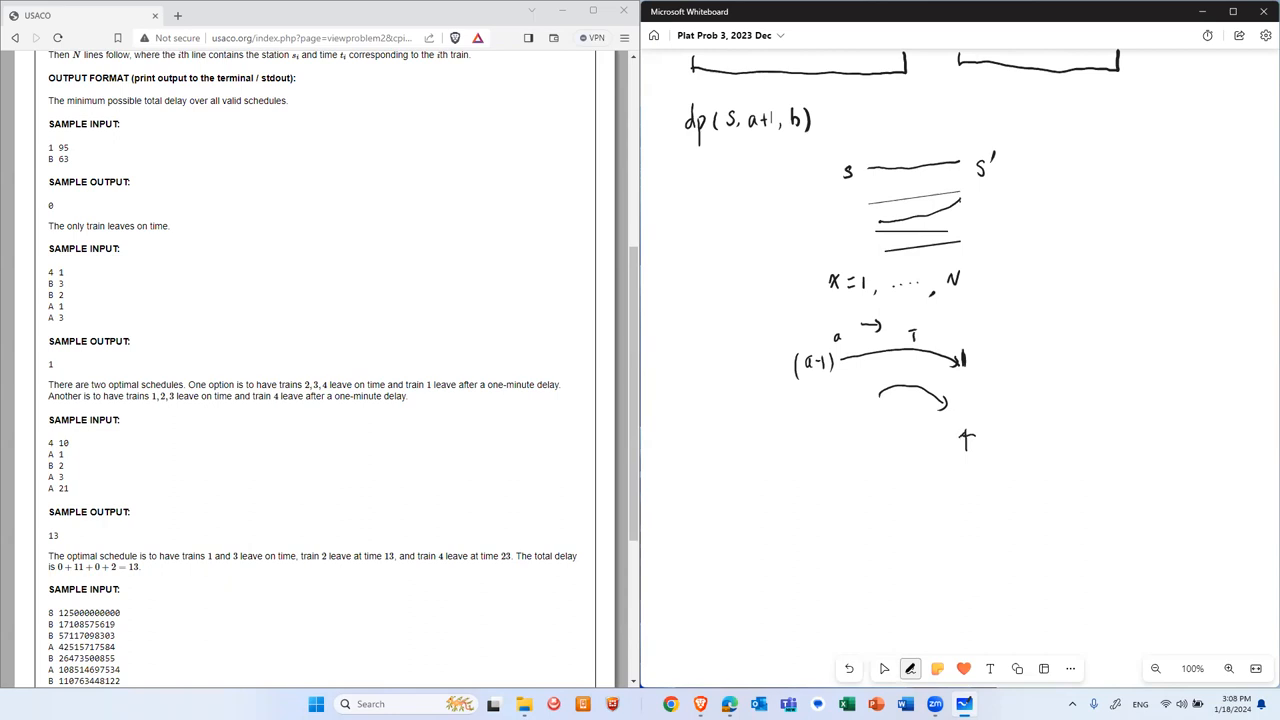
pyautogui.moveTo(960, 443); pyautogui.dragTo(972, 443)
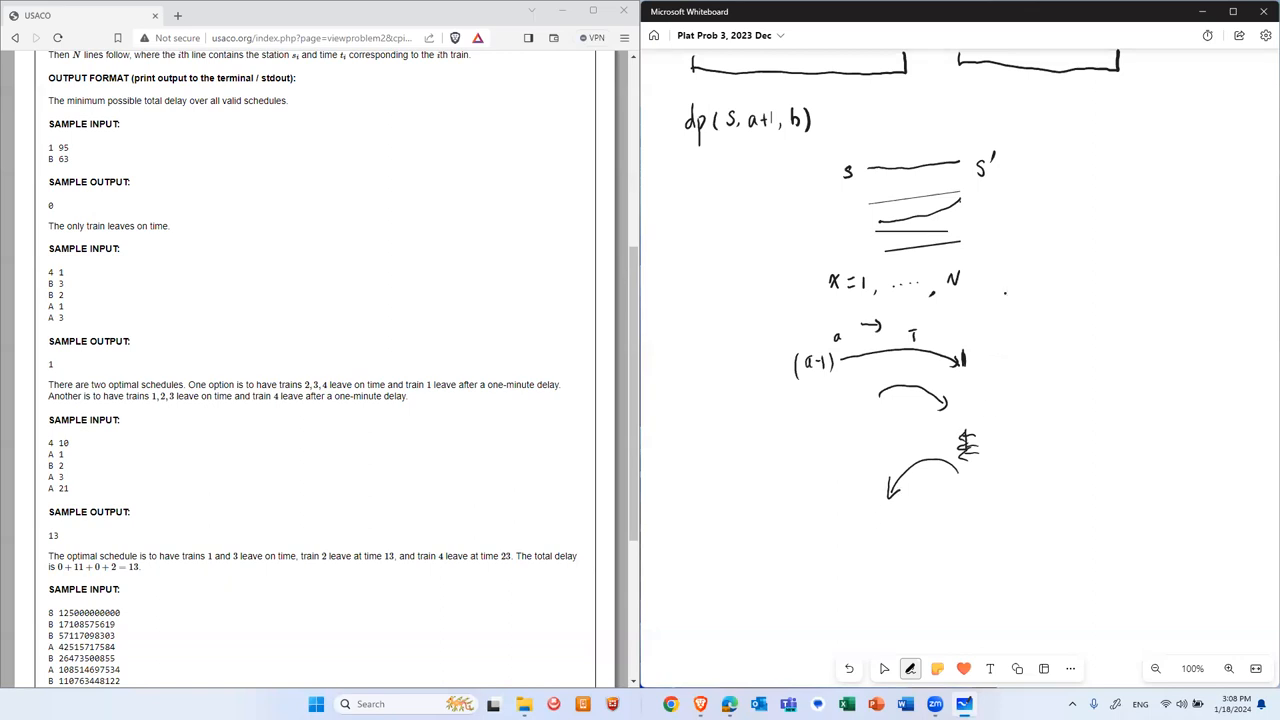
pyautogui.moveTo(1018, 290); pyautogui.dragTo(1022, 485)
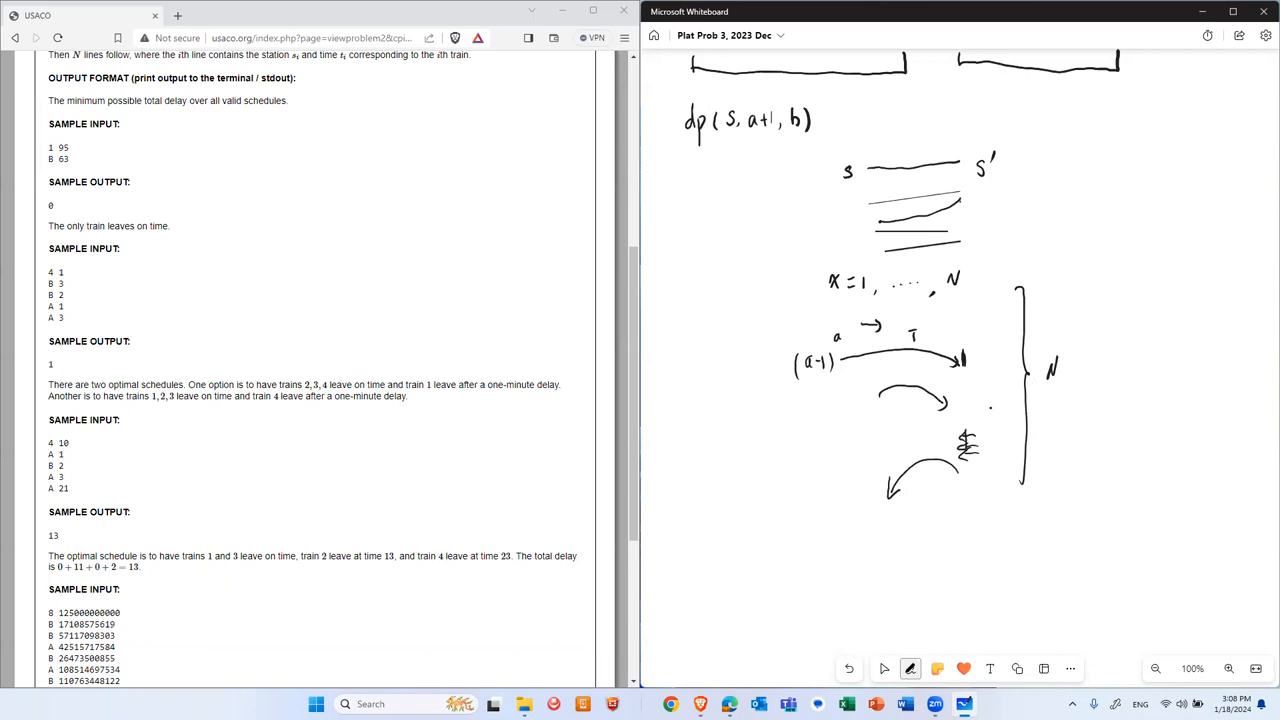
pyautogui.click(883, 668)
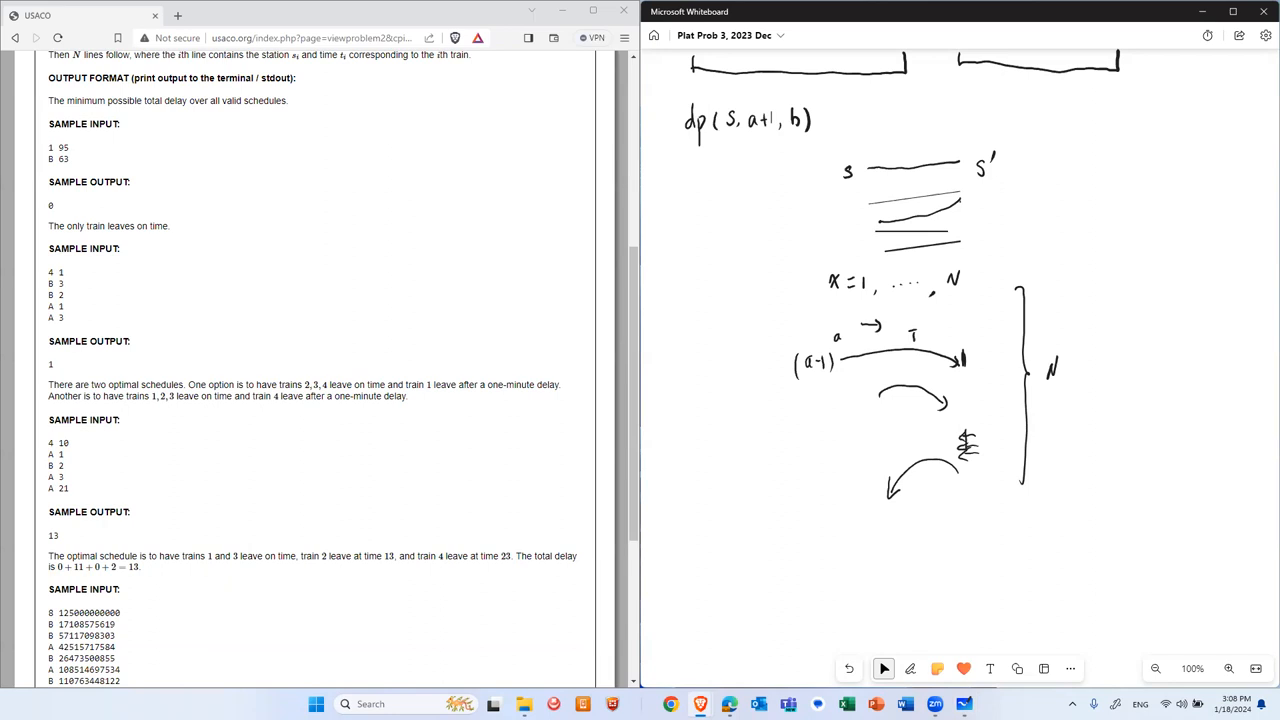
pyautogui.click(910, 668)
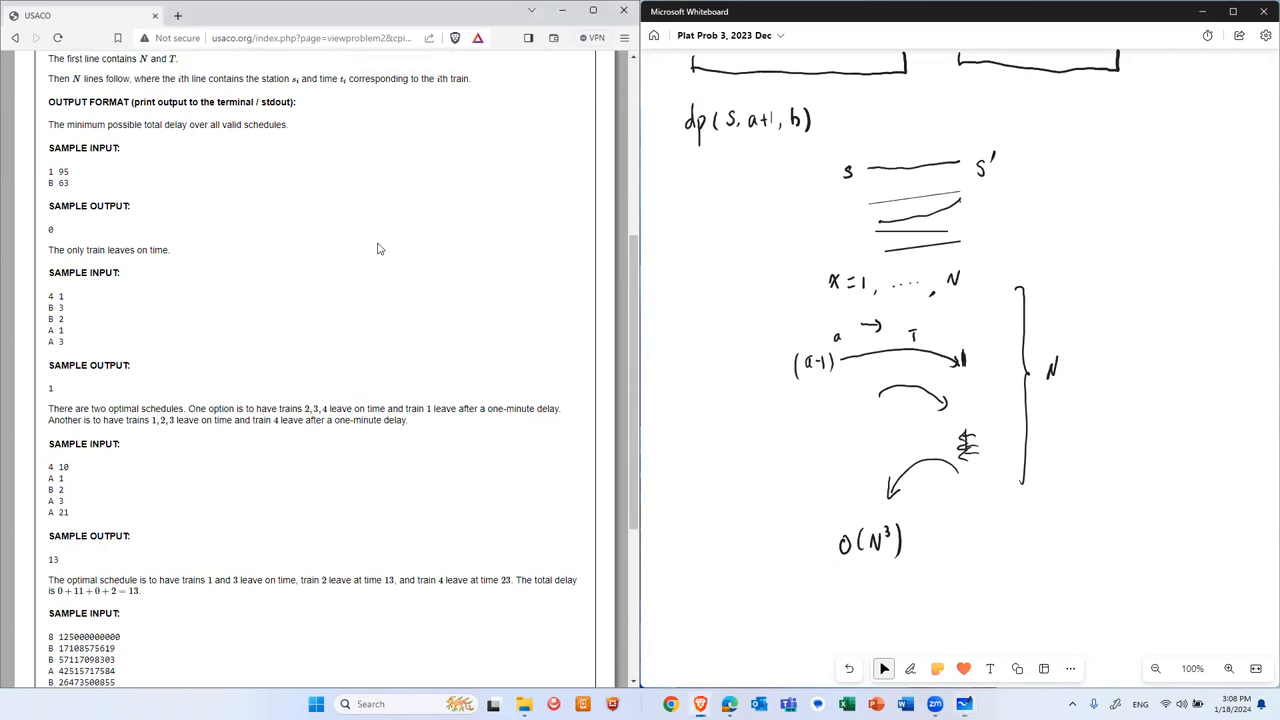
# Scroll the view up past the sketch ending in O(N³)
pyautogui.scroll(3)
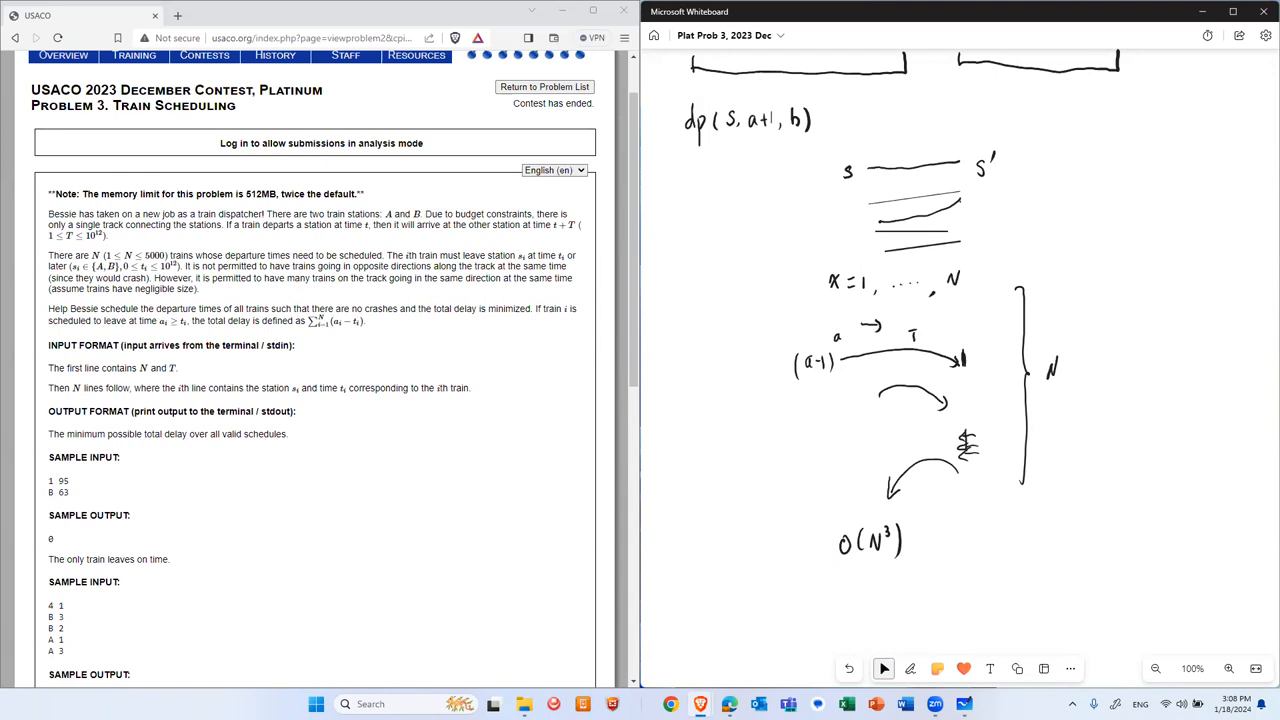
pyautogui.moveTo(1108, 390)
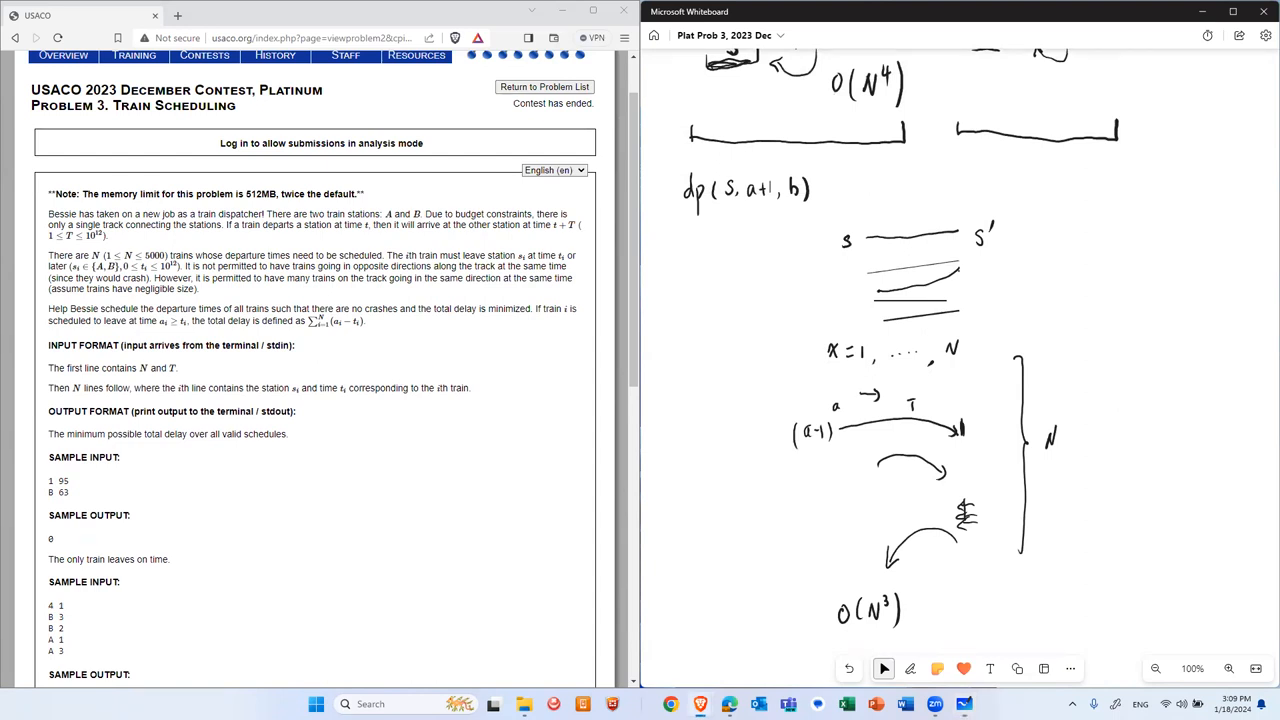
# Strike through the first arrow and write b1, b2, s, b, a and t(b-1)+T by the brace
pyautogui.click(910, 668)
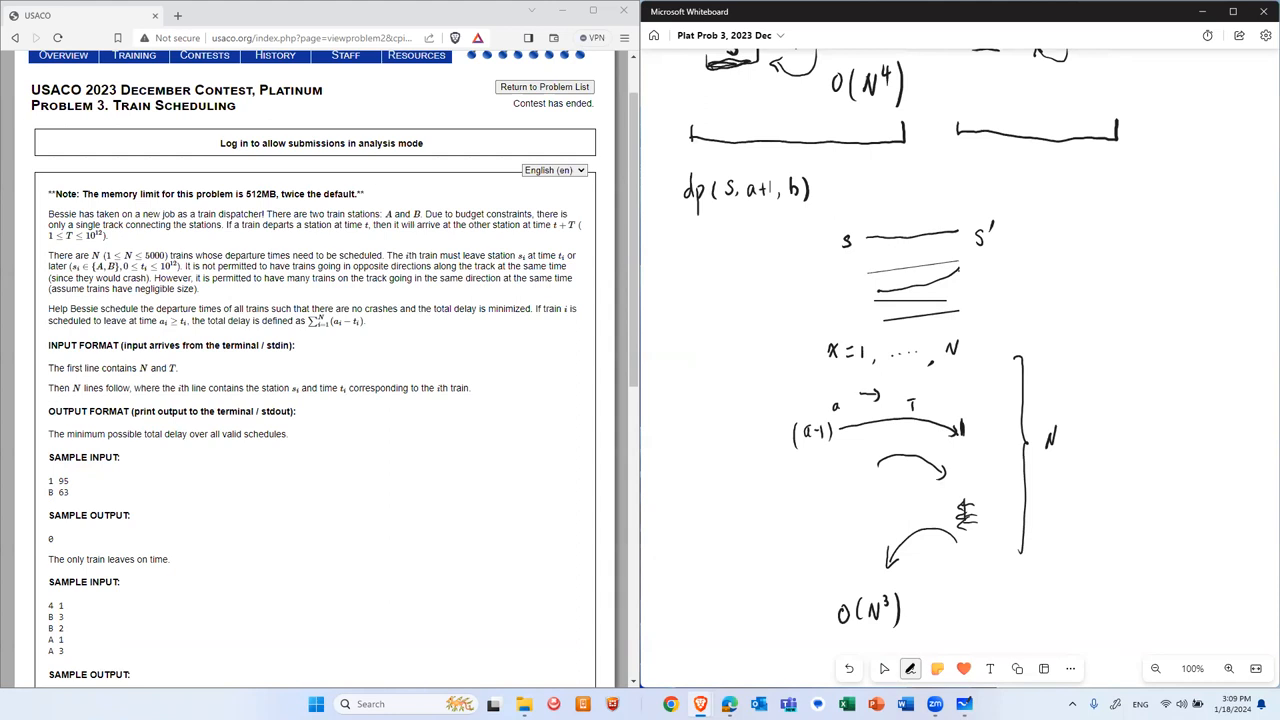
pyautogui.click(883, 668)
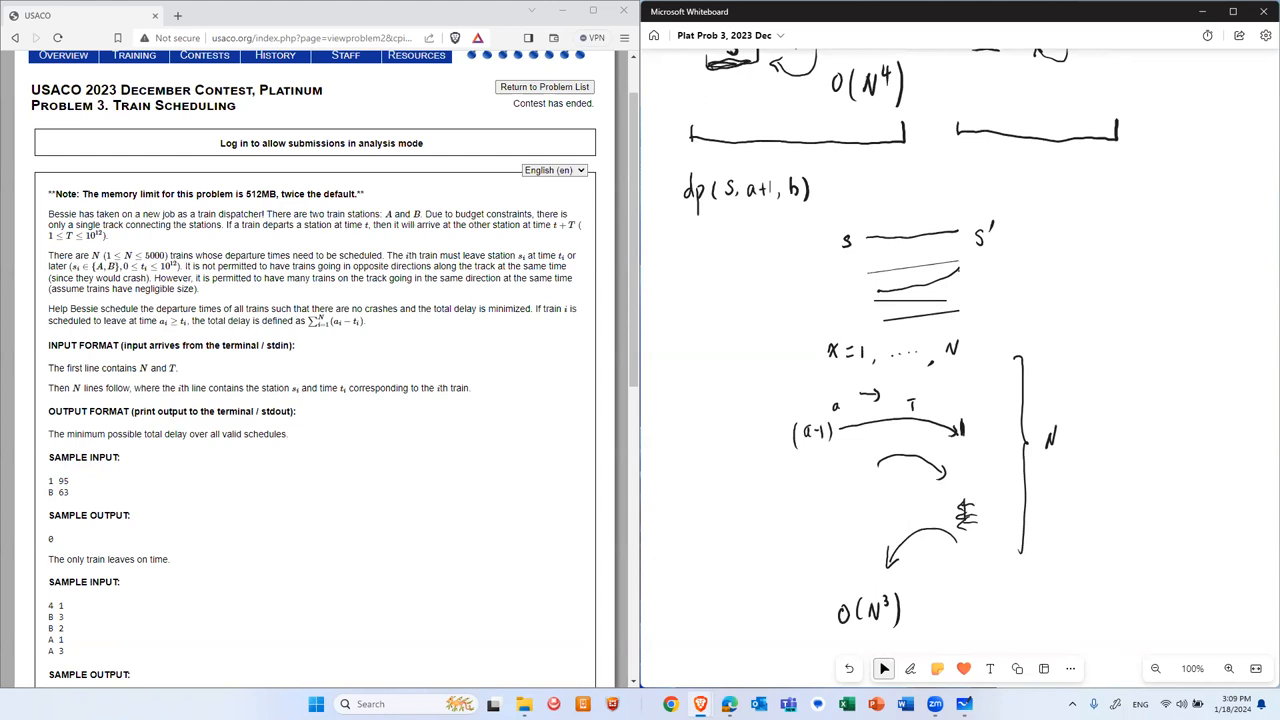
pyautogui.click(910, 668)
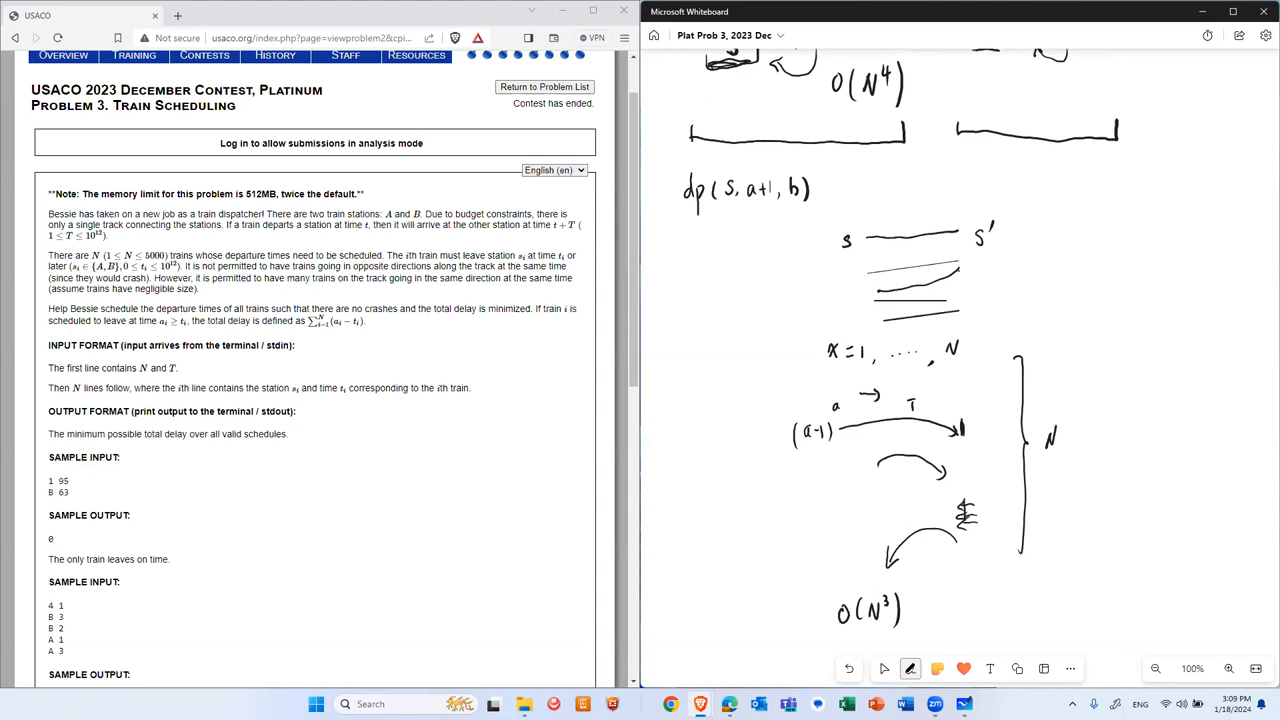
pyautogui.click(884, 668)
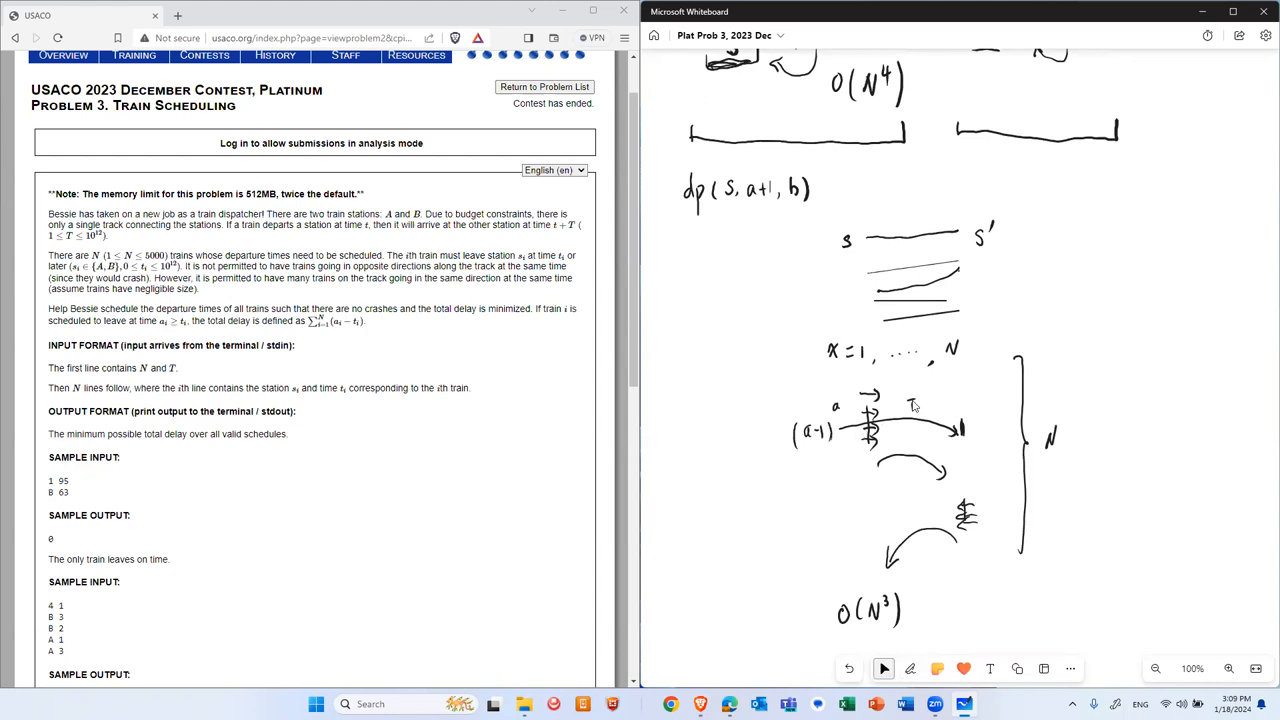
pyautogui.click(910, 668)
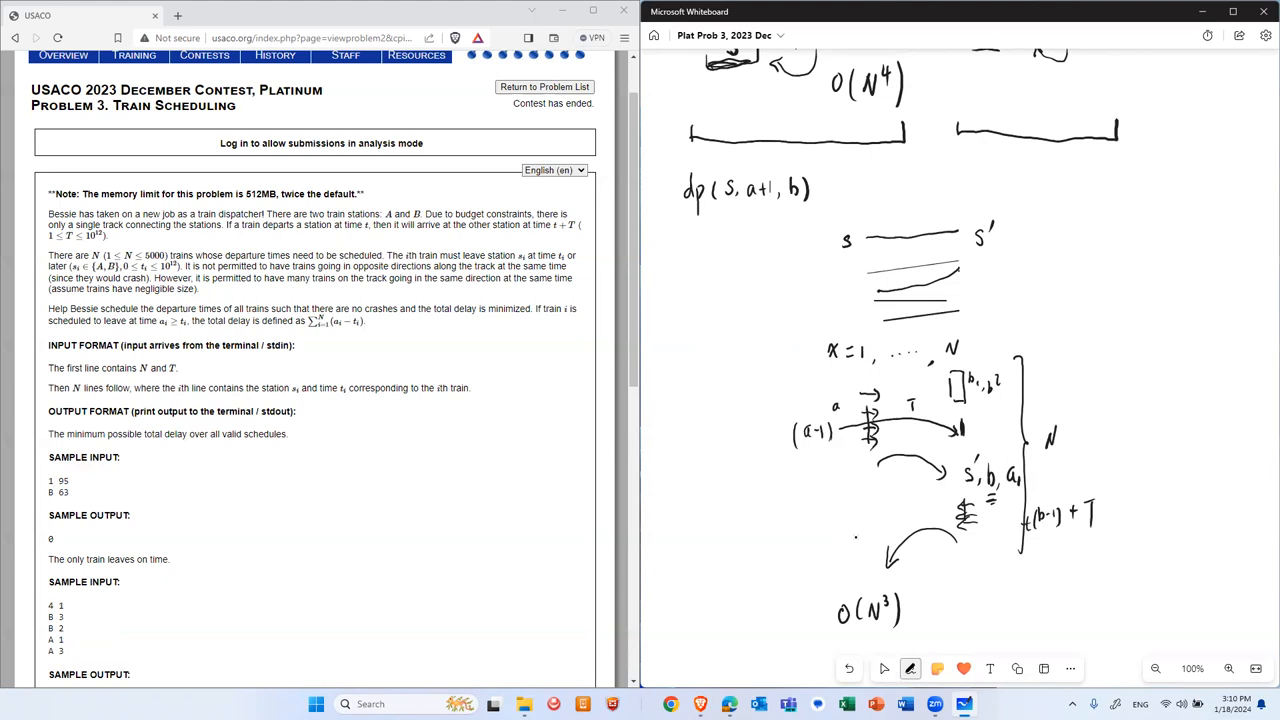
pyautogui.moveTo(860, 505); pyautogui.dragTo(875, 540)
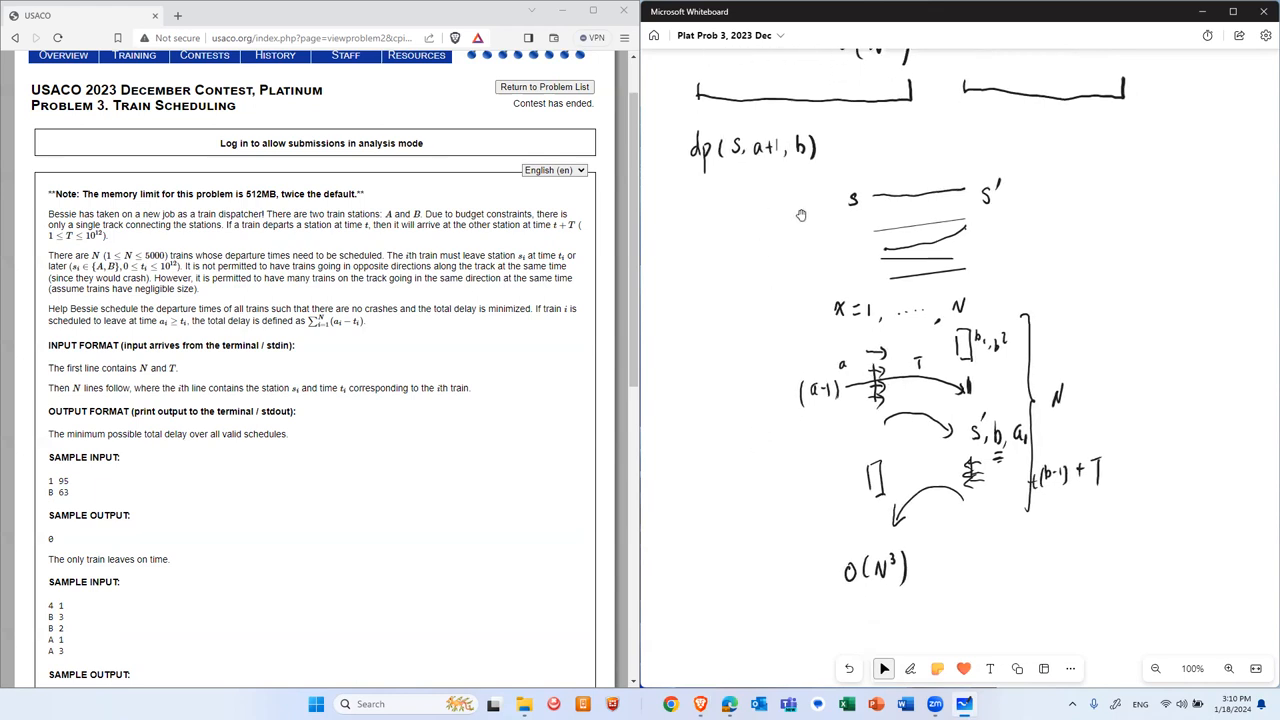
pyautogui.moveTo(849, 318)
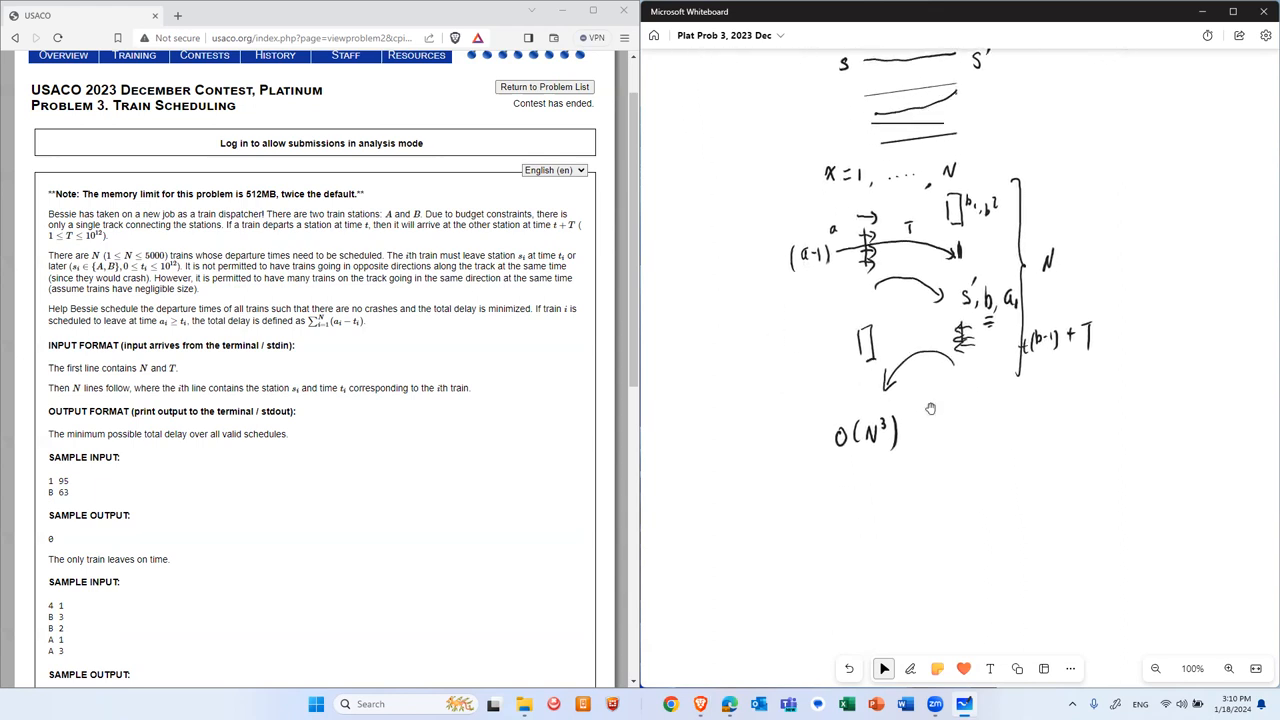
# Rule a line under O(N³), write dp2(s,a) with a Σ over x, and dp(s,a,b)
pyautogui.click(910, 668)
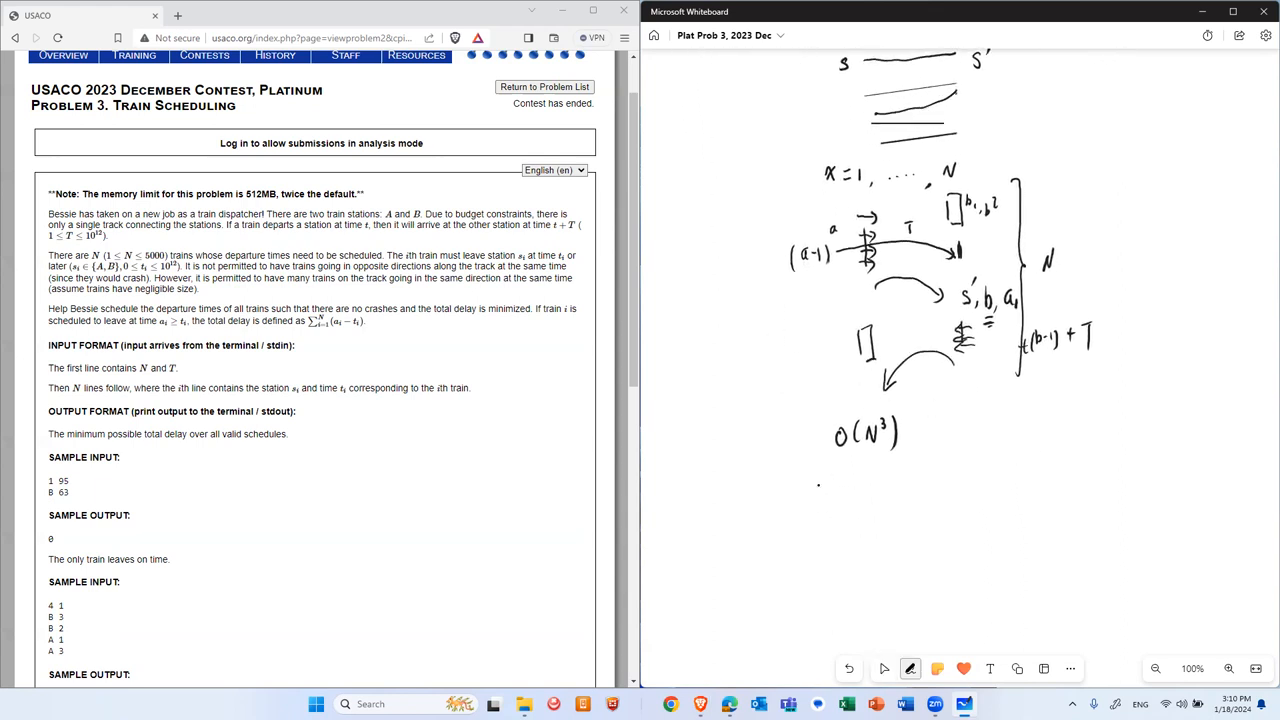
pyautogui.moveTo(818, 485); pyautogui.dragTo(775, 500)
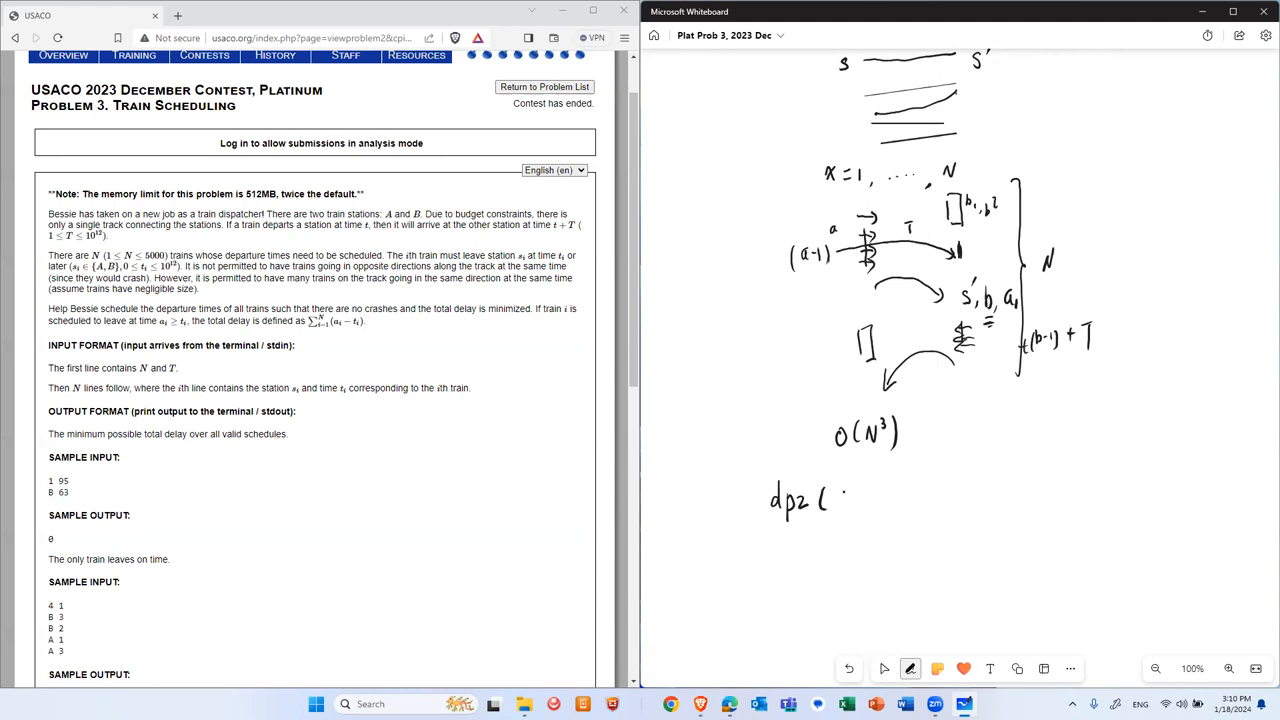
pyautogui.moveTo(835, 500); pyautogui.dragTo(855, 500)
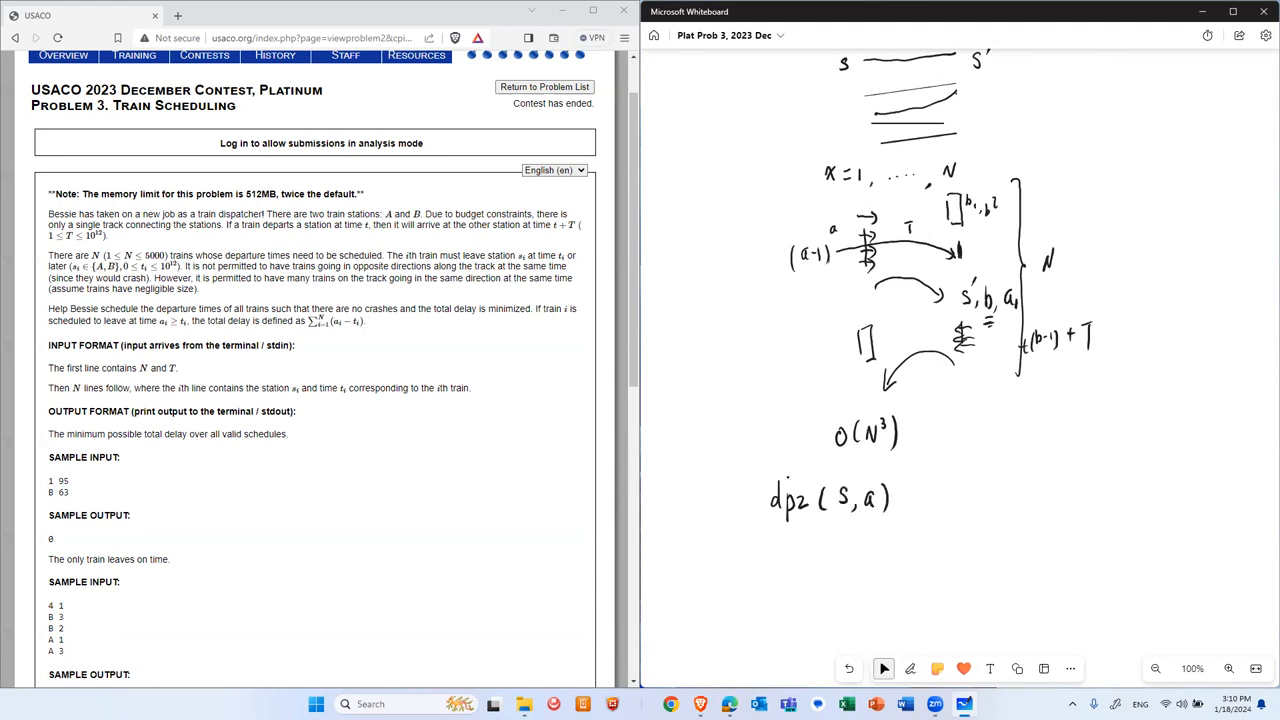
pyautogui.moveTo(700, 462); pyautogui.dragTo(1065, 470)
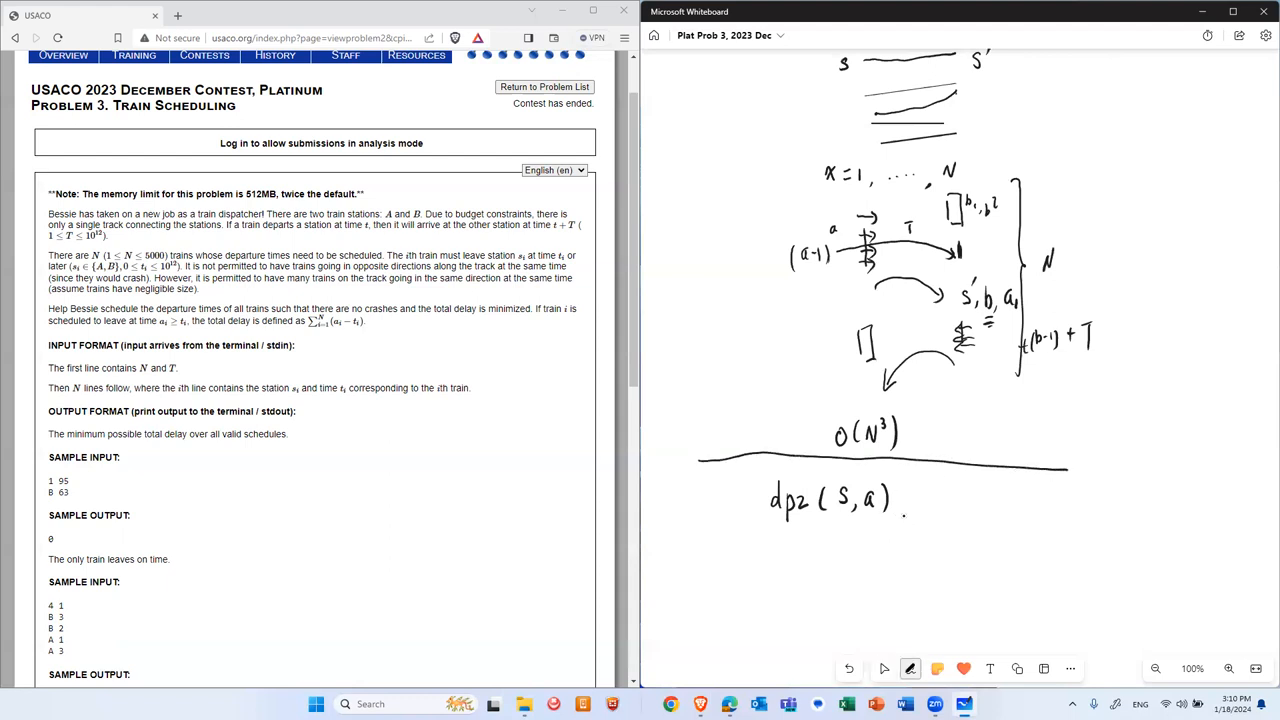
pyautogui.moveTo(905, 503); pyautogui.dragTo(955, 503)
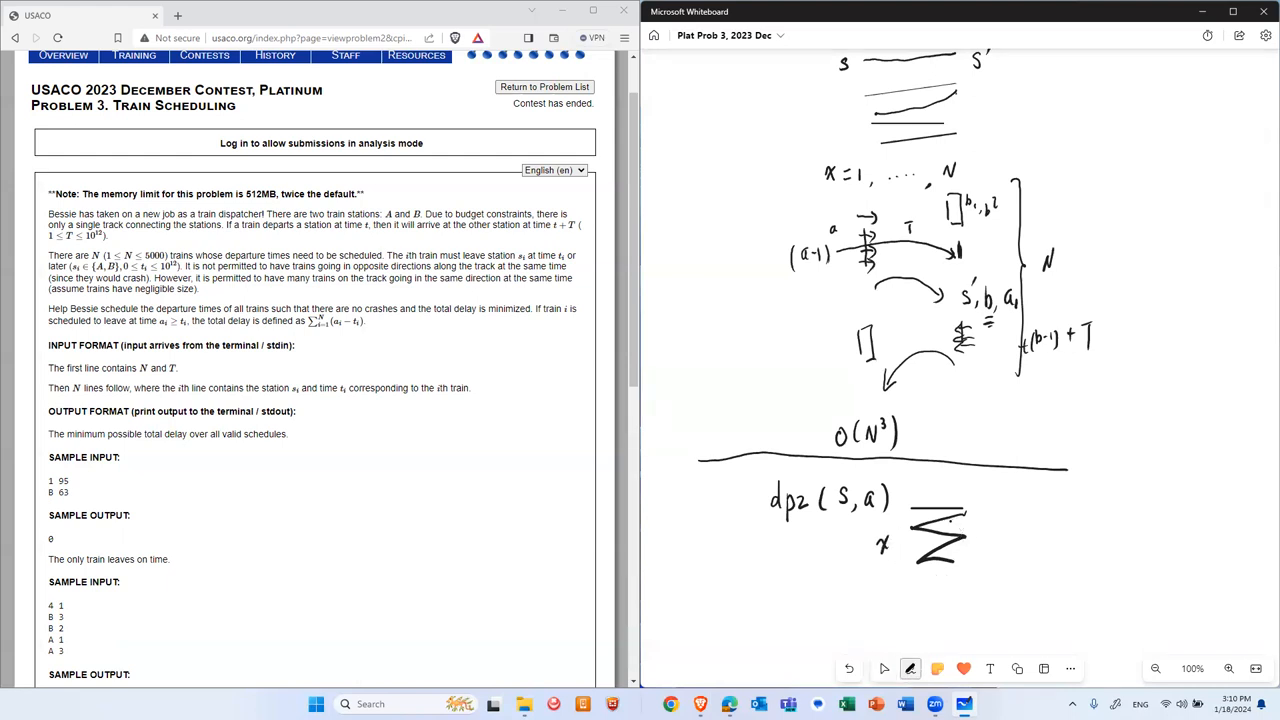
pyautogui.click(884, 668)
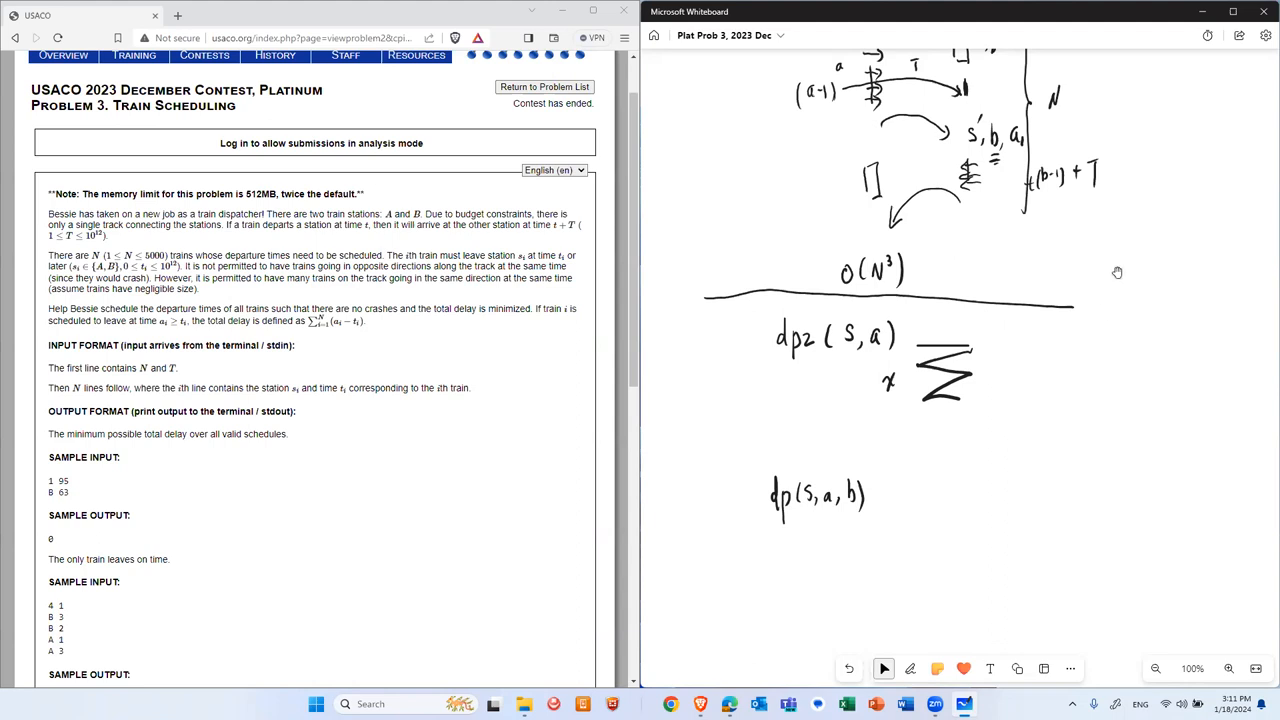
# Ink dp2(s,a) under the right bracket and O(N²) beneath dp(s,a,b)
pyautogui.scroll(3)
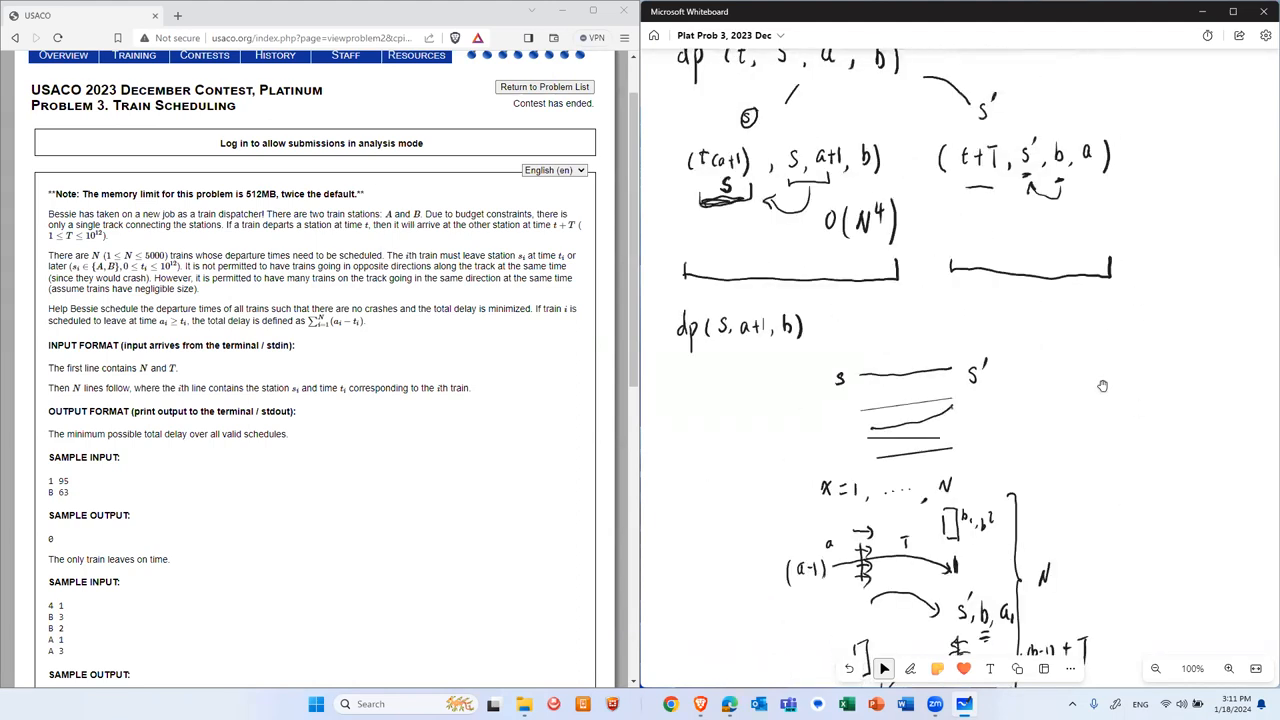
pyautogui.click(910, 668)
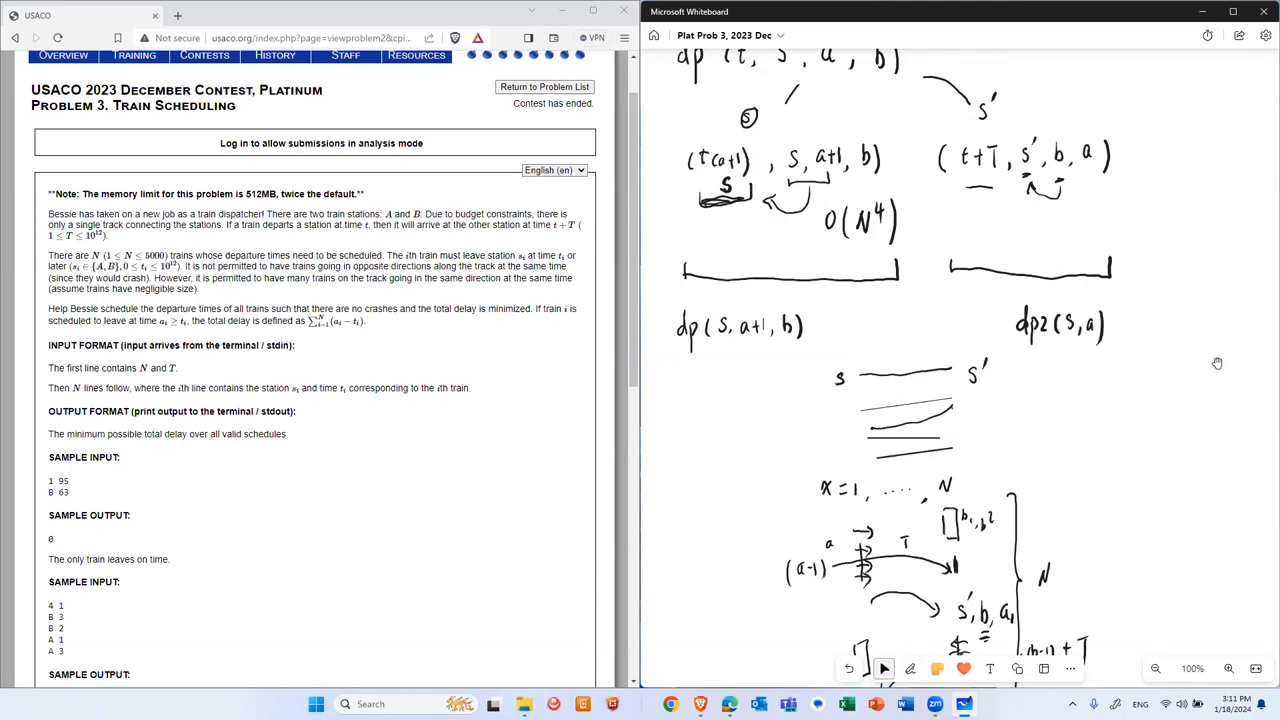
pyautogui.scroll(-3)
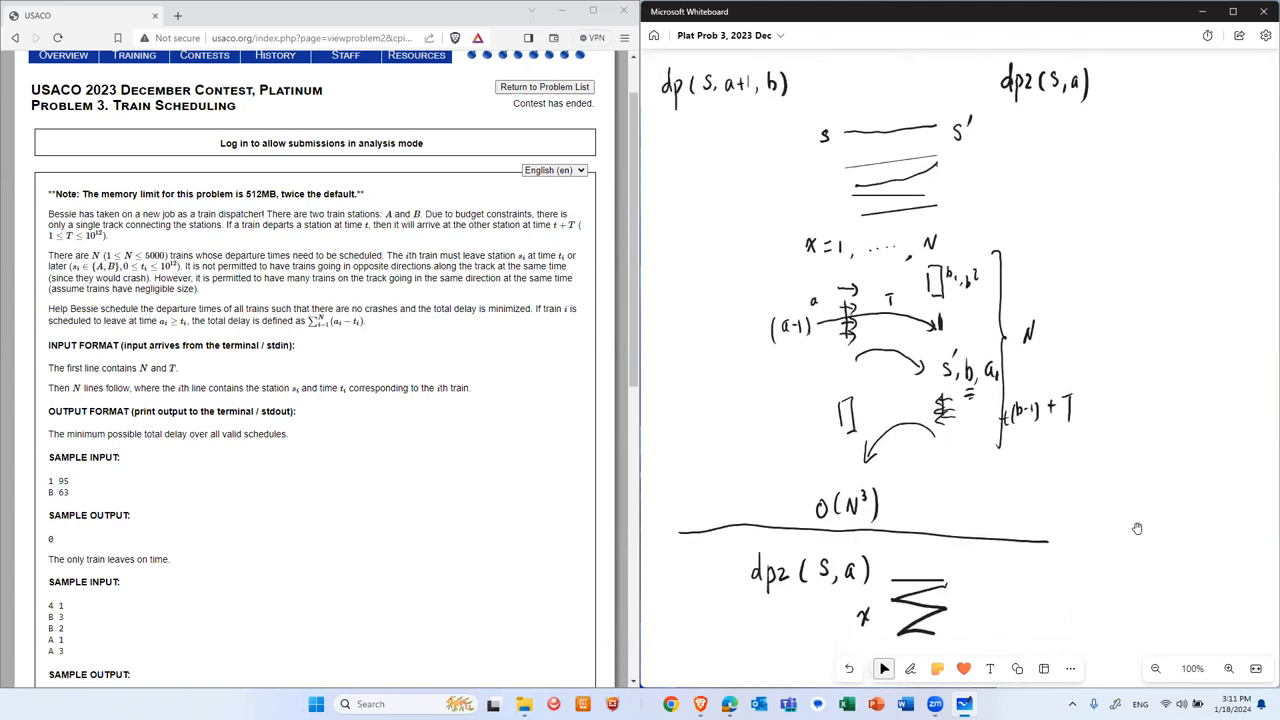
pyautogui.scroll(-3)
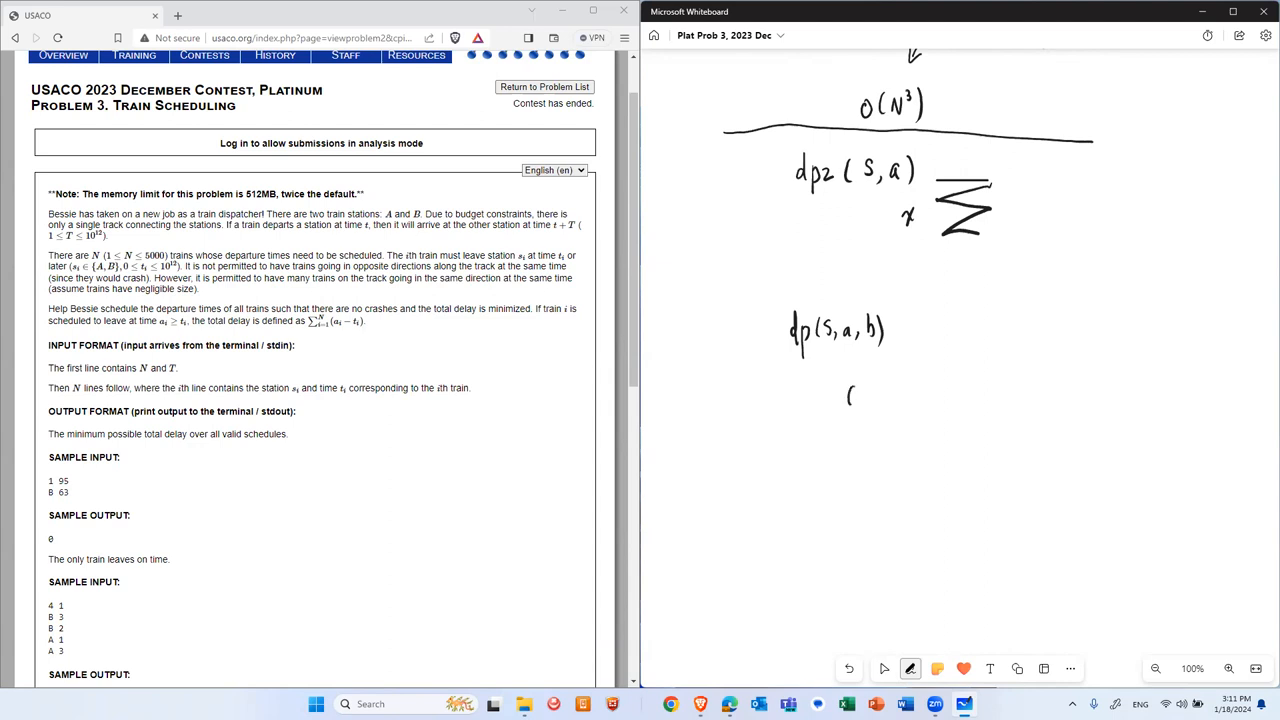
pyautogui.moveTo(845, 395); pyautogui.dragTo(905, 395)
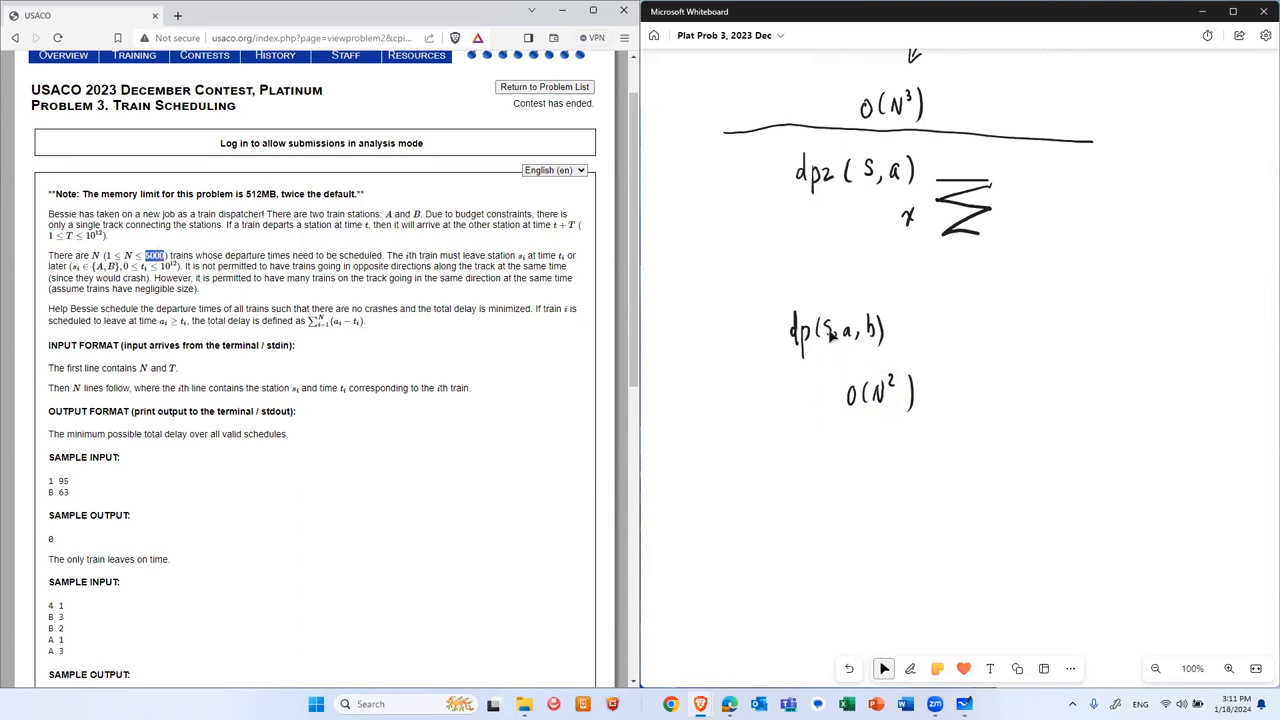
pyautogui.click(824, 333)
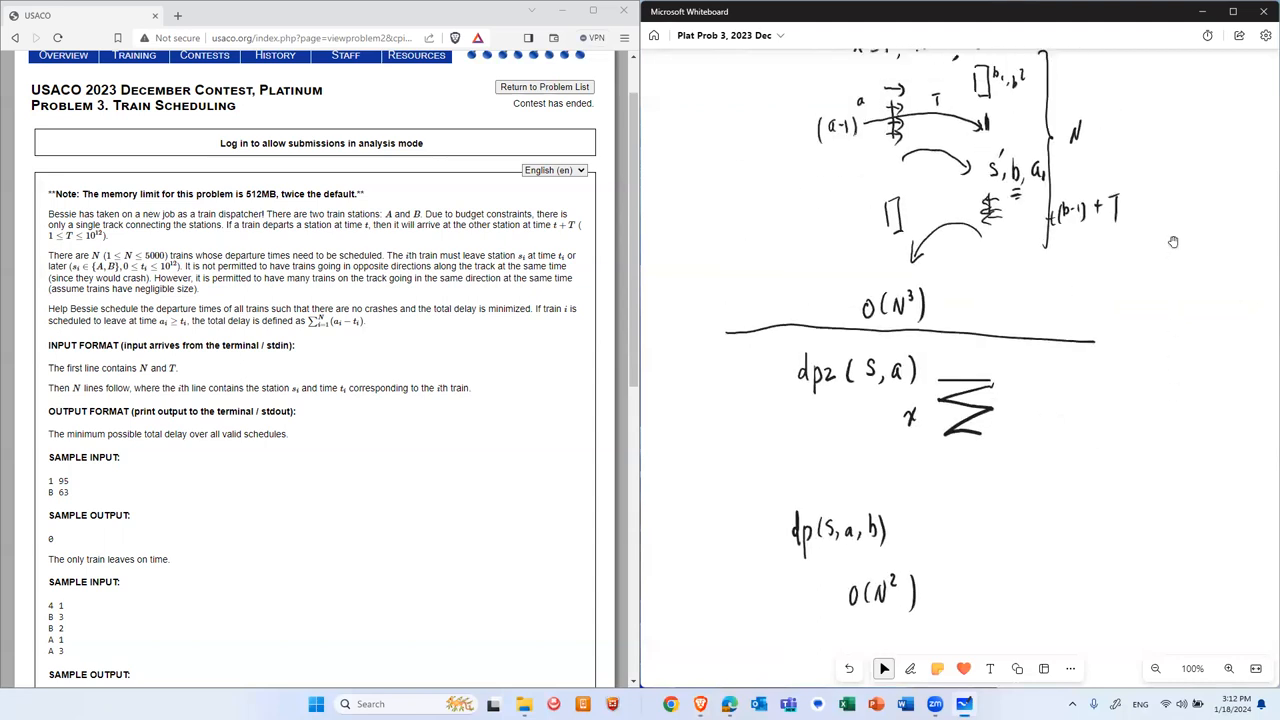
# Star dp(t,s,a,b), dp(s,a+1,b) and dp2(s,a) as the key DP states
pyautogui.scroll(3)
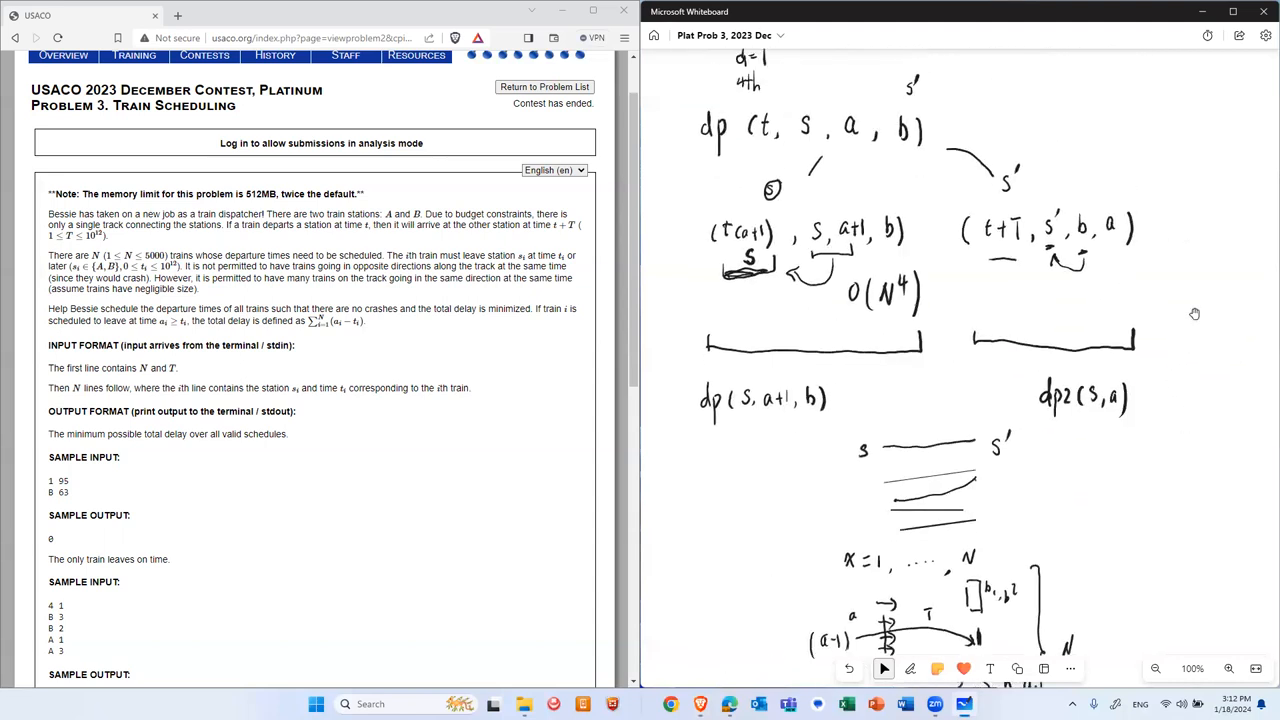
pyautogui.scroll(3)
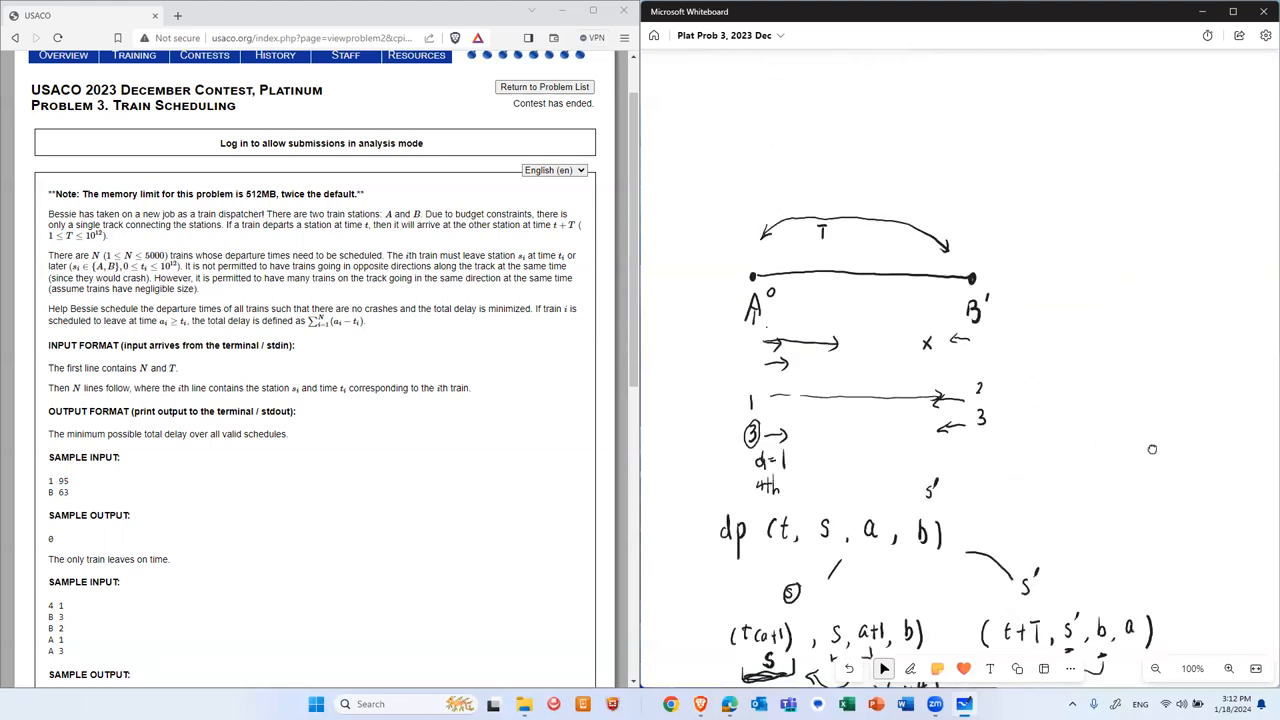
pyautogui.scroll(-3)
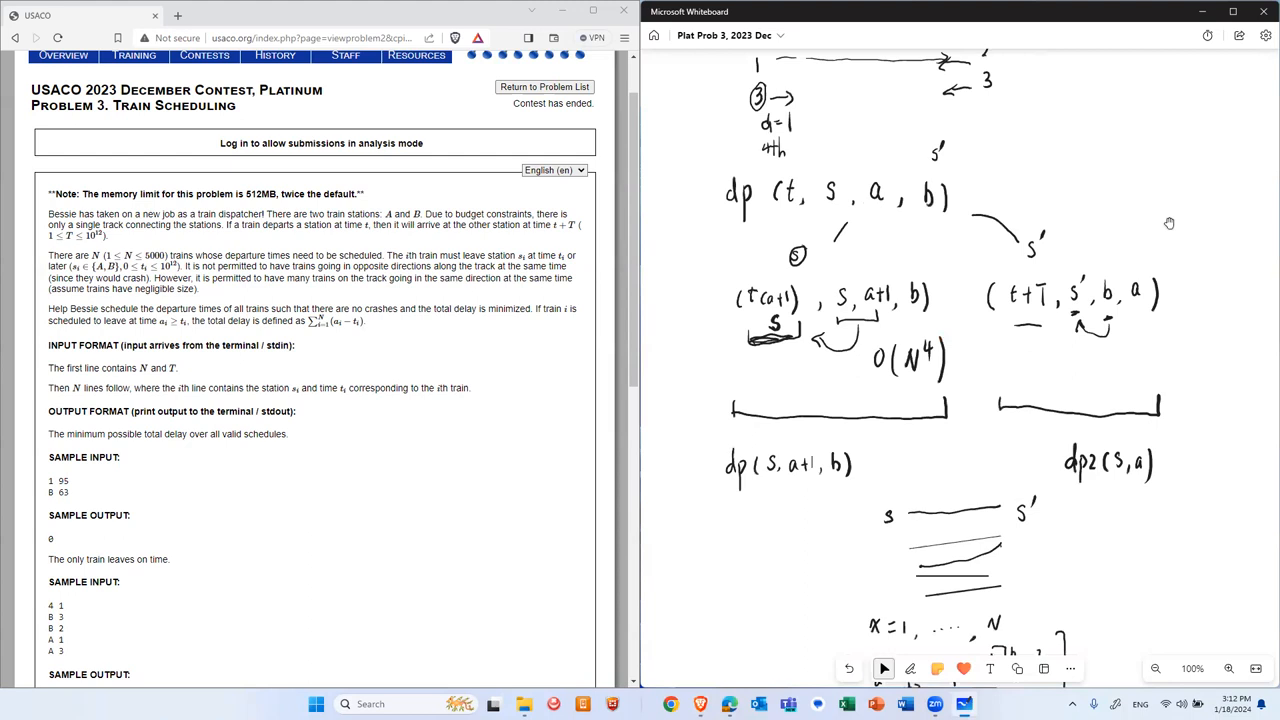
pyautogui.click(910, 668)
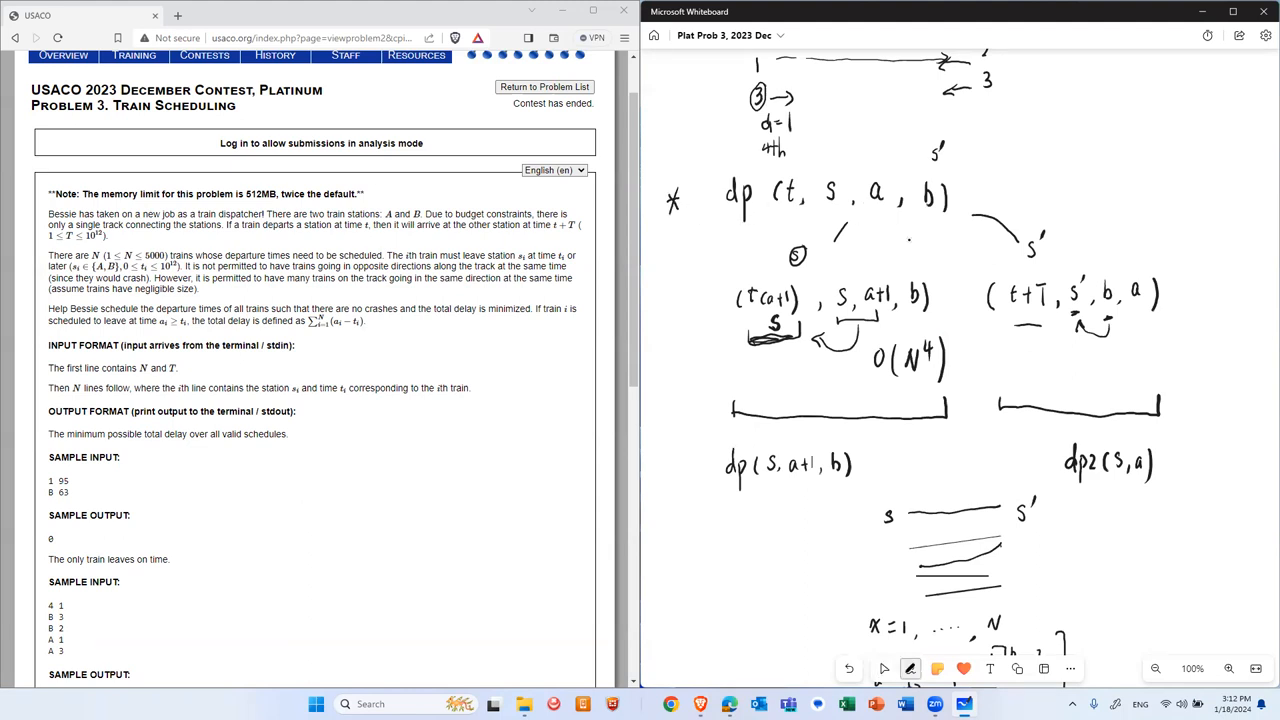
pyautogui.click(883, 668)
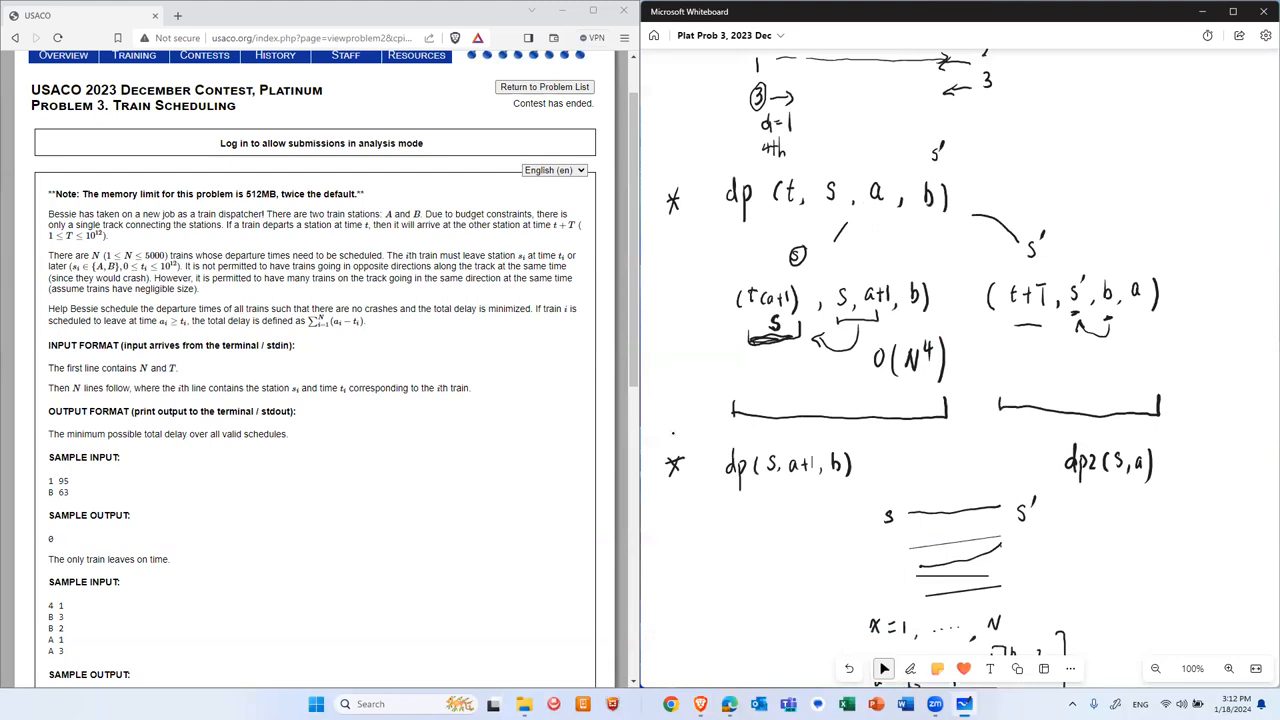
pyautogui.scroll(-3)
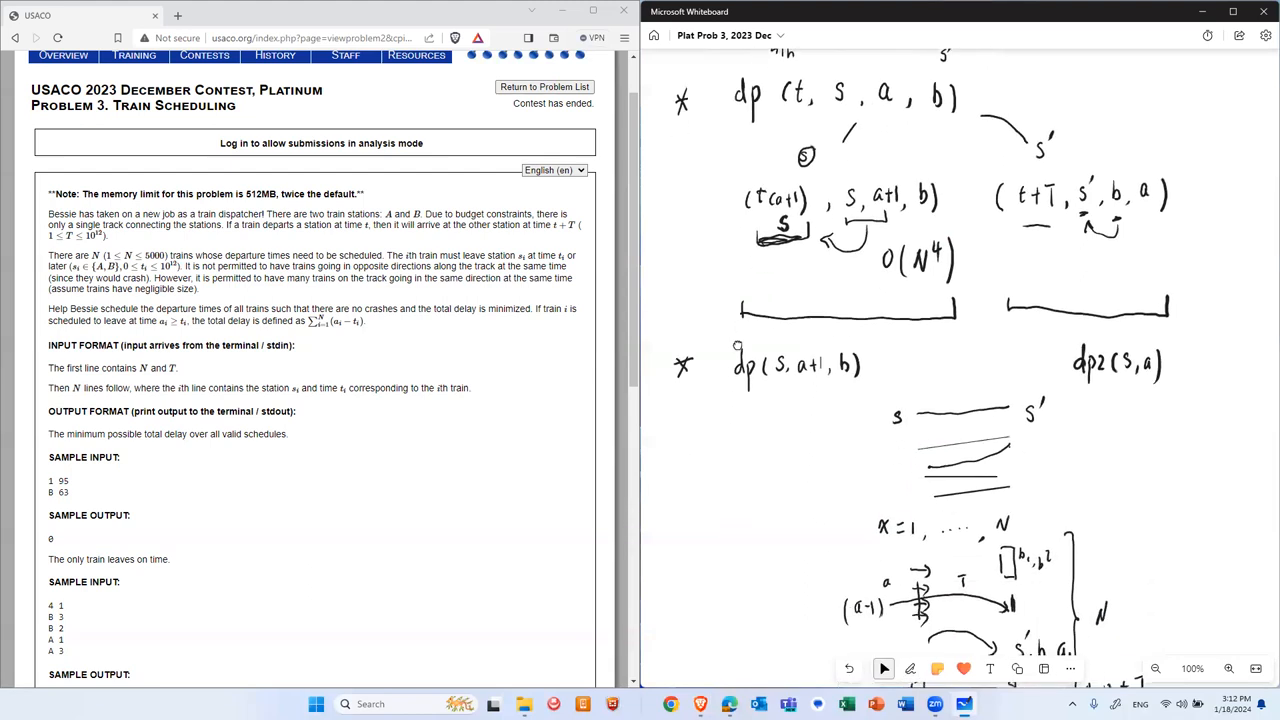
pyautogui.scroll(-3)
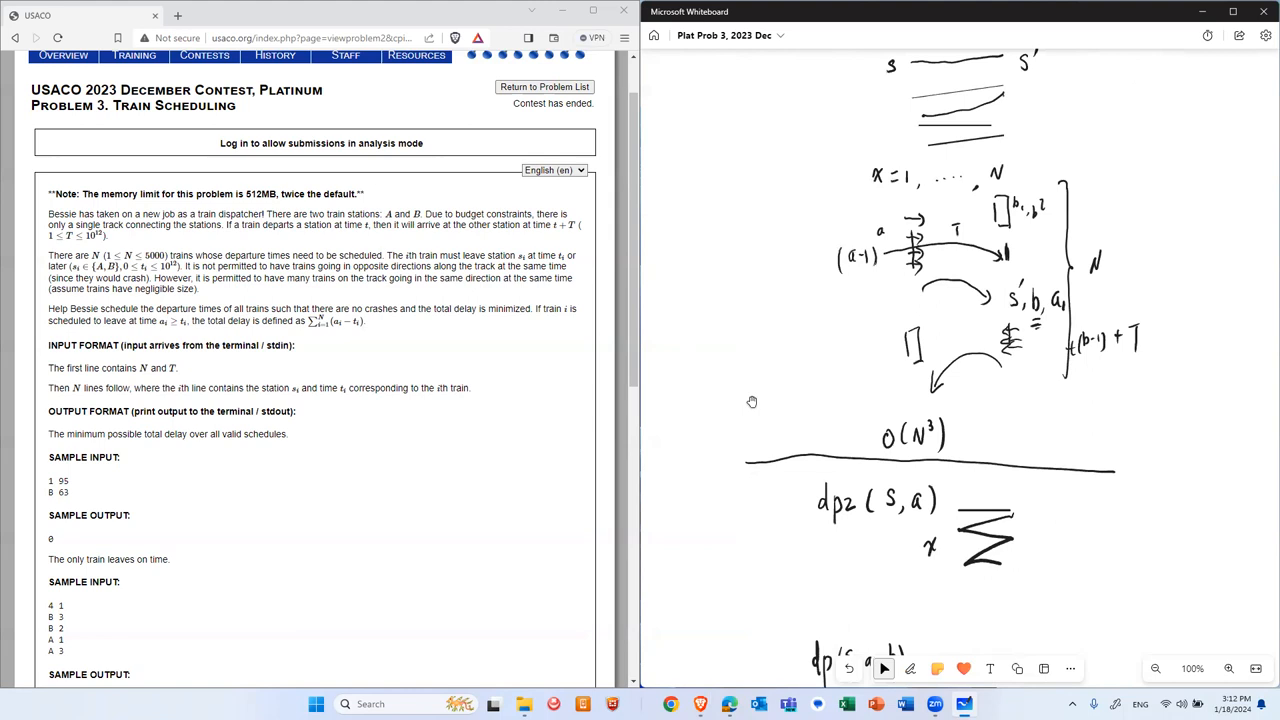
pyautogui.moveTo(960, 251)
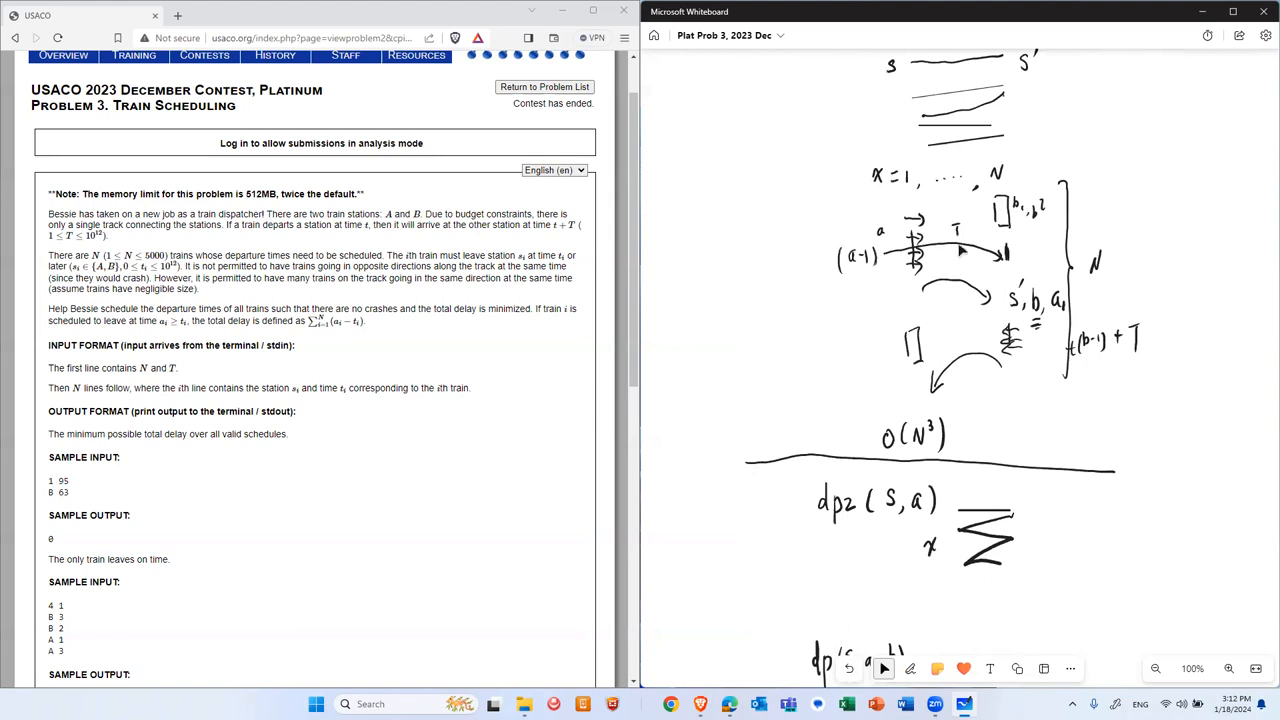
pyautogui.moveTo(943, 331)
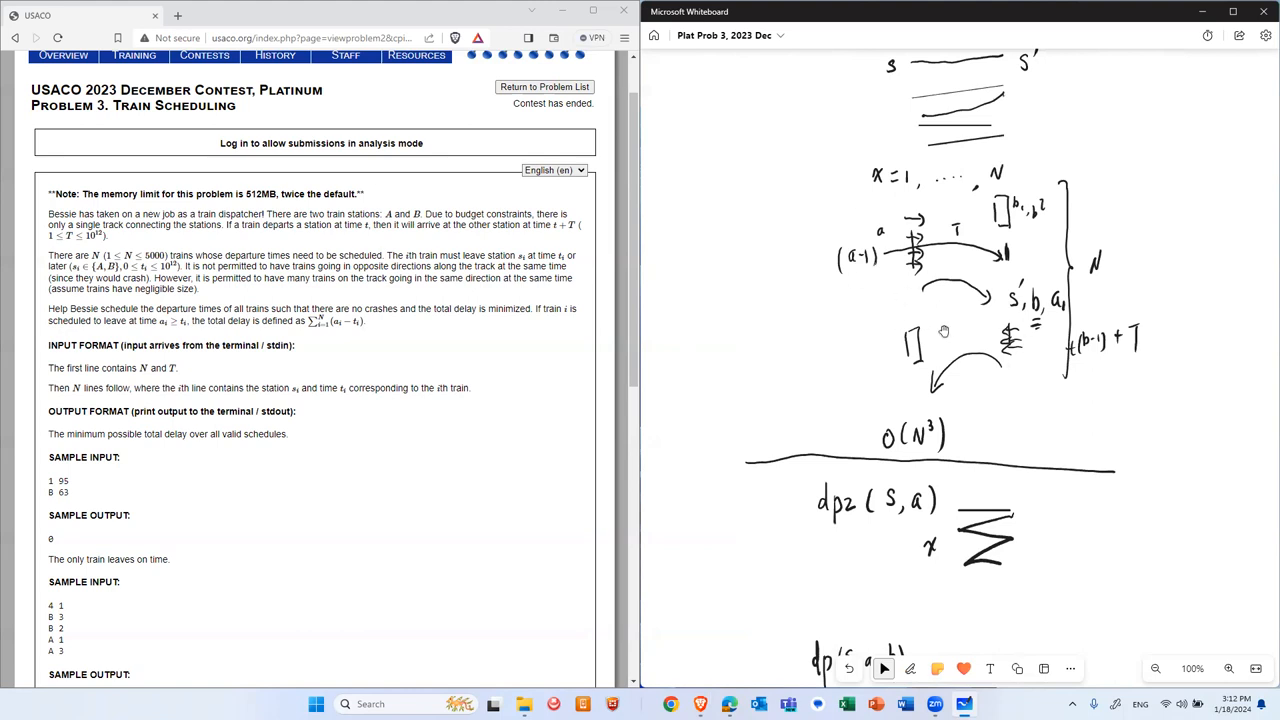
pyautogui.scroll(-3)
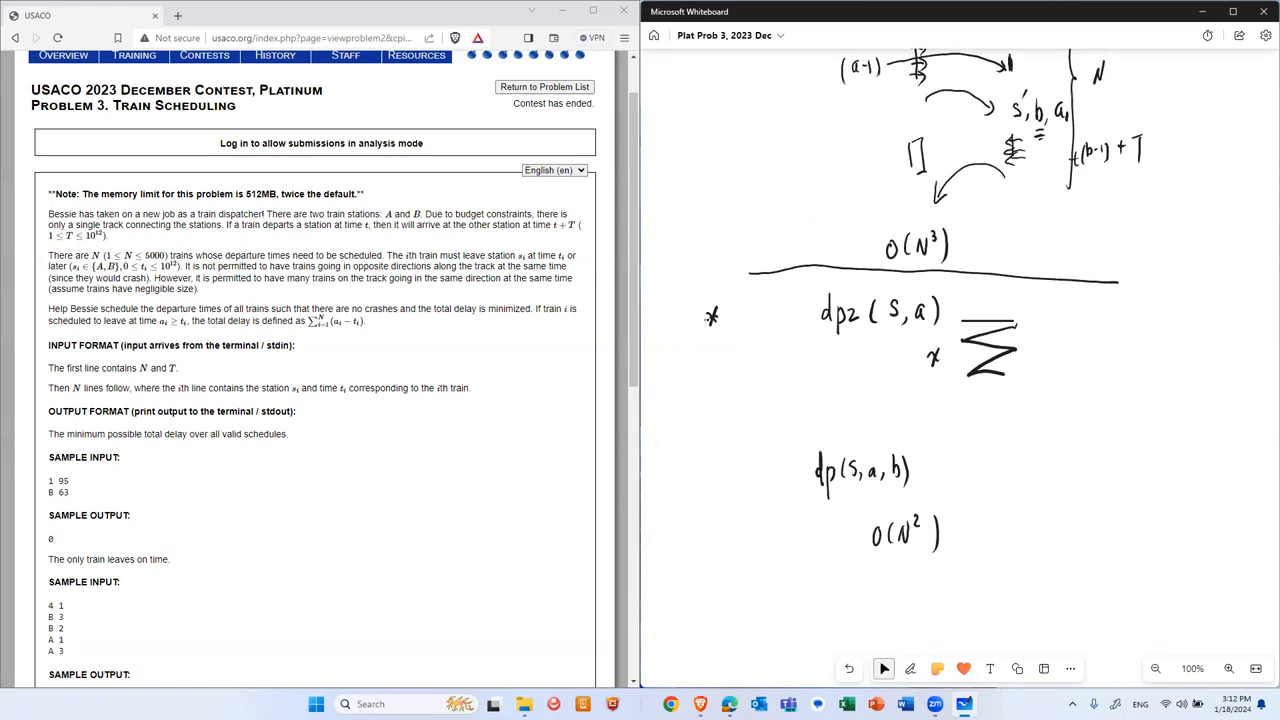
# Open the USACO homepage and highlight 'between 12:00 noon and 12:15 eastern time'
pyautogui.scroll(3)
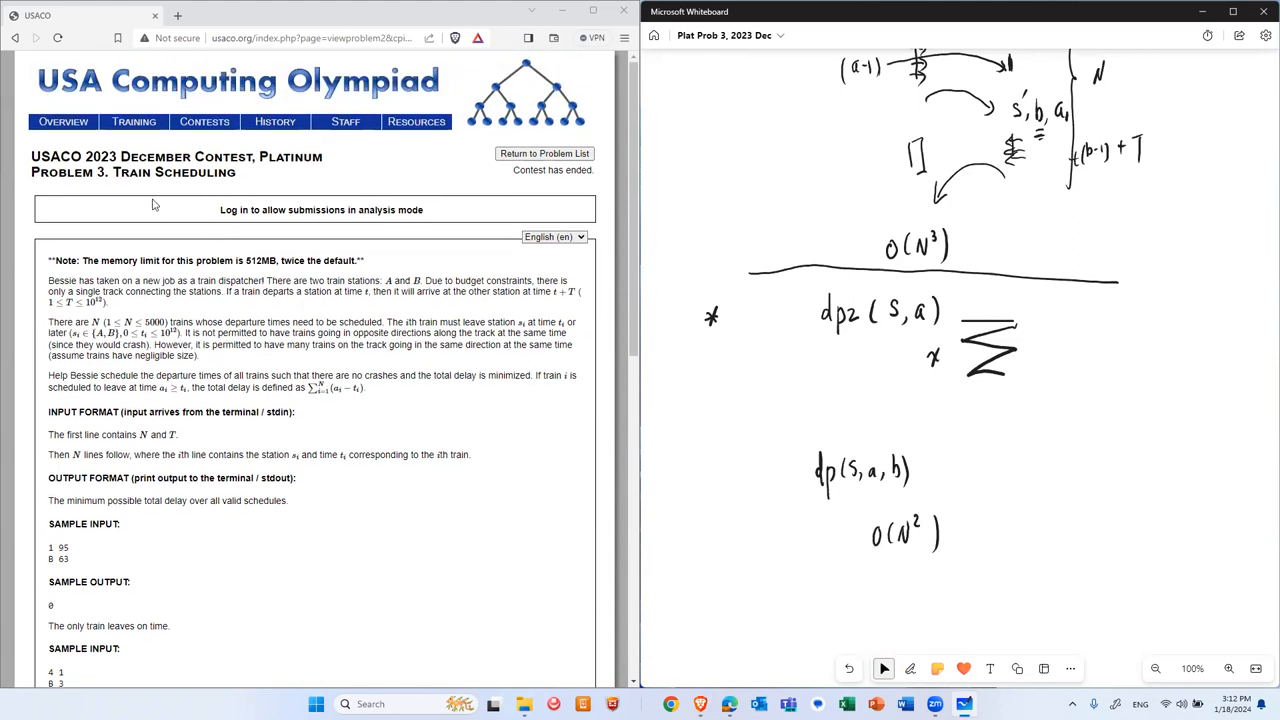
pyautogui.moveTo(63, 121)
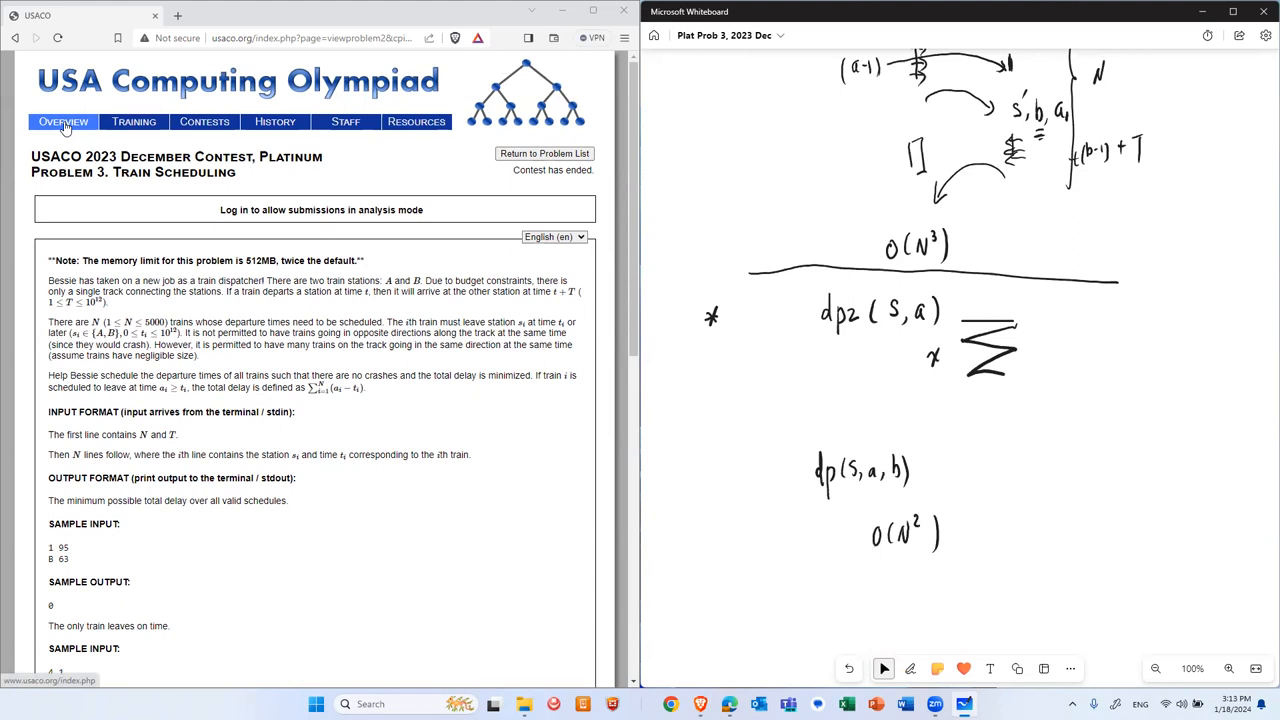
pyautogui.click(62, 121)
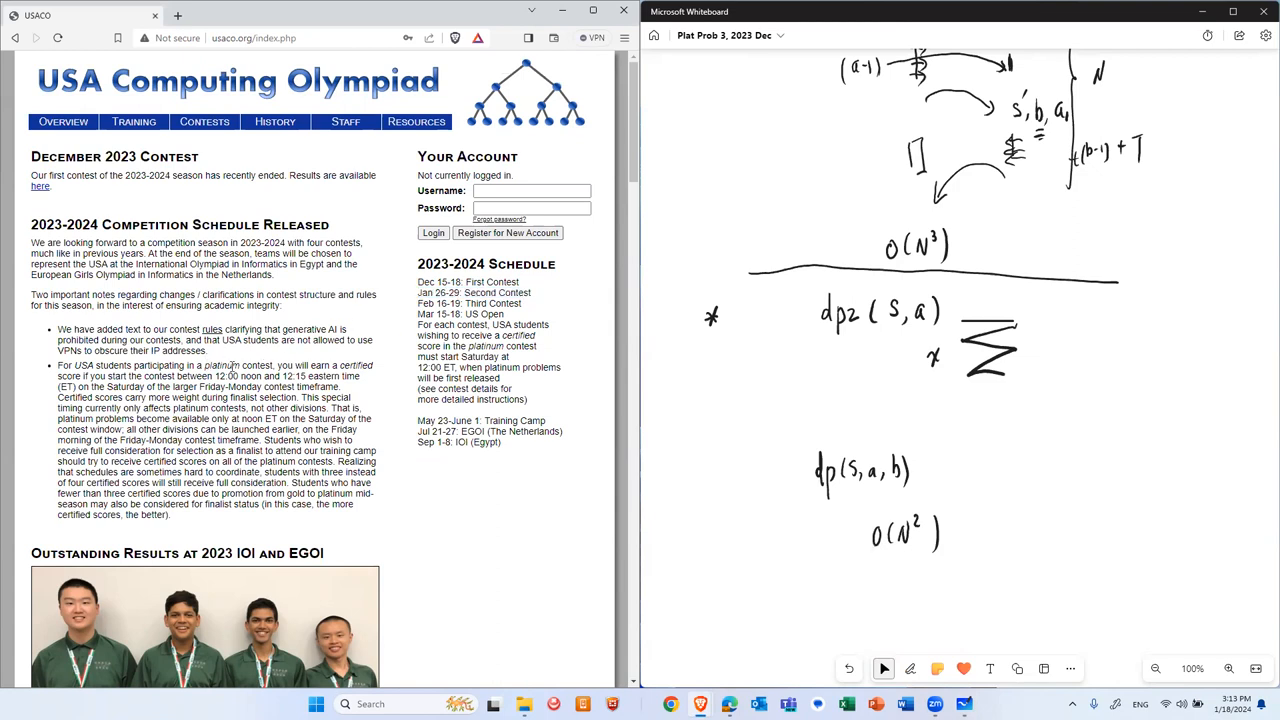
pyautogui.doubleClick(238, 365)
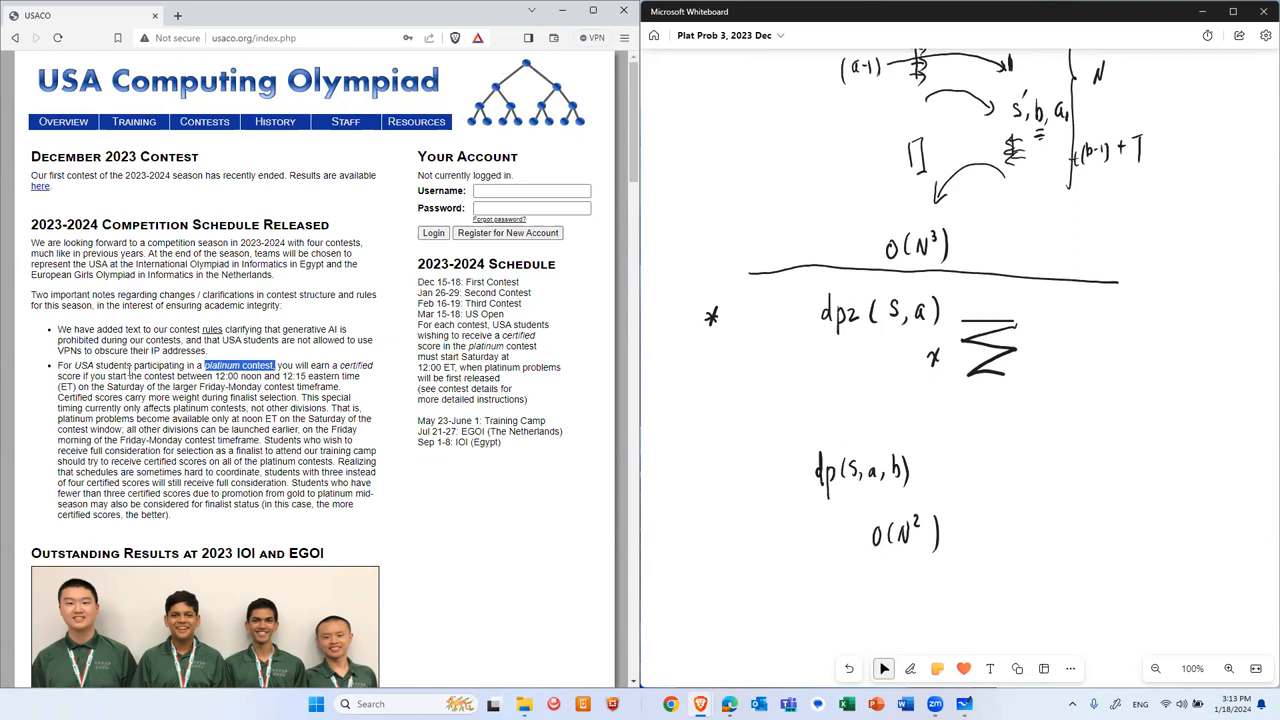
pyautogui.moveTo(175, 375); pyautogui.dragTo(315, 387)
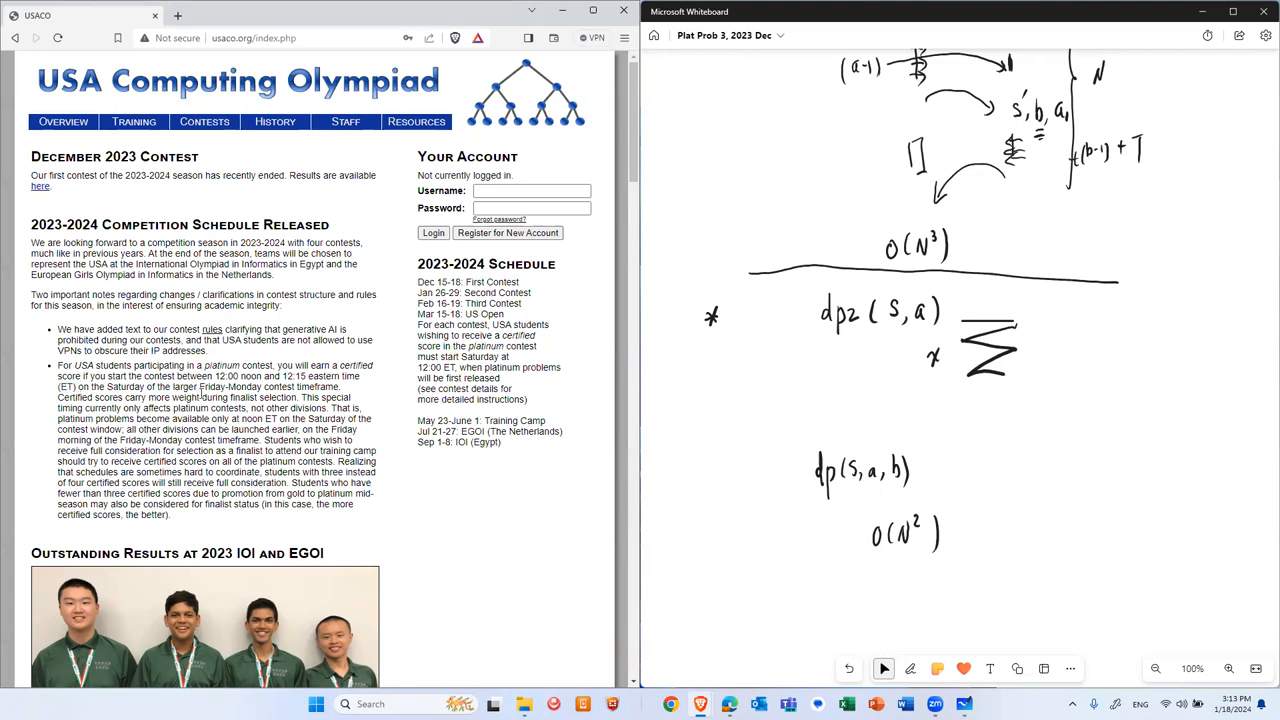
pyautogui.moveTo(177, 375); pyautogui.dragTo(297, 375)
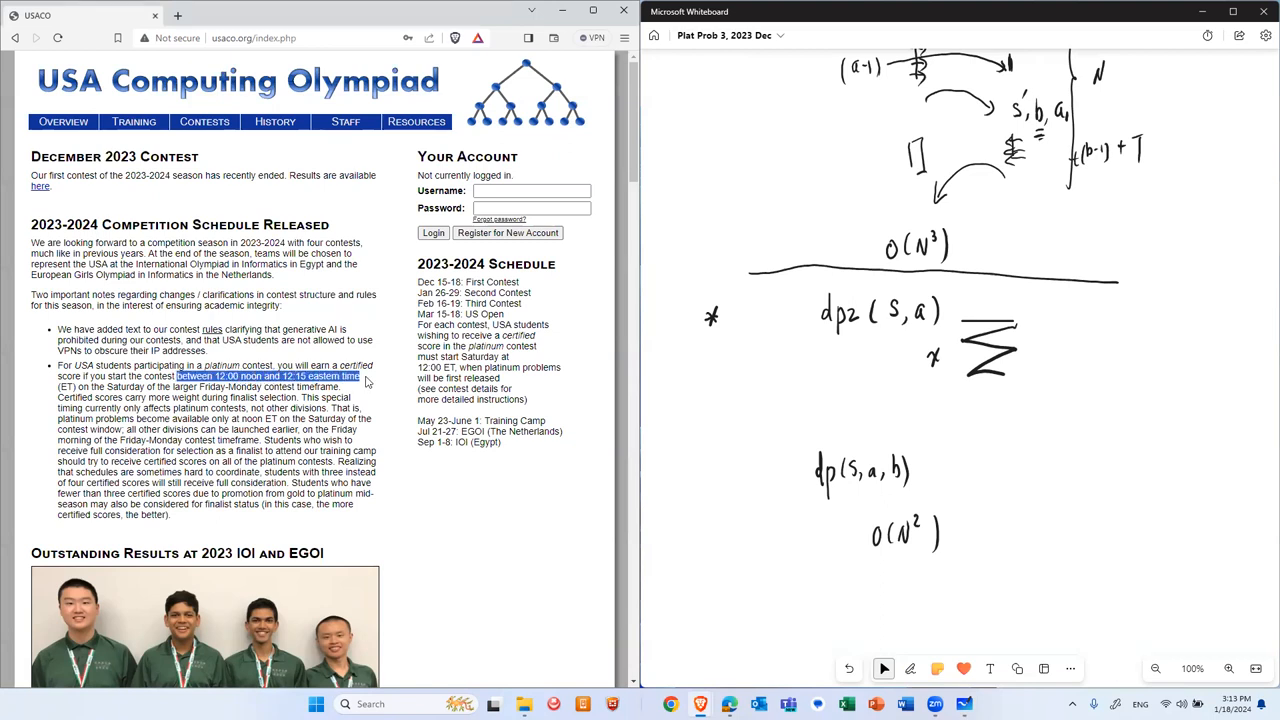
pyautogui.moveTo(385, 391)
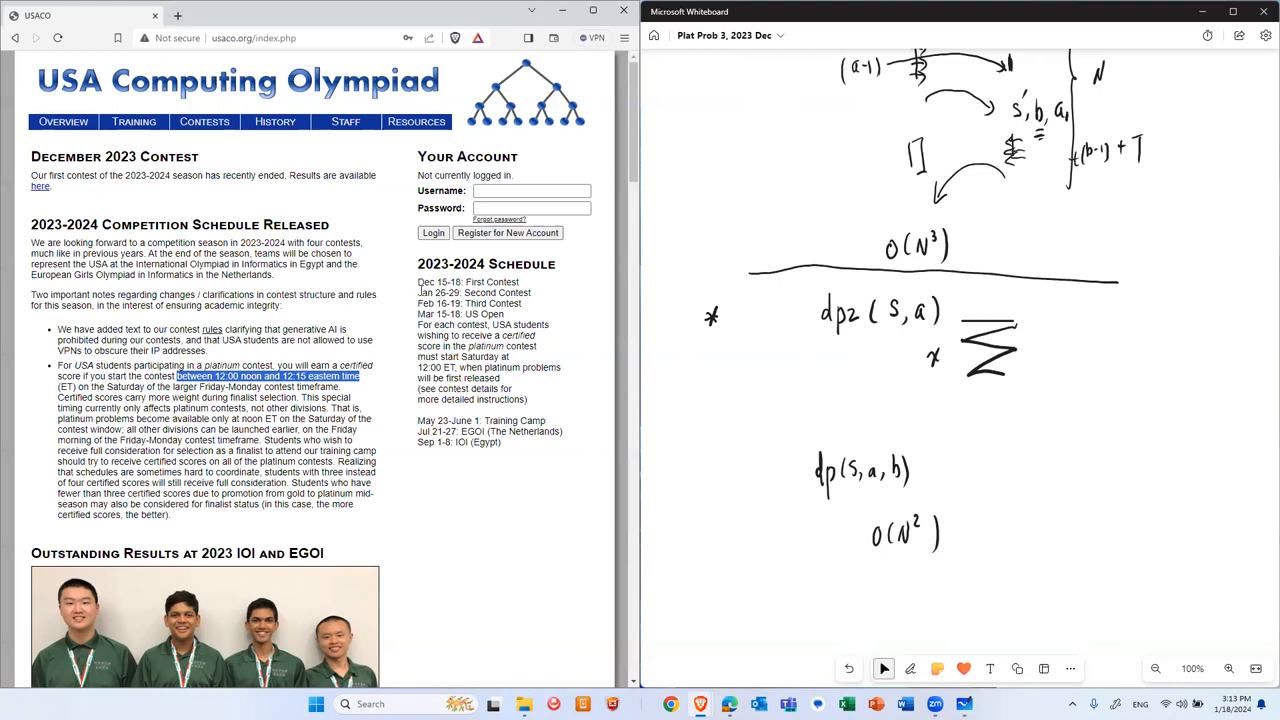
pyautogui.moveTo(388, 297)
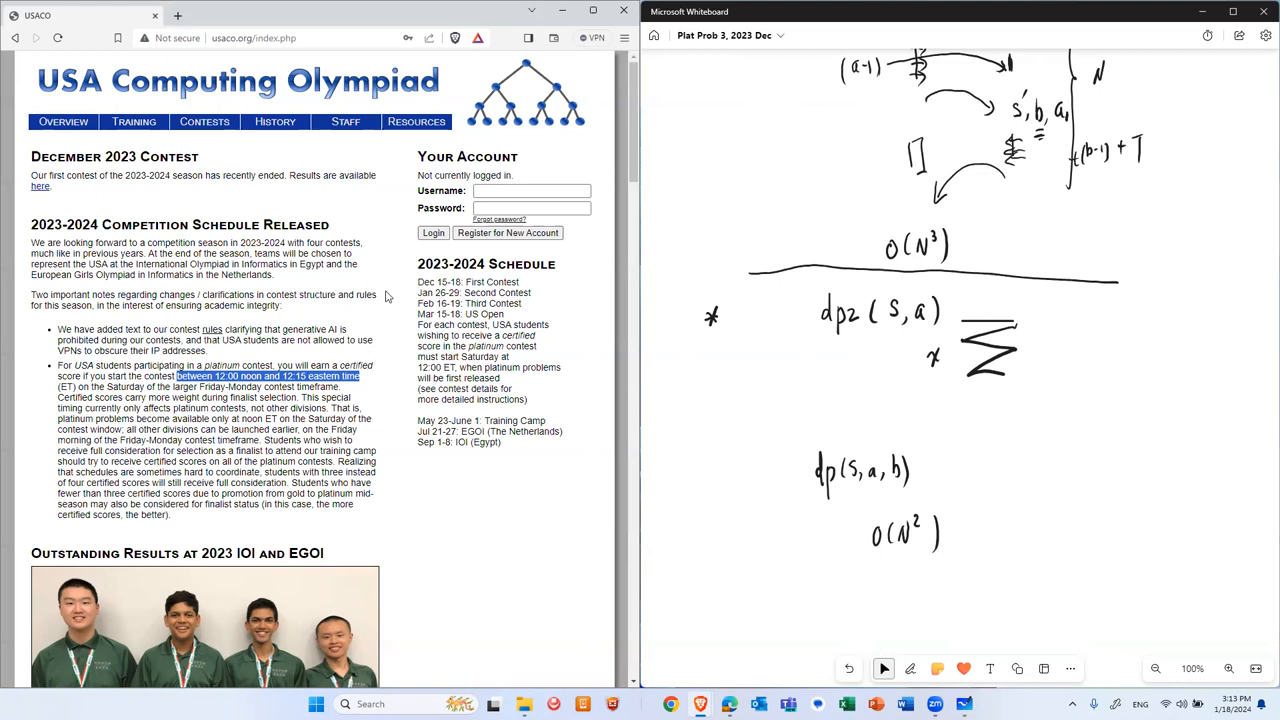